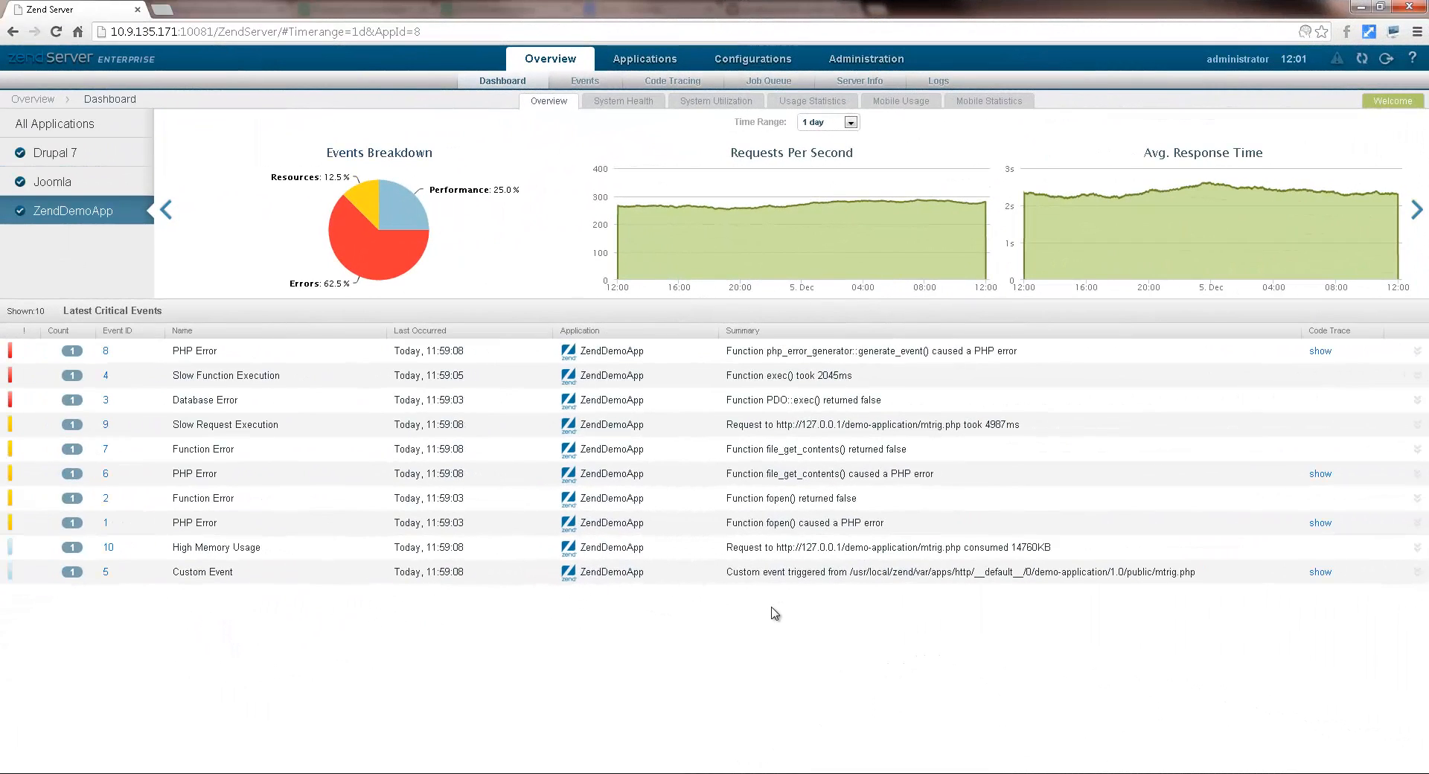
# Join ubuntu1204-c to the cluster via database zs6 at 10.9.183.83 as root.
pyautogui.click(865, 58)
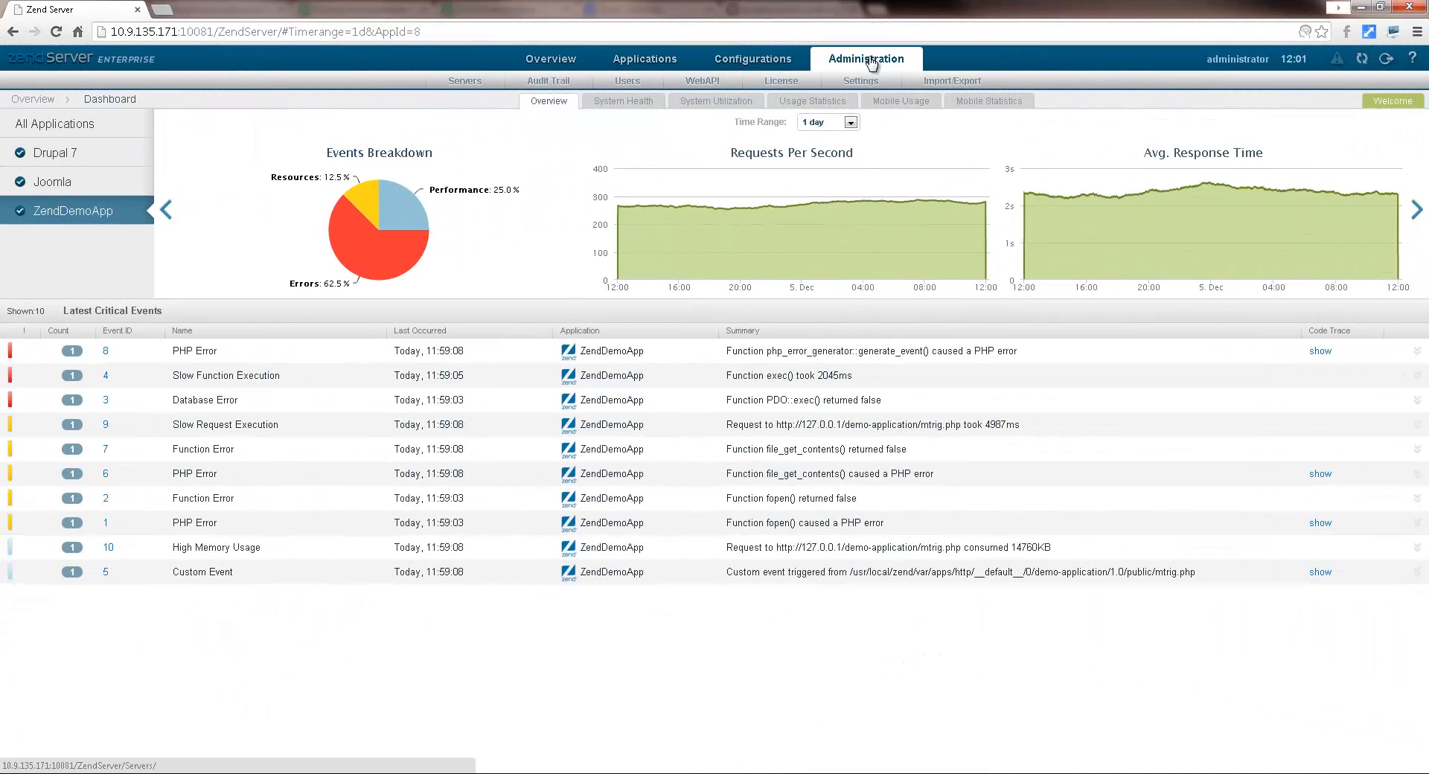
pyautogui.click(464, 81)
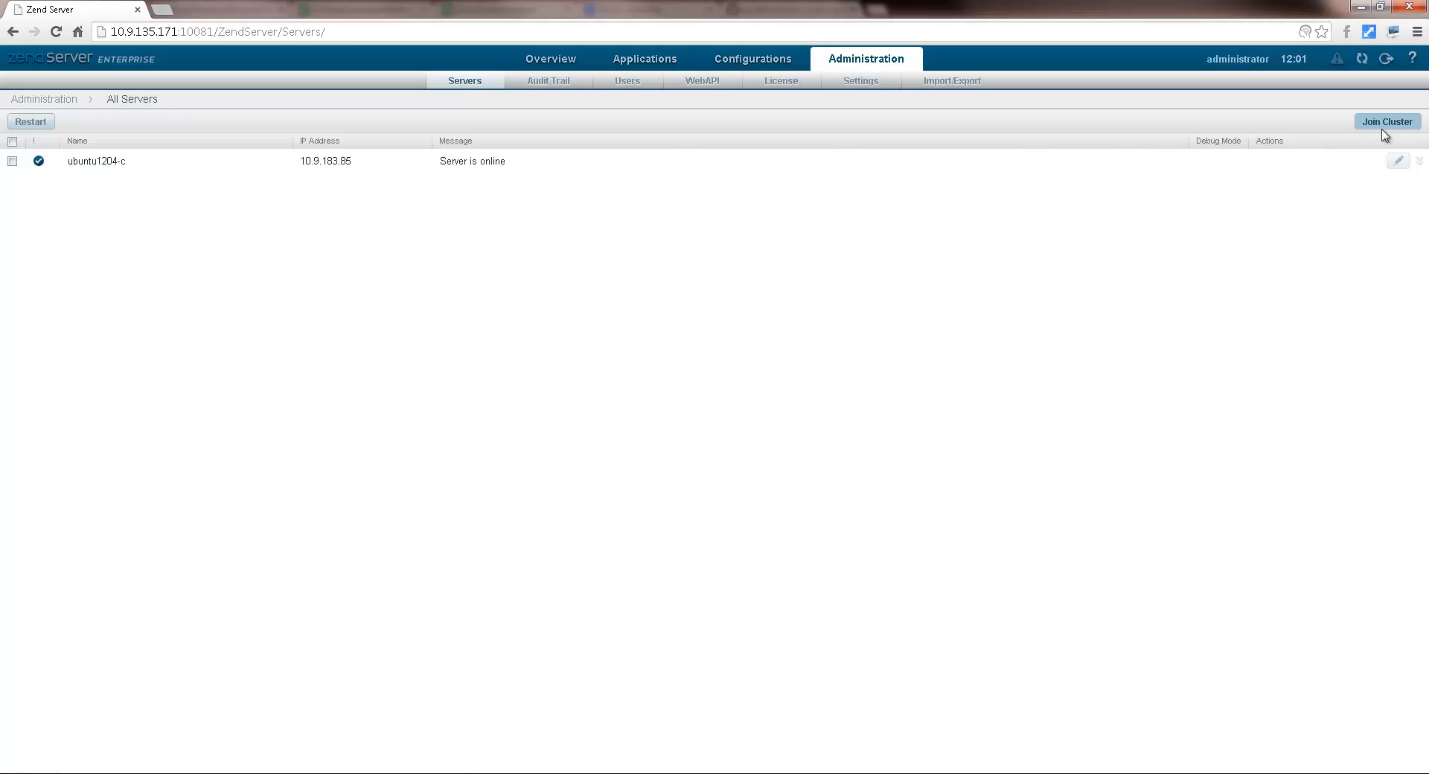
pyautogui.click(1385, 121)
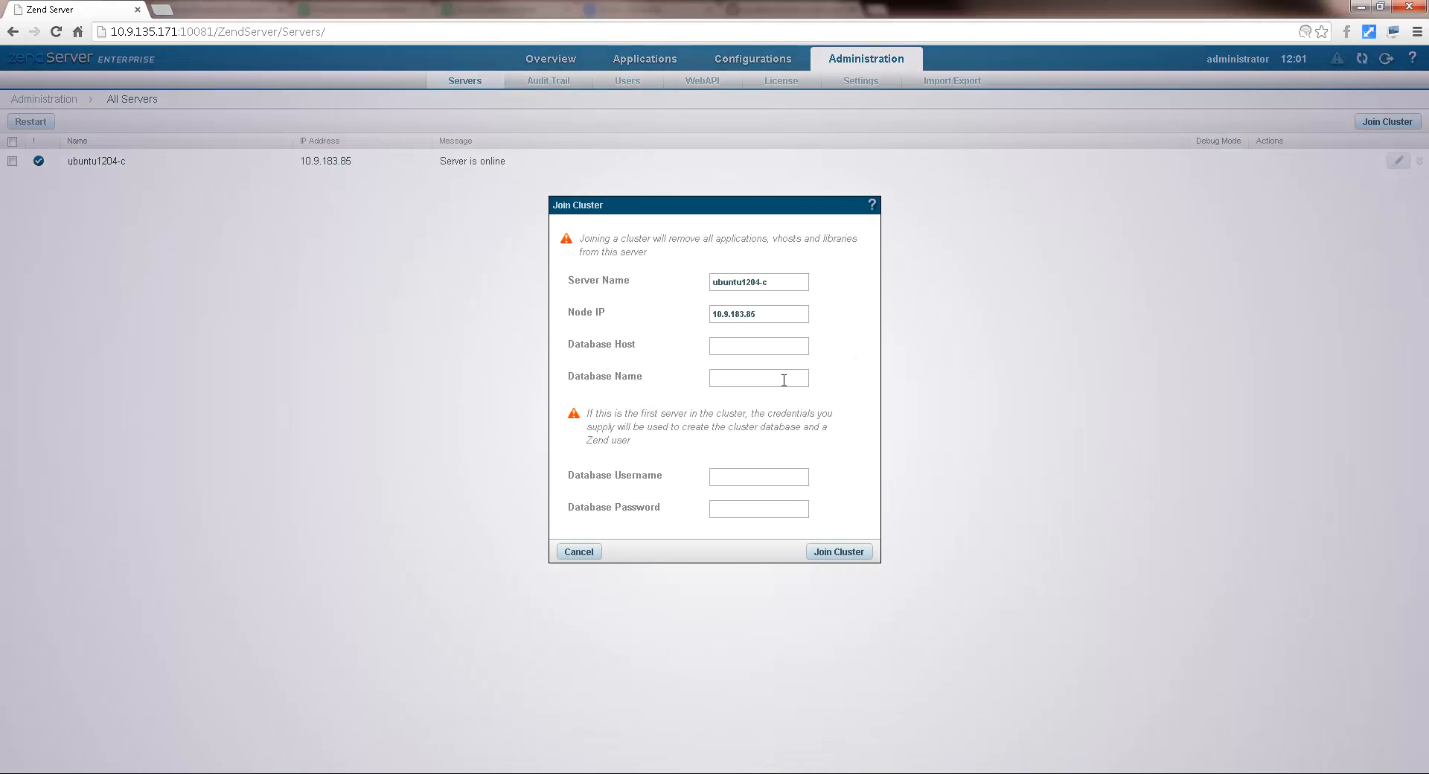
pyautogui.write('10.9.183.83')
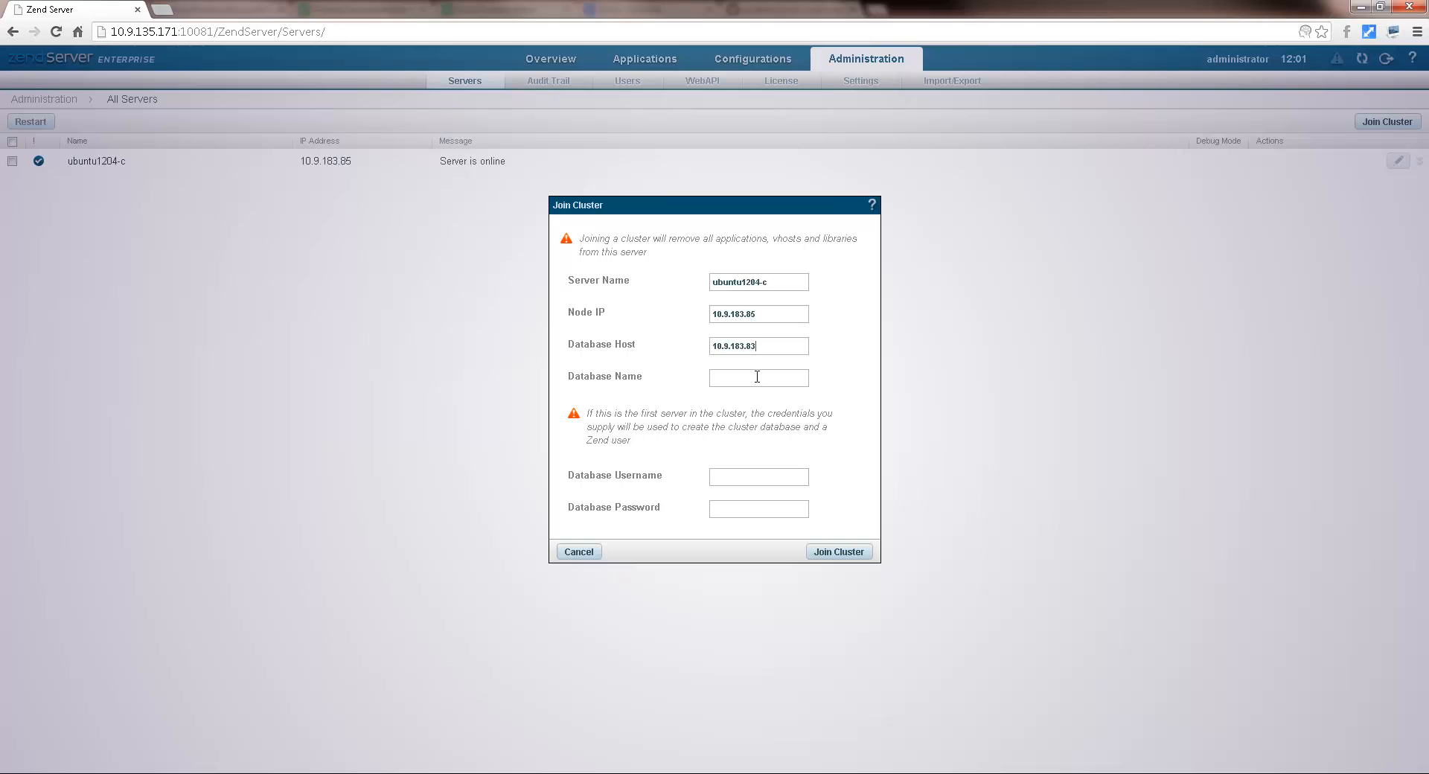
pyautogui.write('zs6')
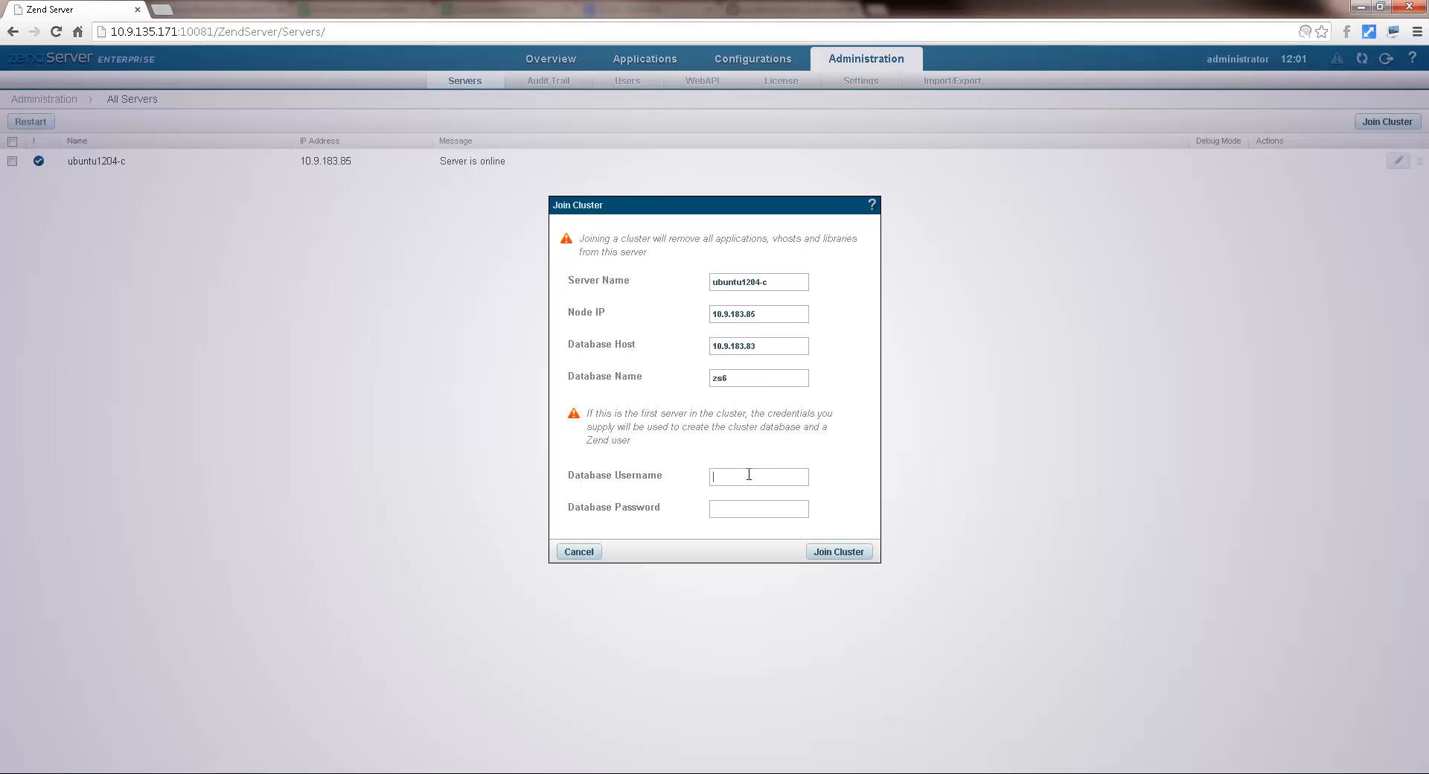
pyautogui.write('root')
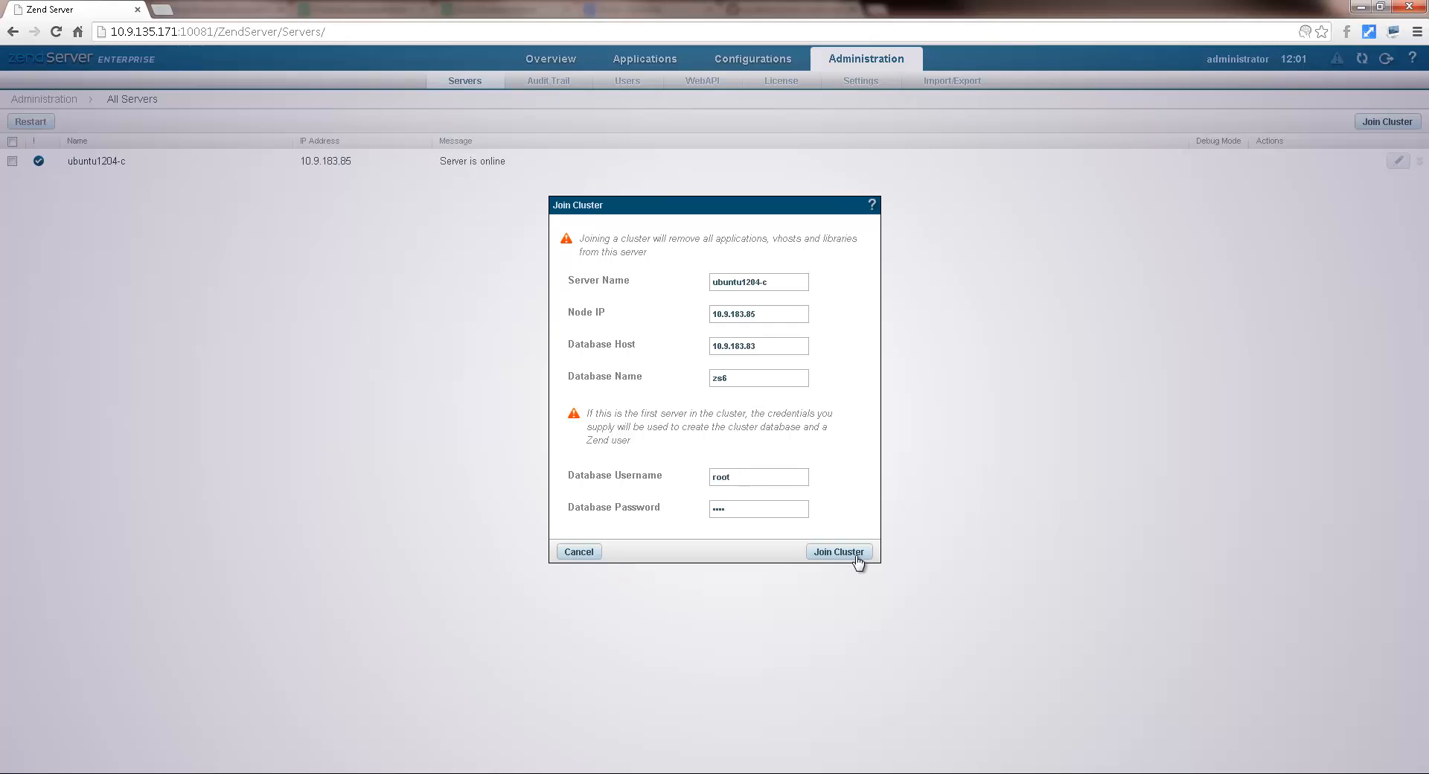
pyautogui.click(836, 551)
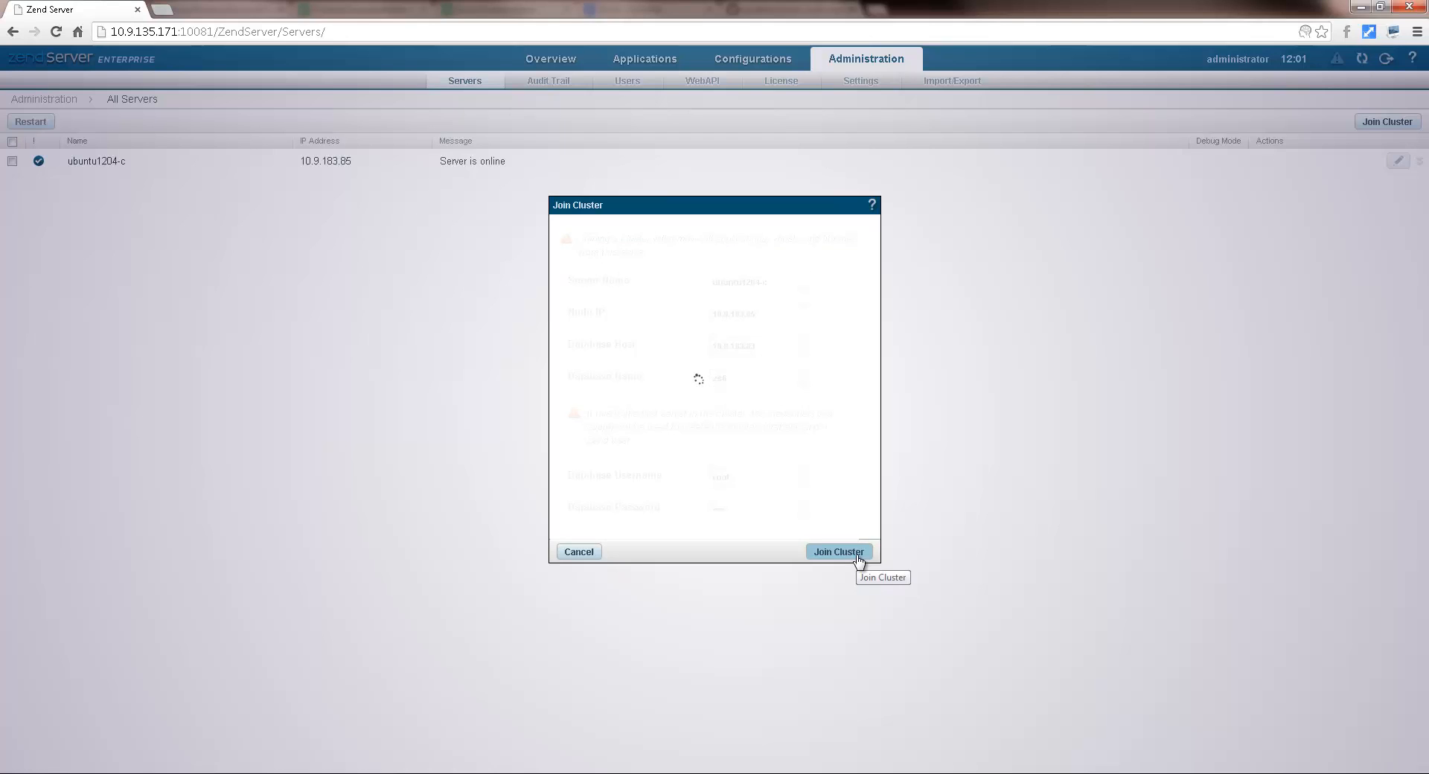
pyautogui.click(836, 552)
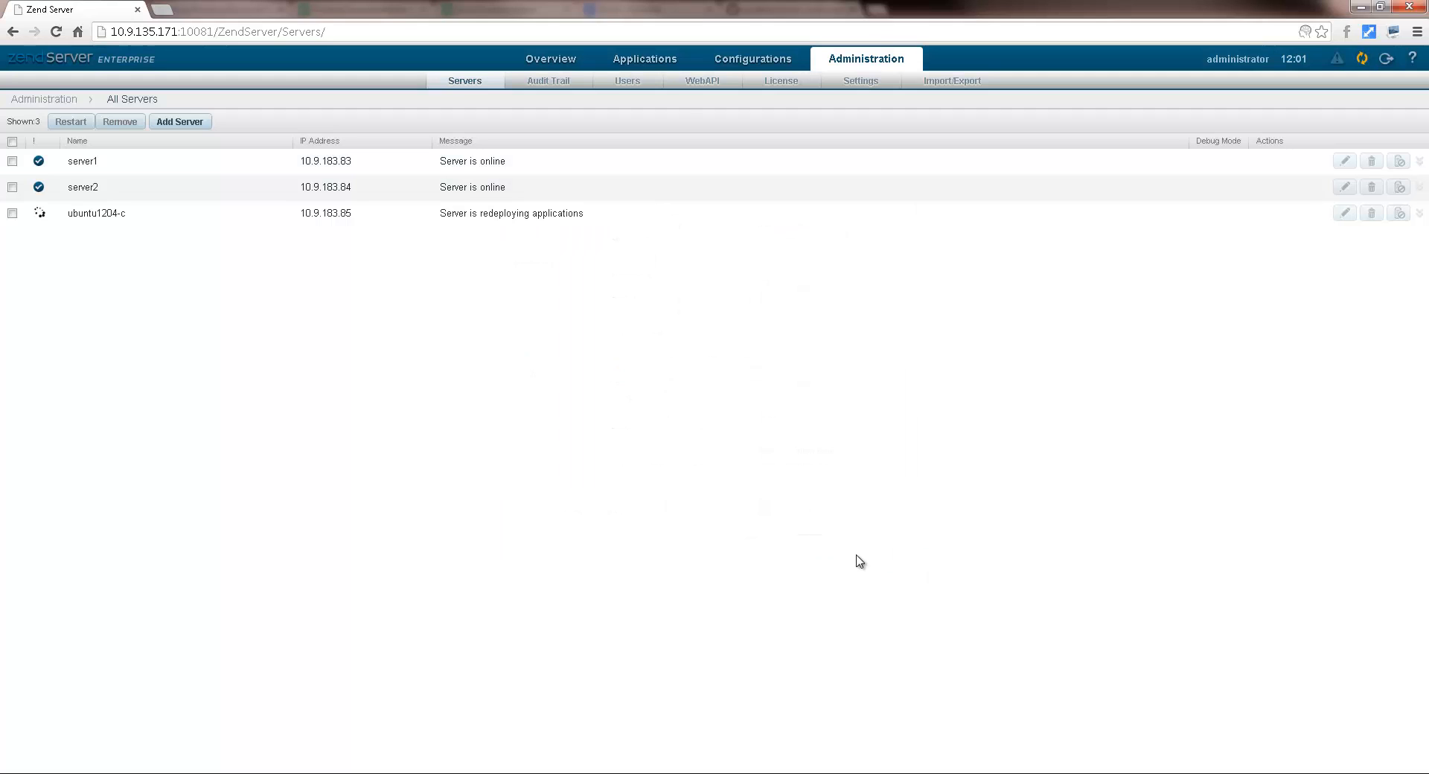
pyautogui.click(70, 121)
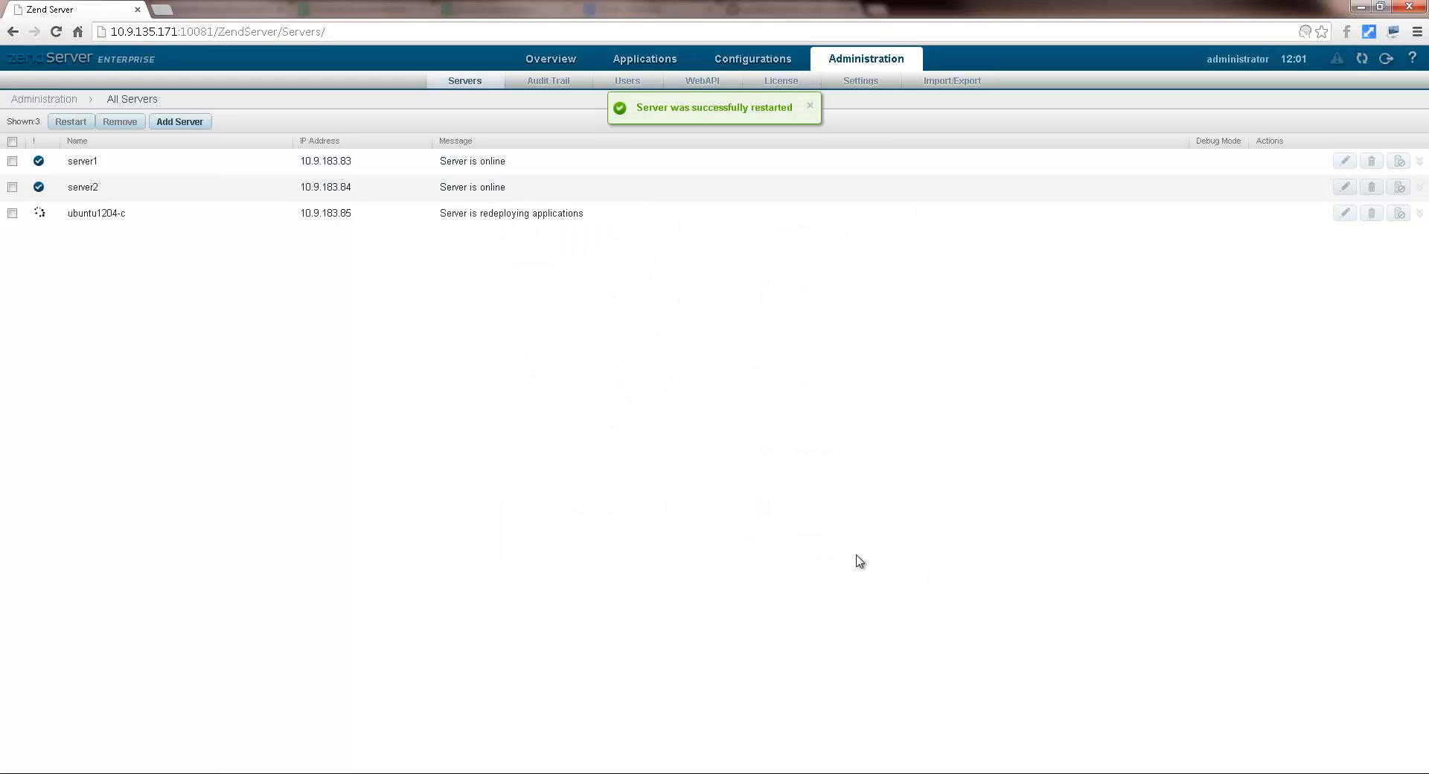
# Browse back to the servers list showing server3 online and server1's bcmath.scale mismatch.
pyautogui.click(645, 58)
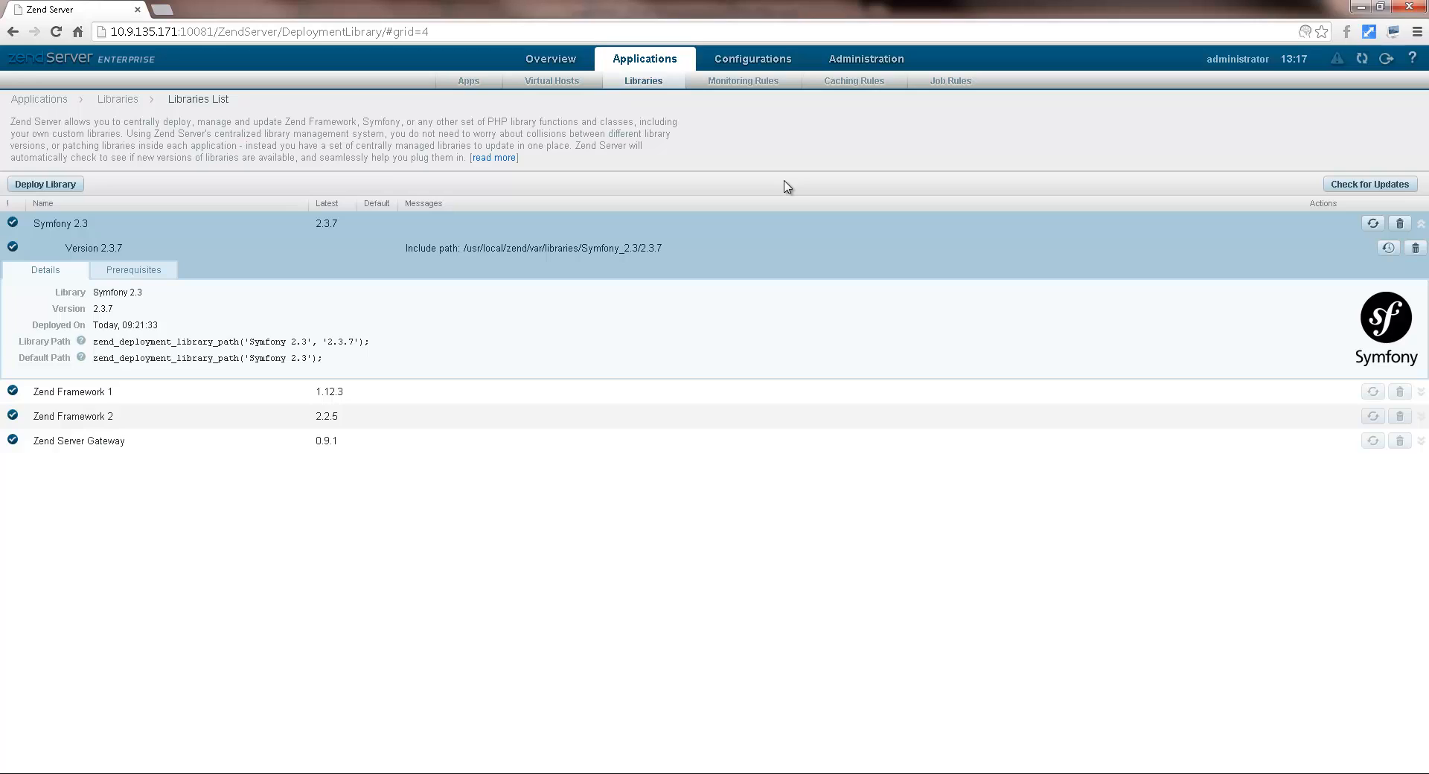
pyautogui.moveTo(1238, 110)
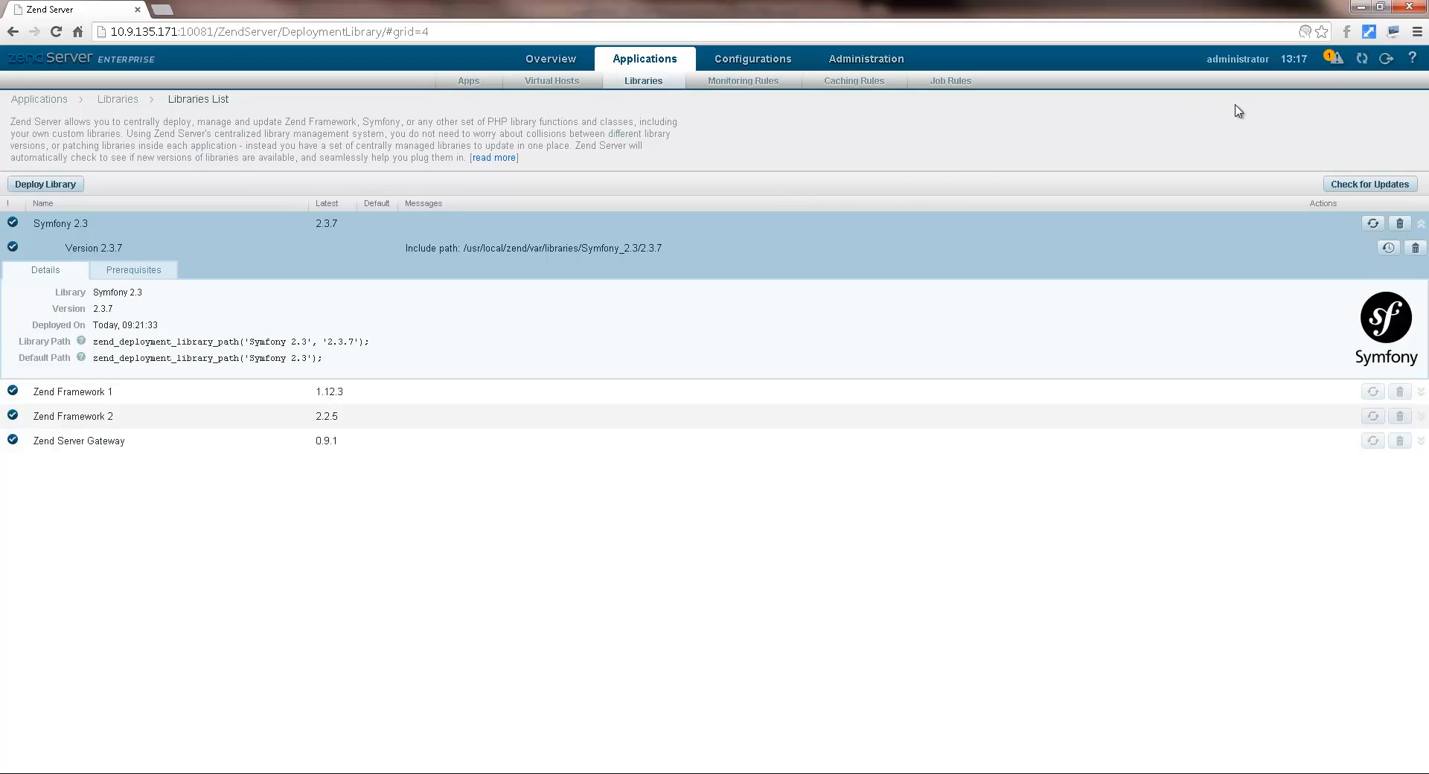
pyautogui.click(1332, 58)
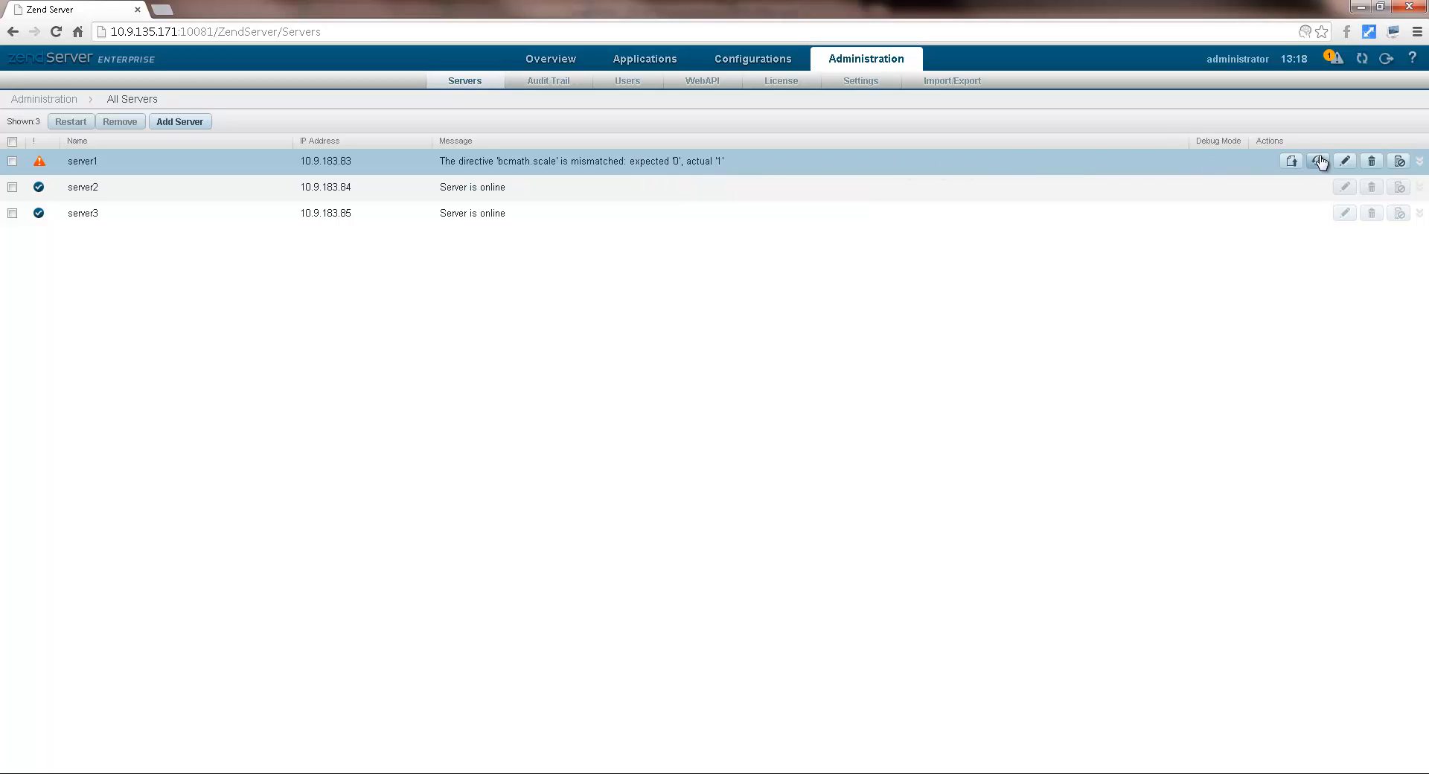
# Revert server1's mismatched bcmath.scale configuration and confirm, leaving it pending restart.
pyautogui.click(1319, 161)
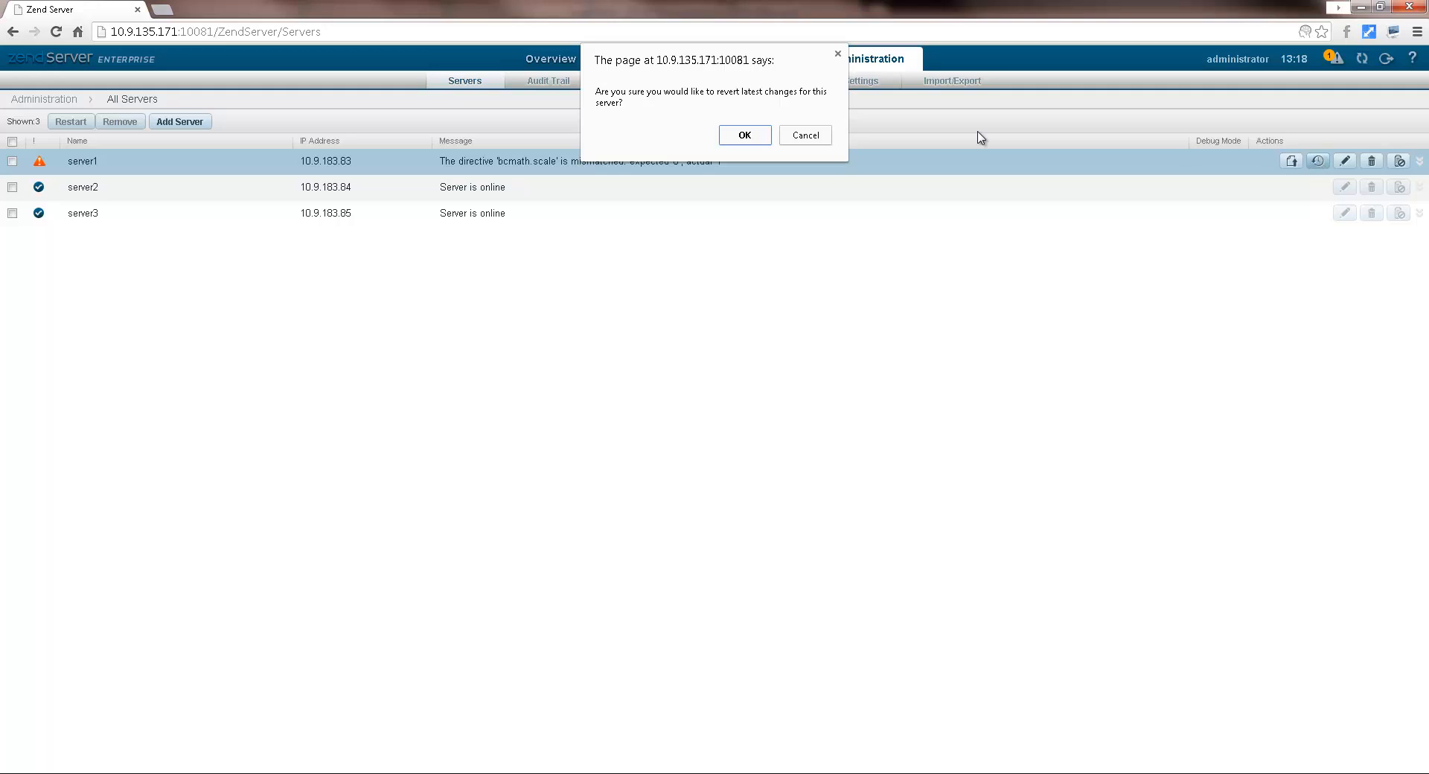
pyautogui.click(744, 135)
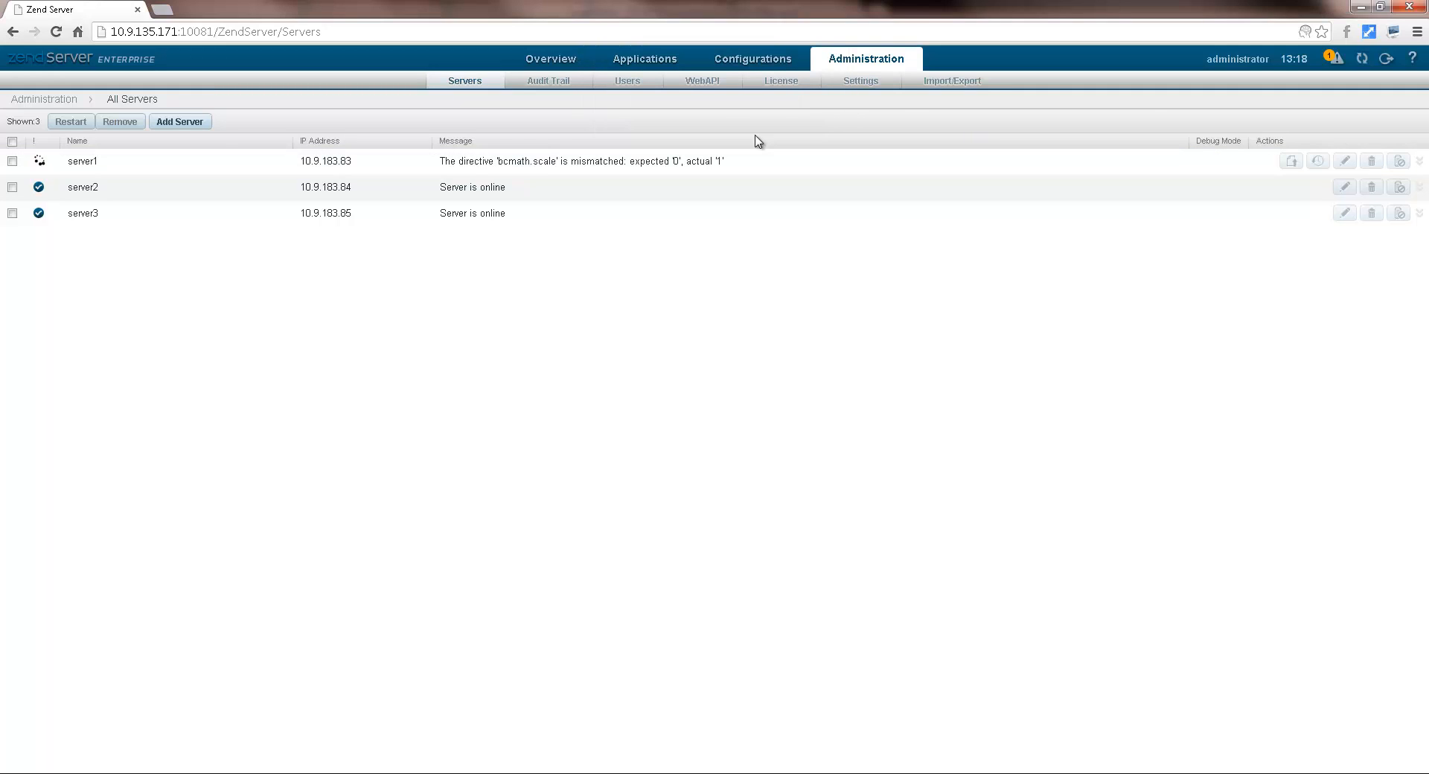
pyautogui.click(1318, 160)
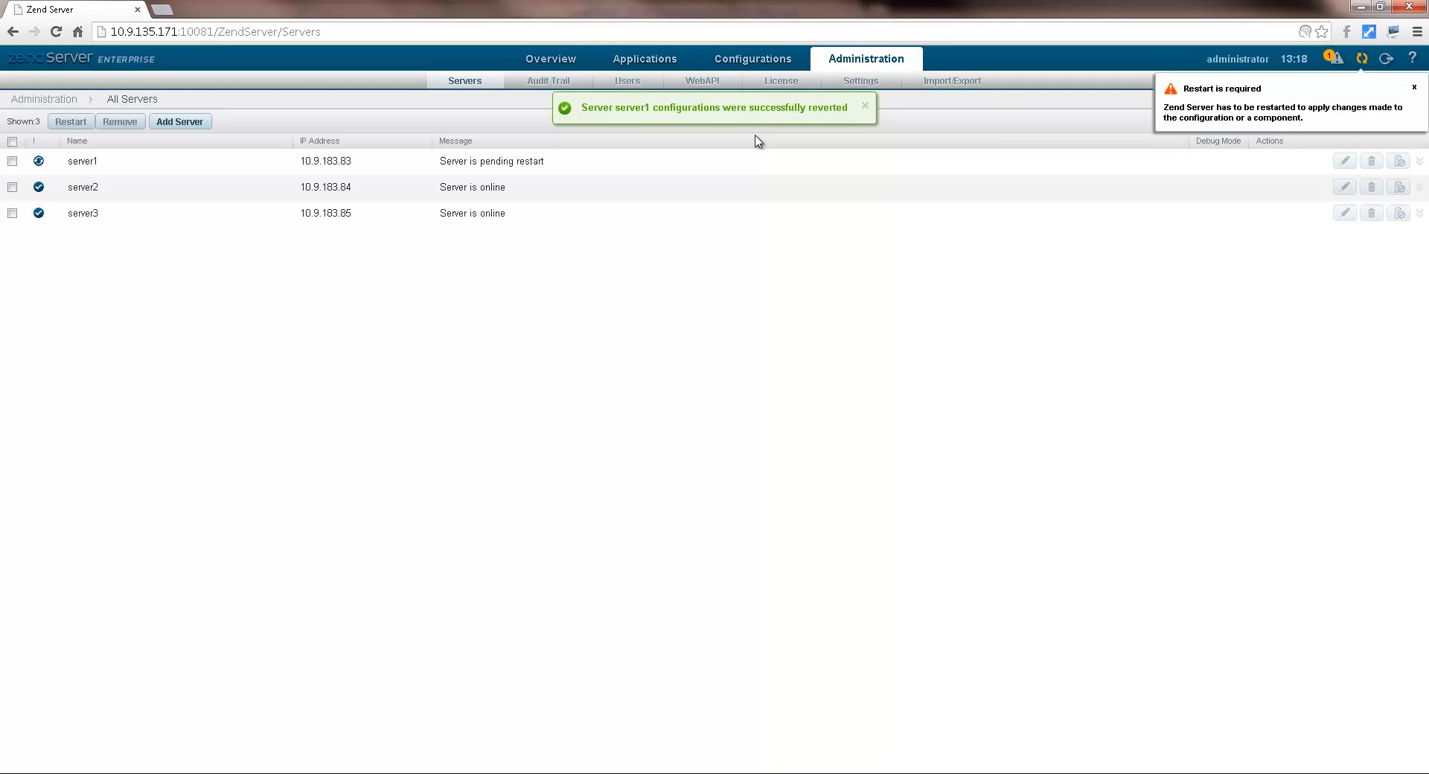
pyautogui.moveTo(786, 142)
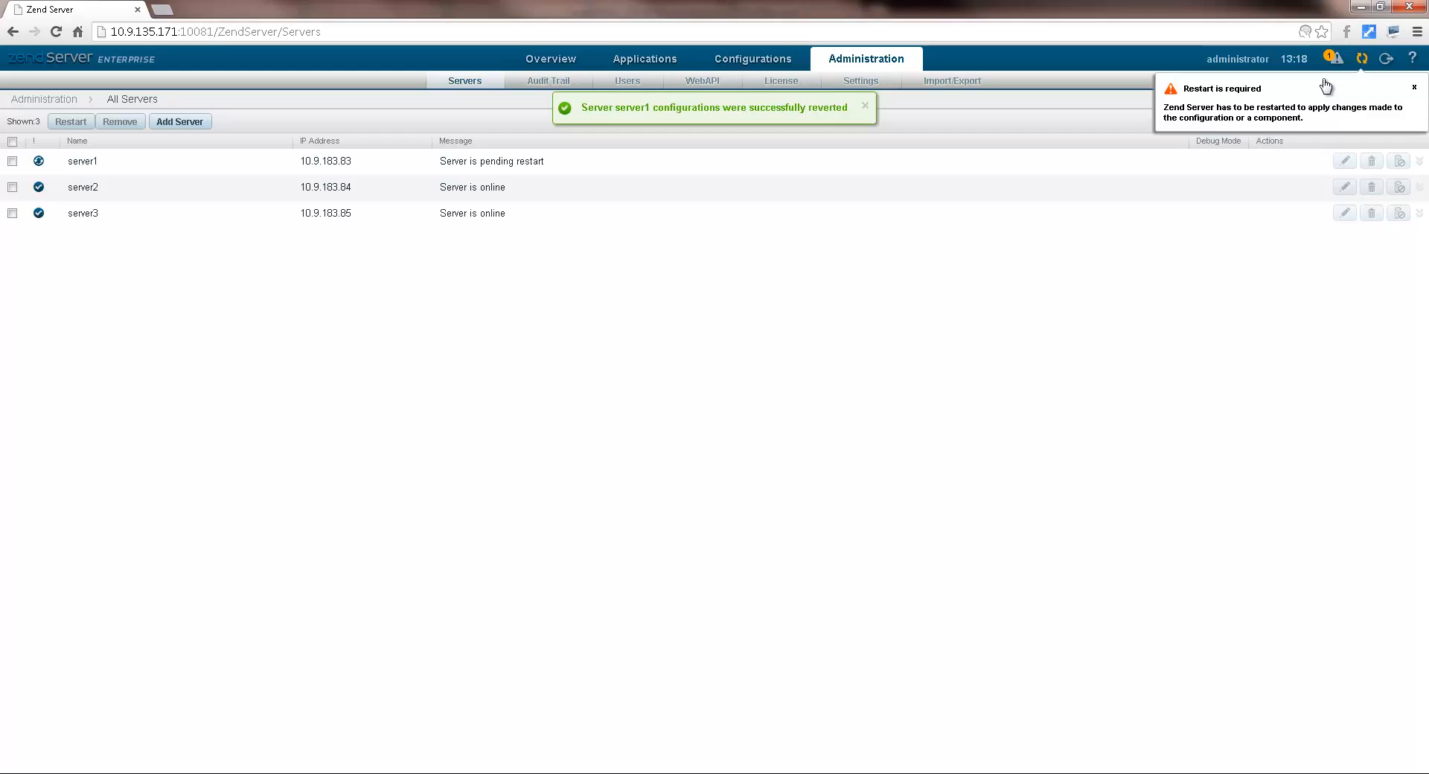
pyautogui.click(550, 58)
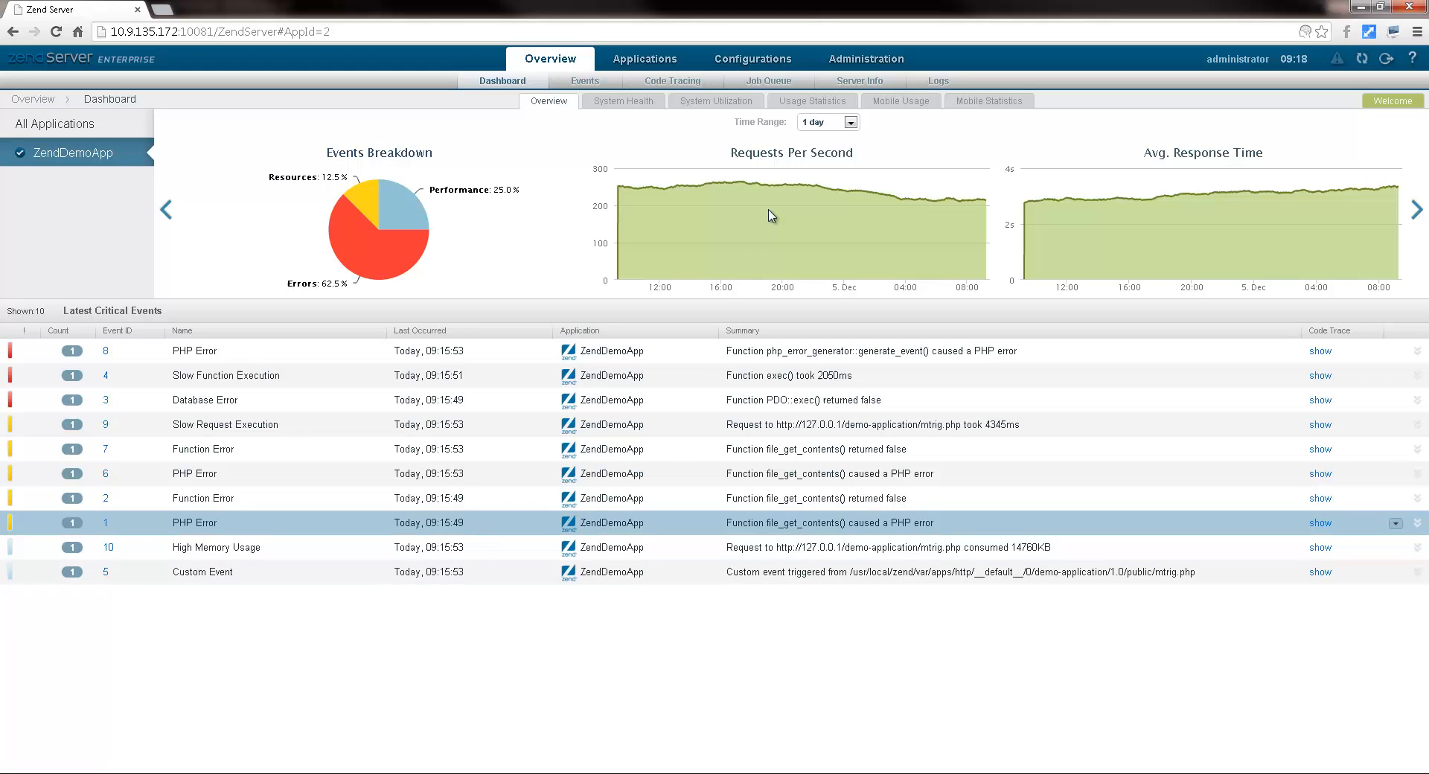
# Open Administration > Servers on the 10.9.135.172 host running ubuntu1204-a.
pyautogui.click(864, 58)
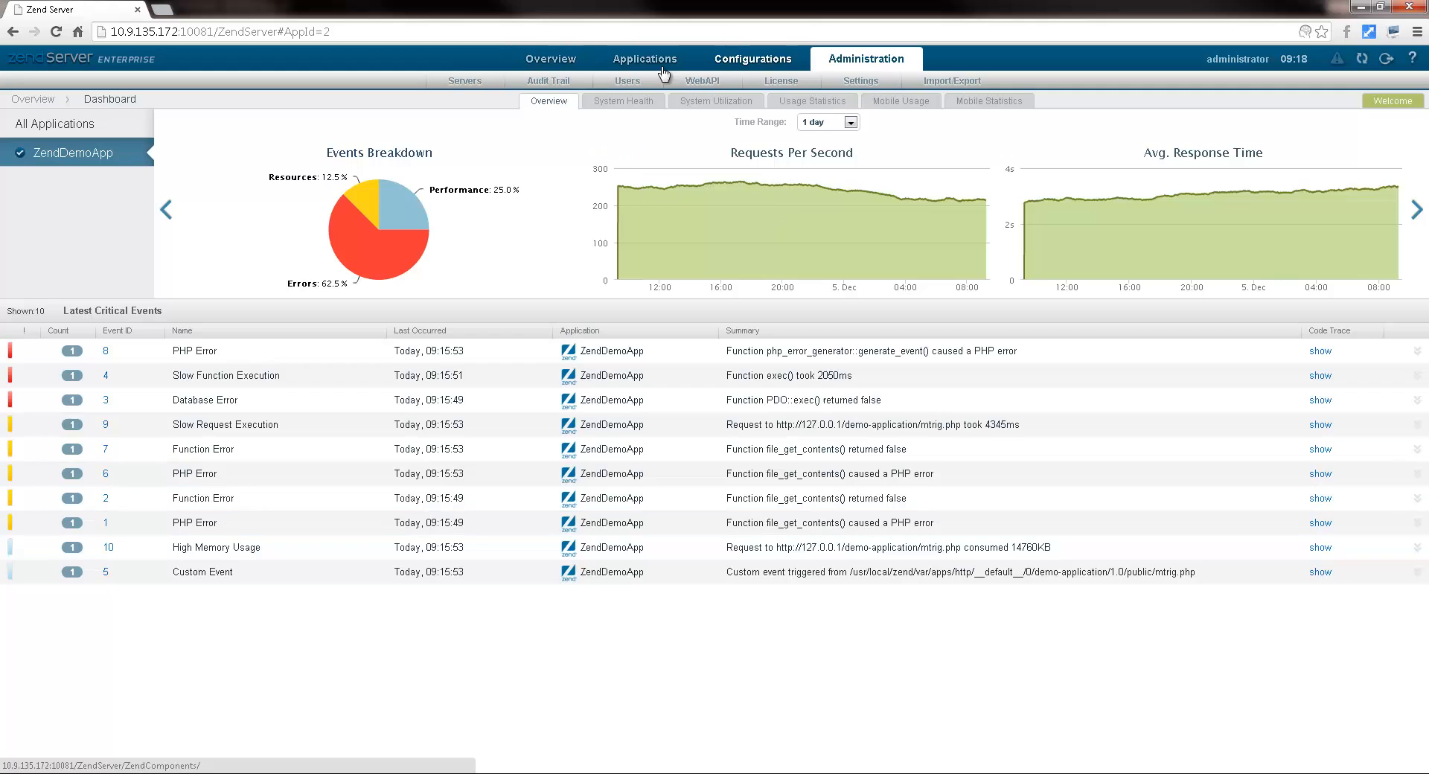
pyautogui.click(465, 81)
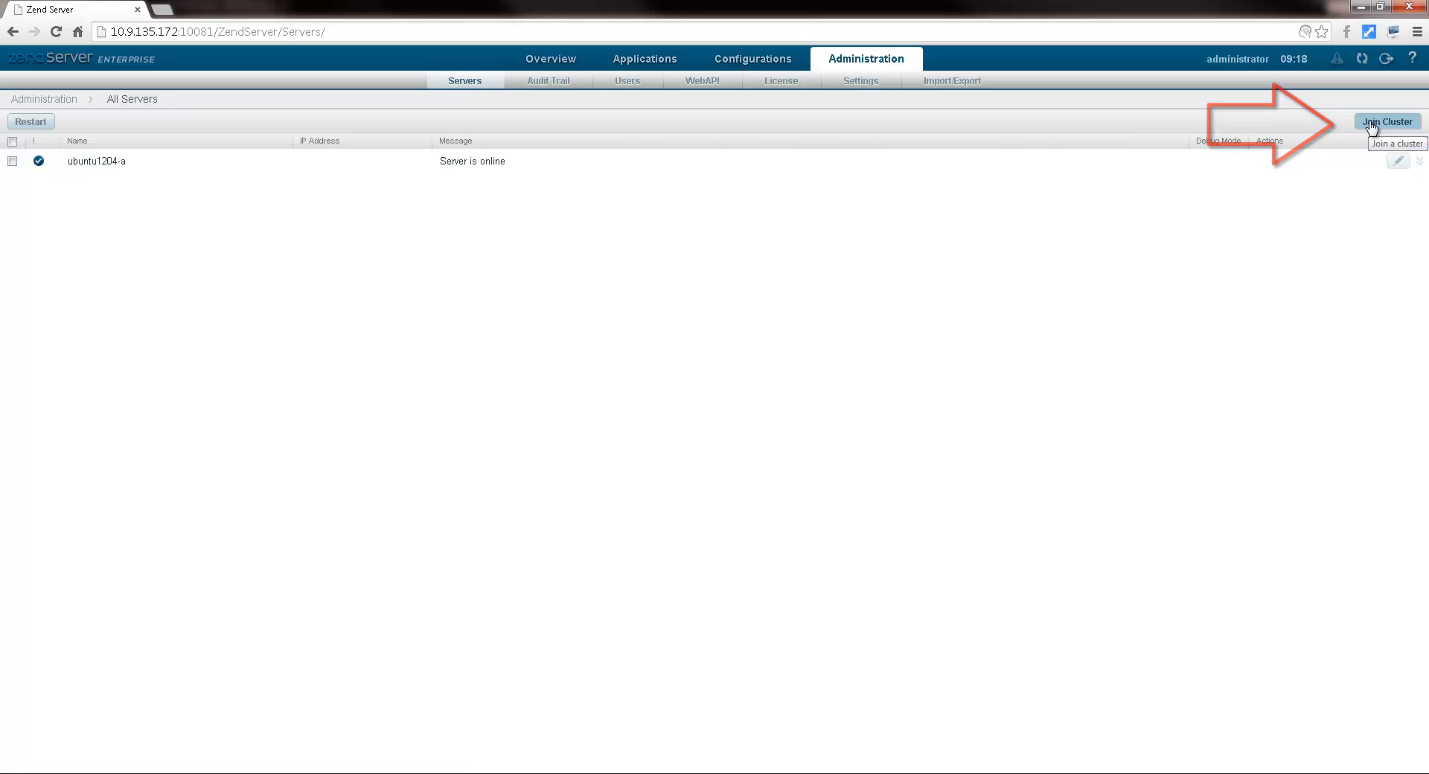
# Enter join details for ubuntu1204-a: name server1, host 10.9.183.83, database zs6, user root.
pyautogui.click(1386, 121)
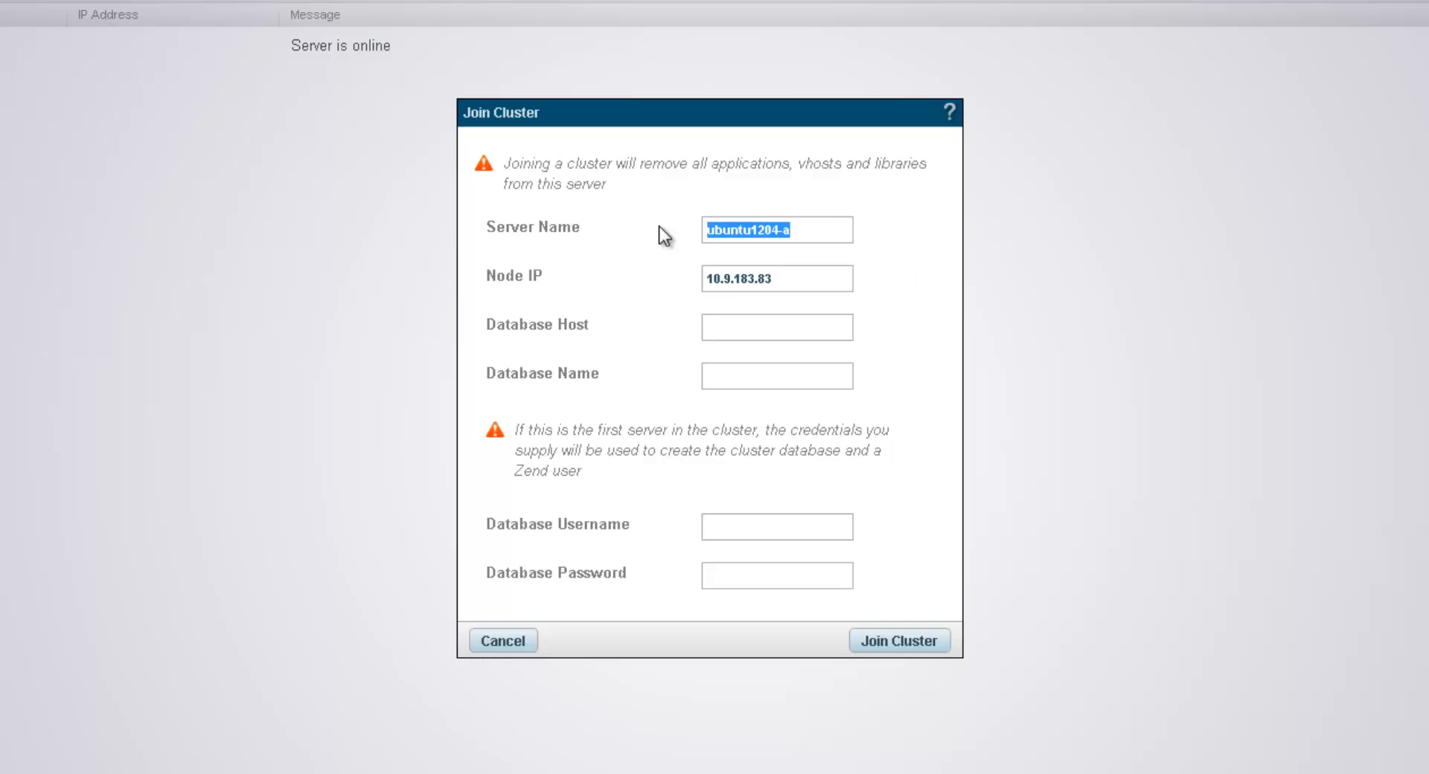
pyautogui.write('server1')
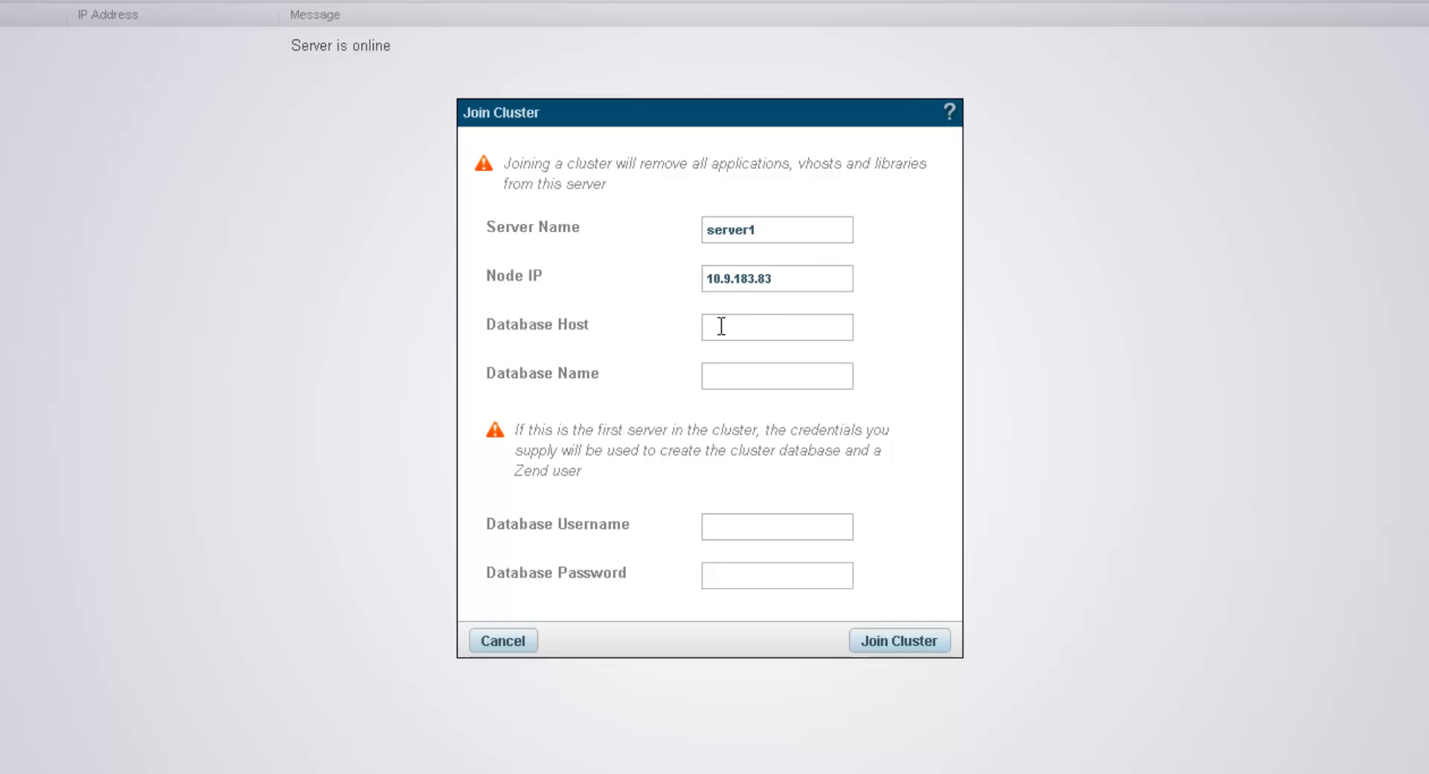
pyautogui.write('10.9.183.83')
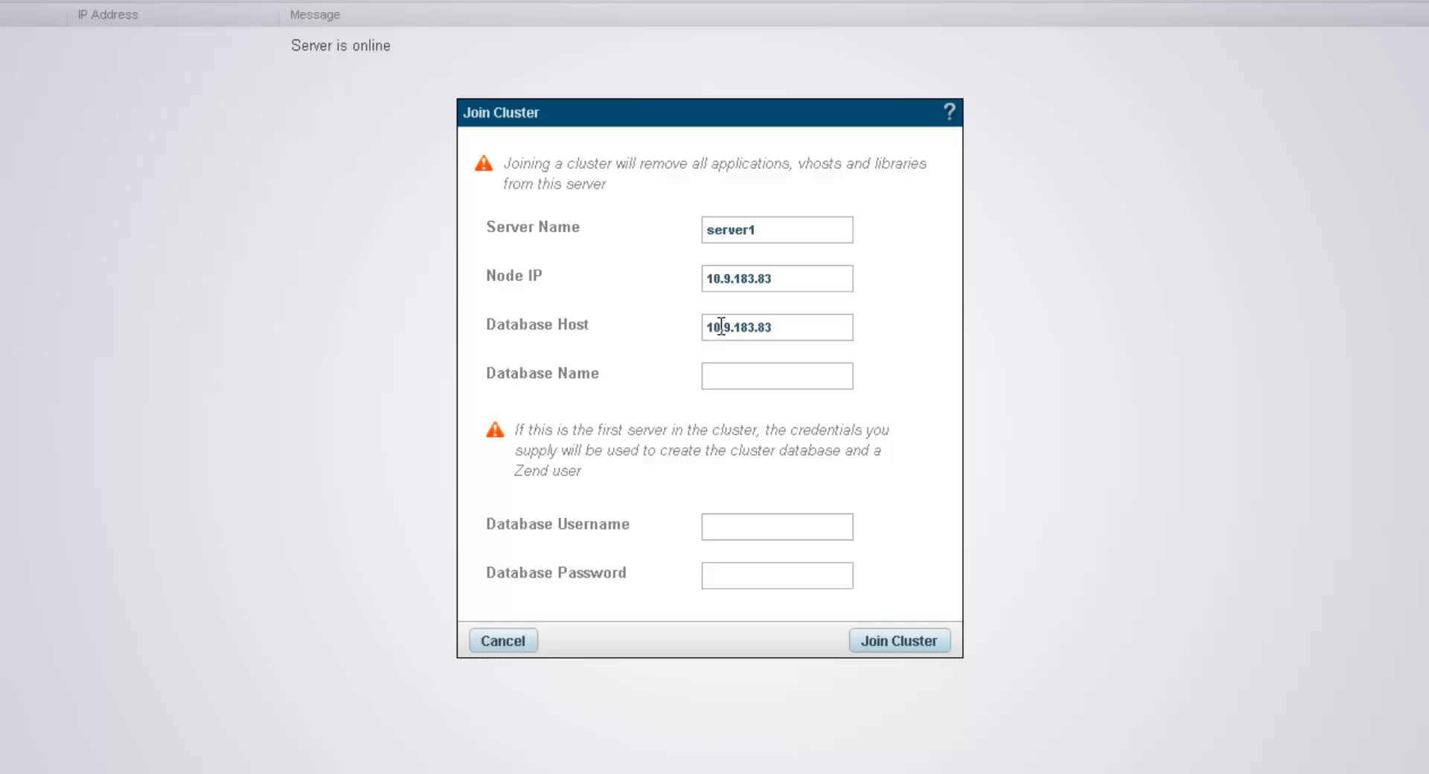
pyautogui.click(777, 327)
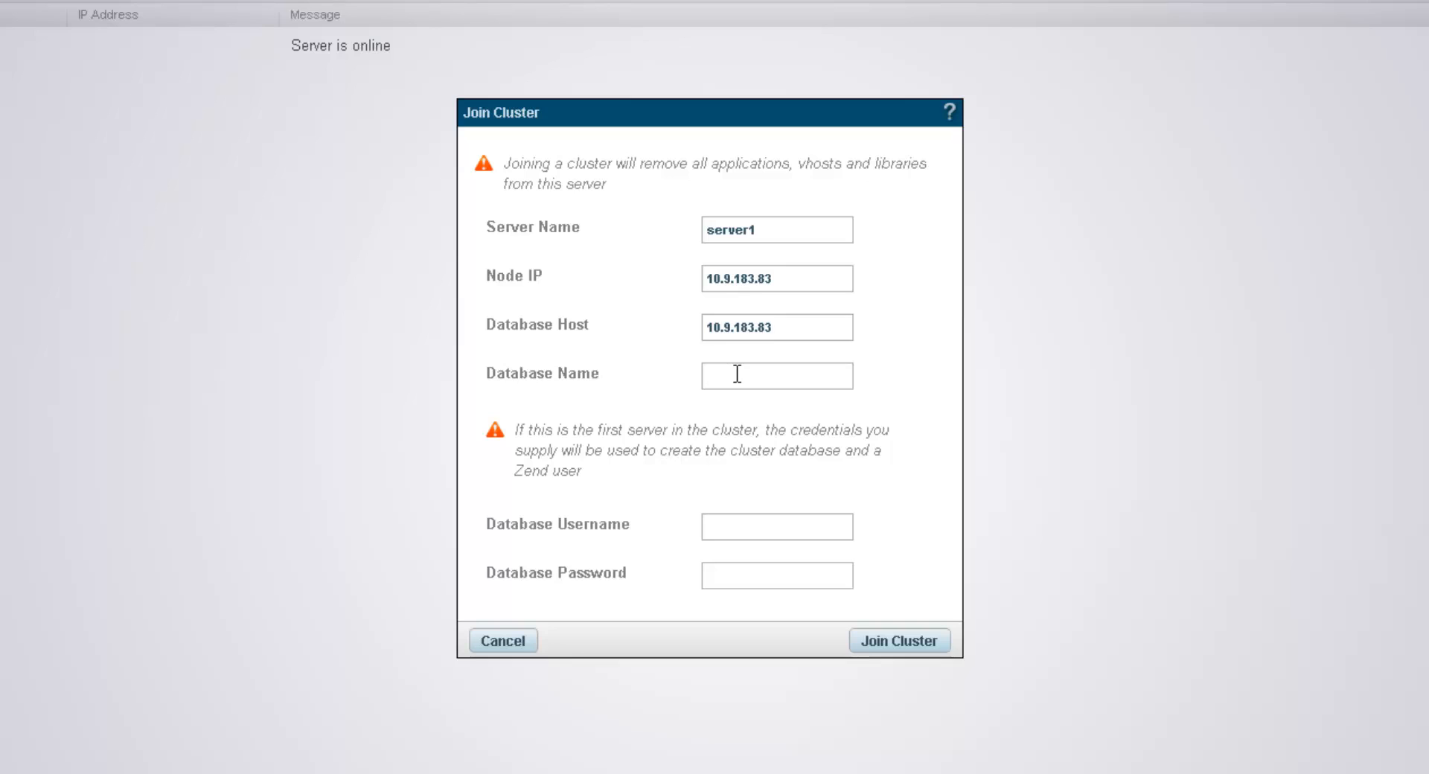
pyautogui.write('zs6')
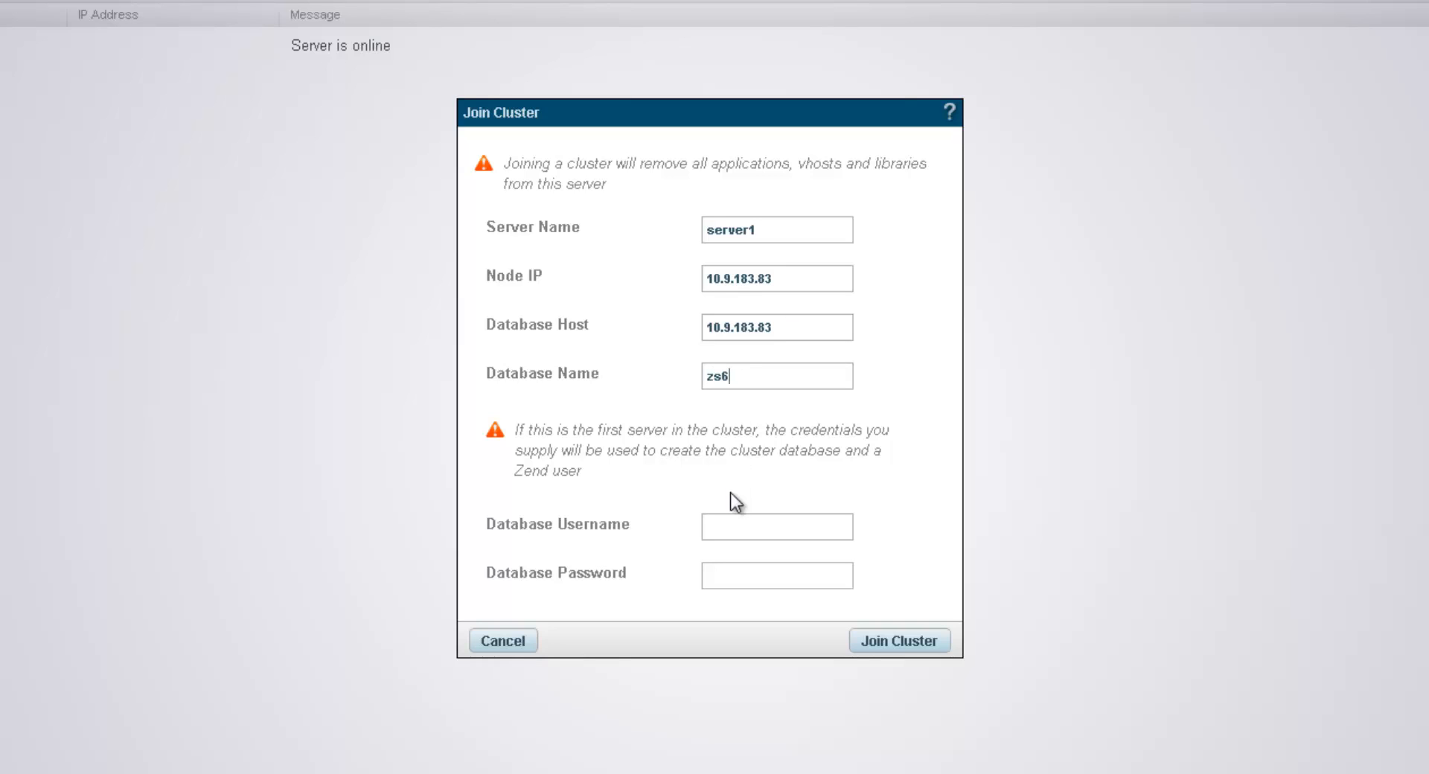
pyautogui.write('r')
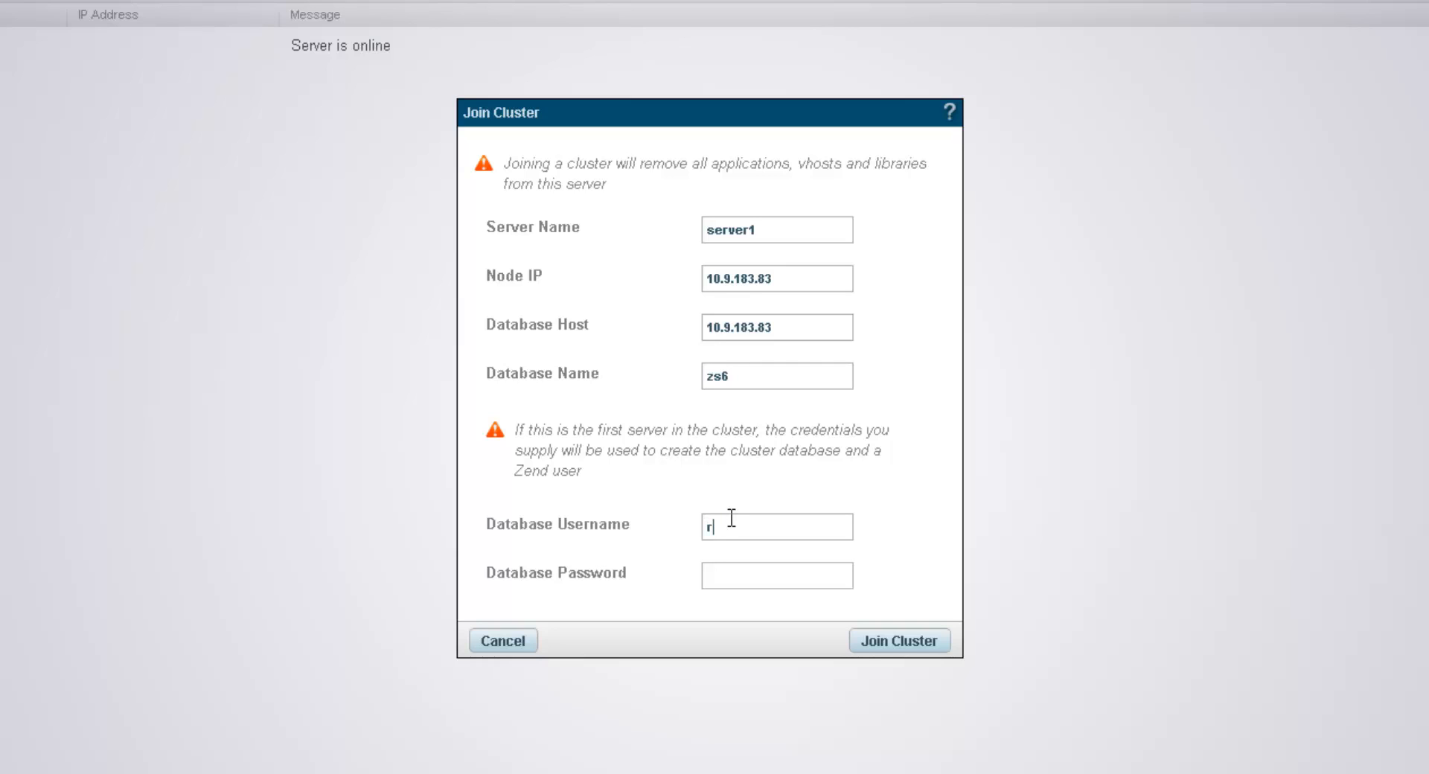
pyautogui.write('oot')
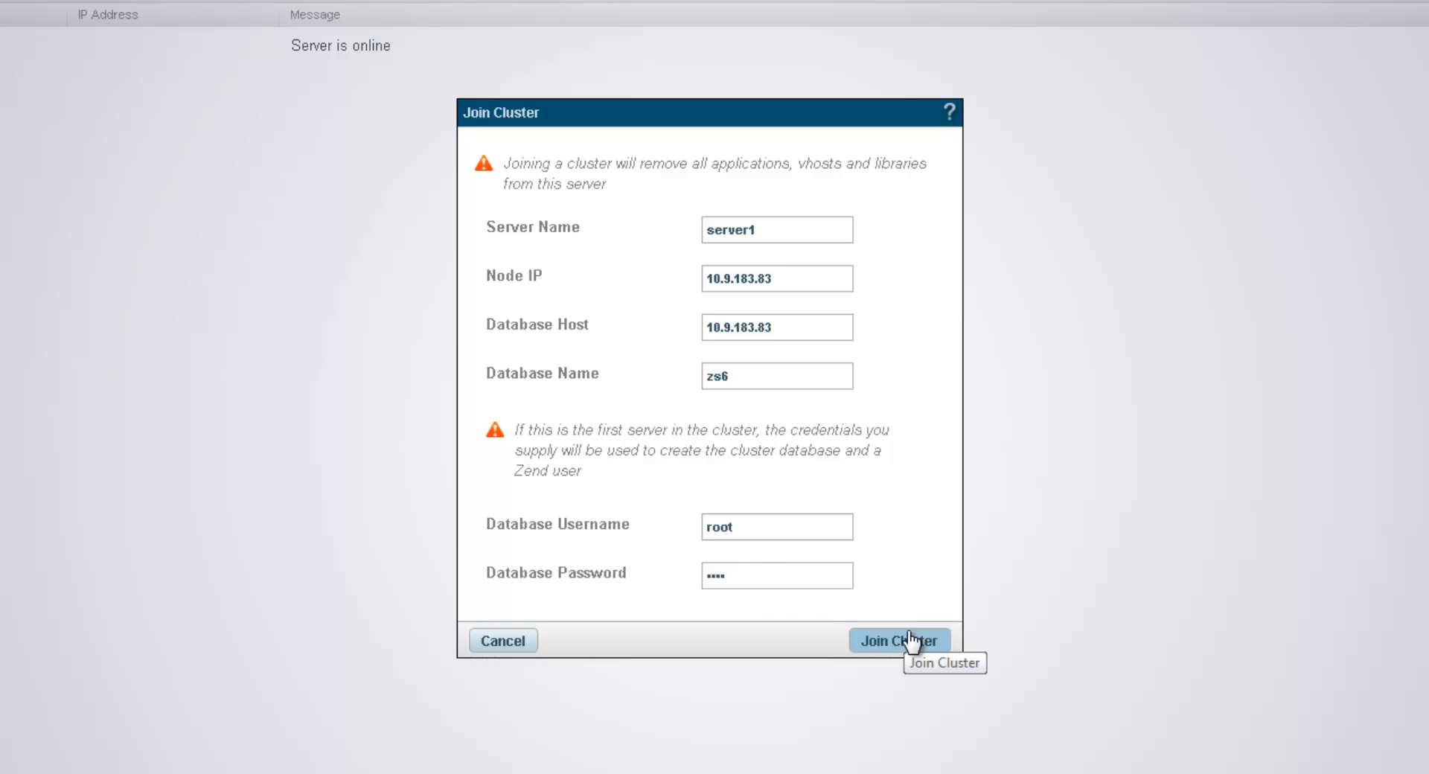
# Submit the join and acknowledge the first-server database notice so server1 shows online.
pyautogui.click(898, 640)
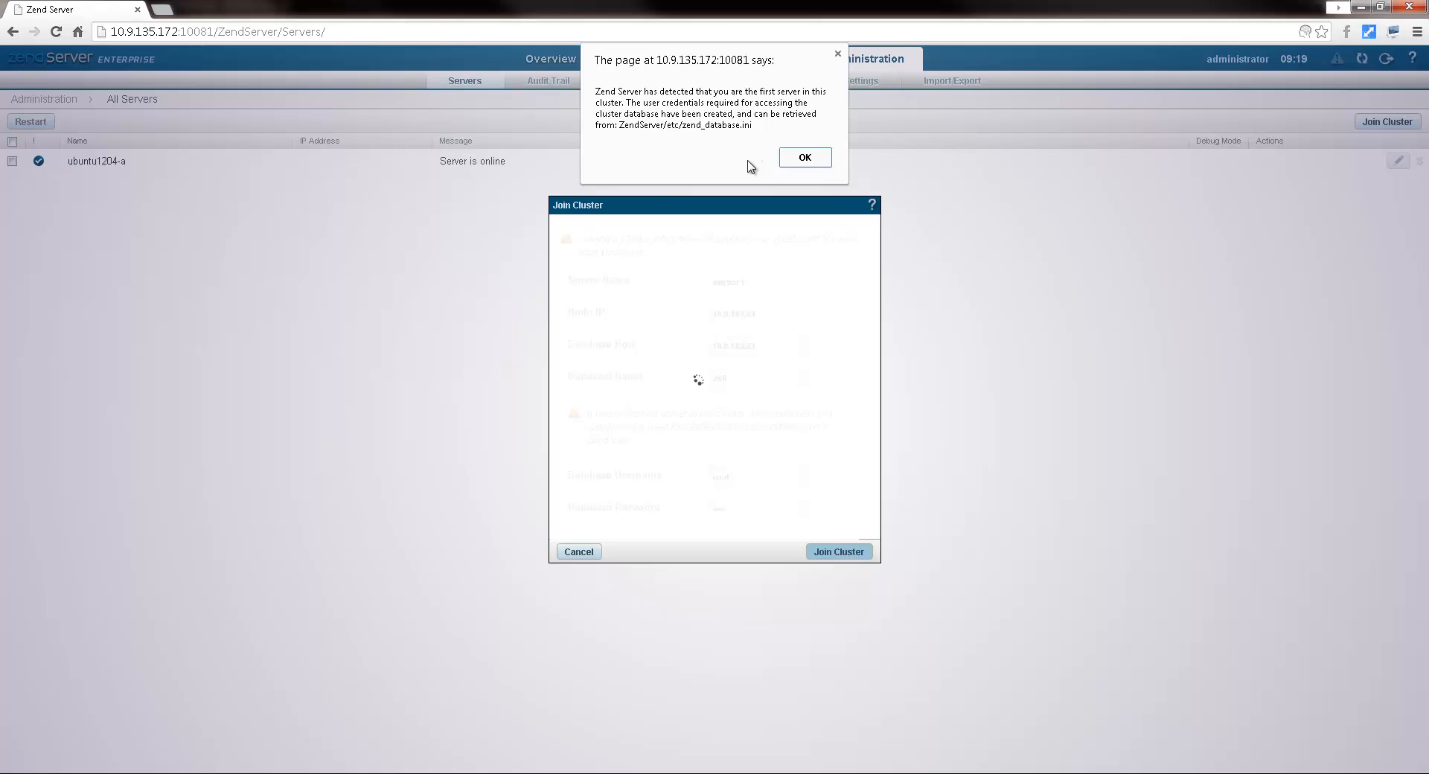
pyautogui.moveTo(716, 162)
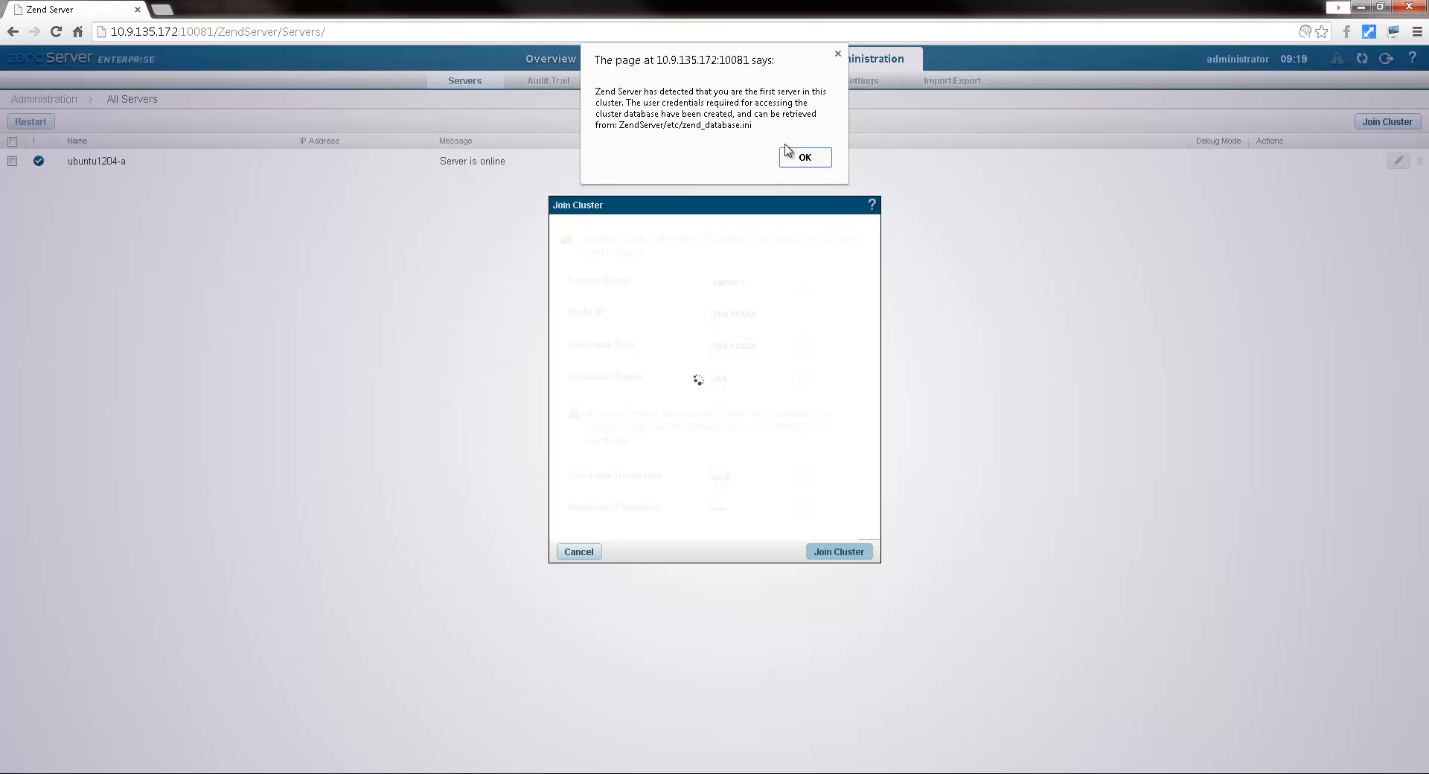
pyautogui.click(803, 157)
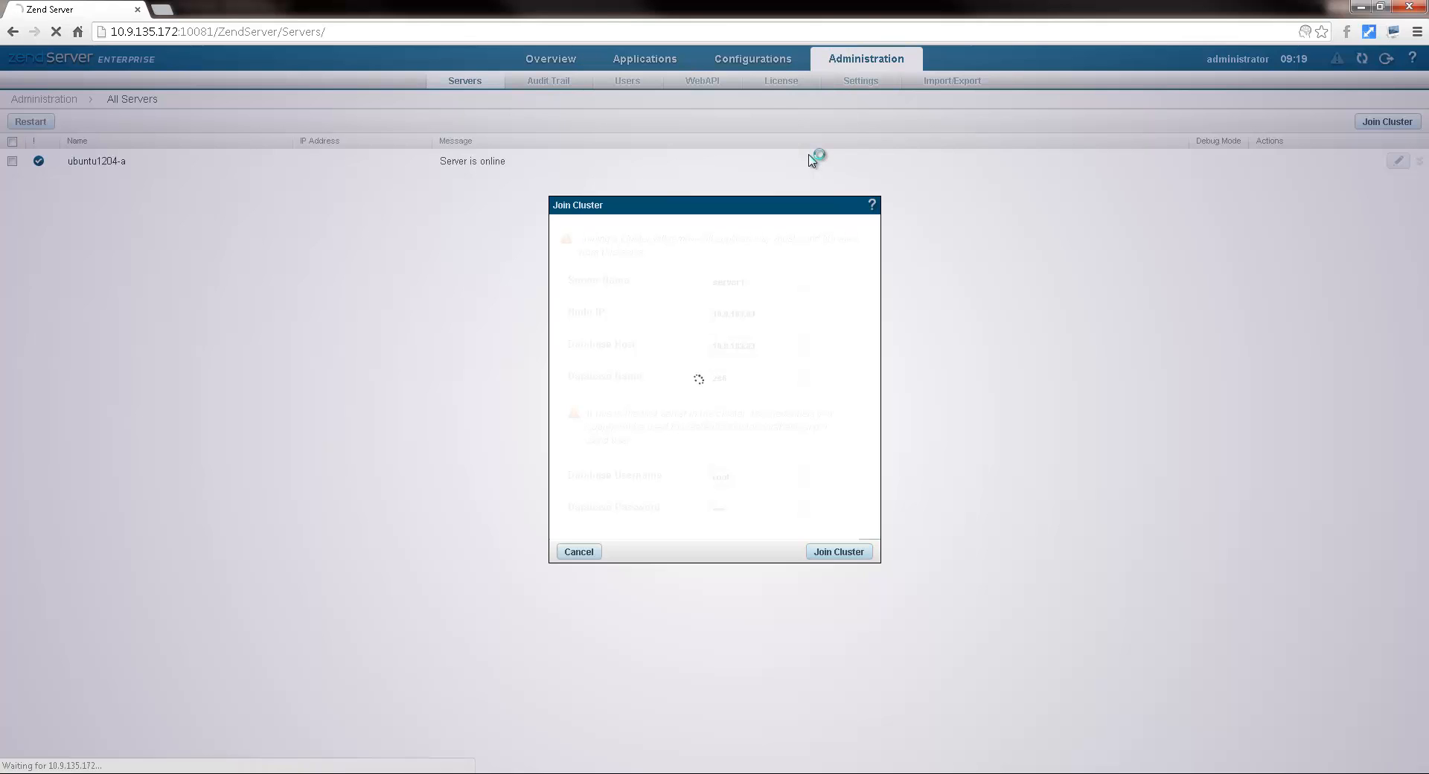
pyautogui.click(836, 551)
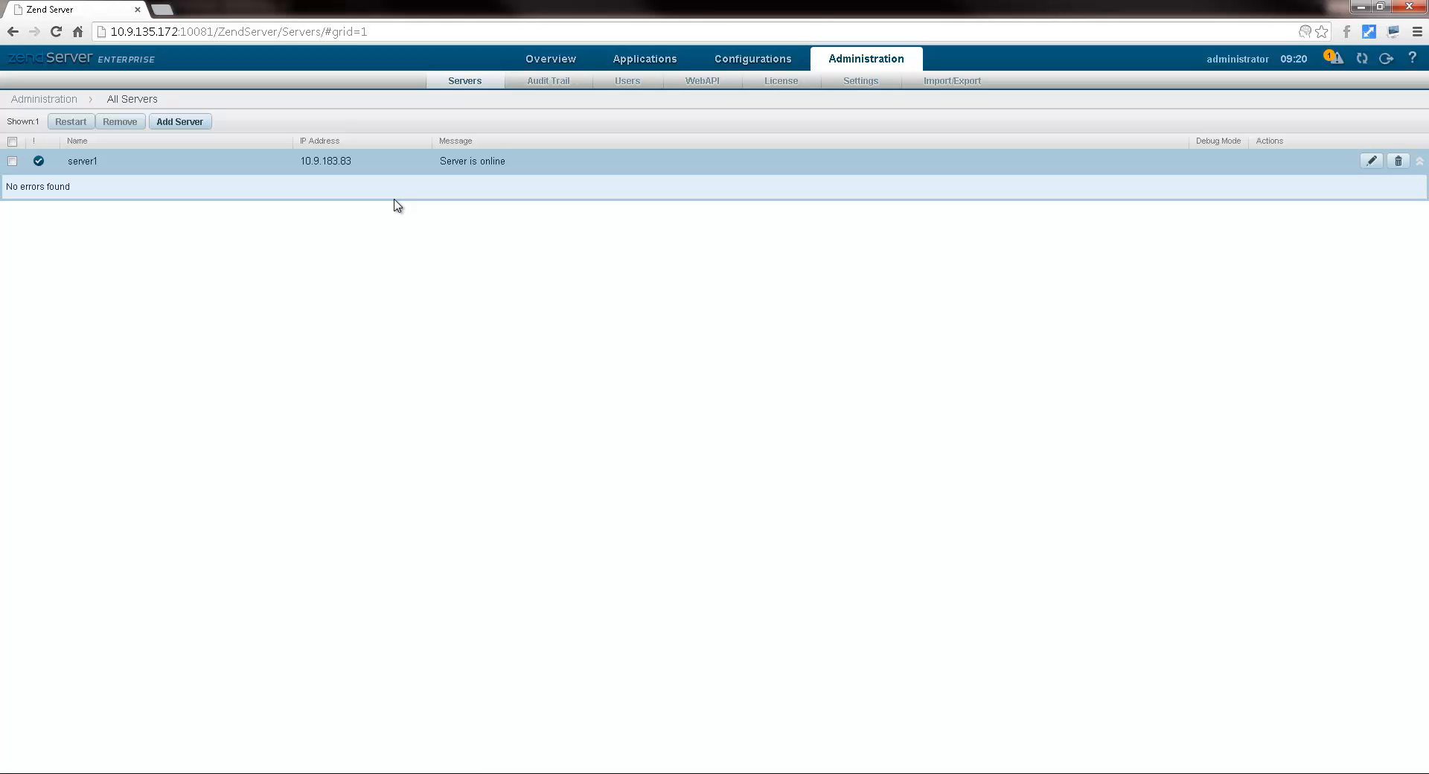
# Set the PHP display_errors directive to Off, save, and restart the server.
pyautogui.click(751, 58)
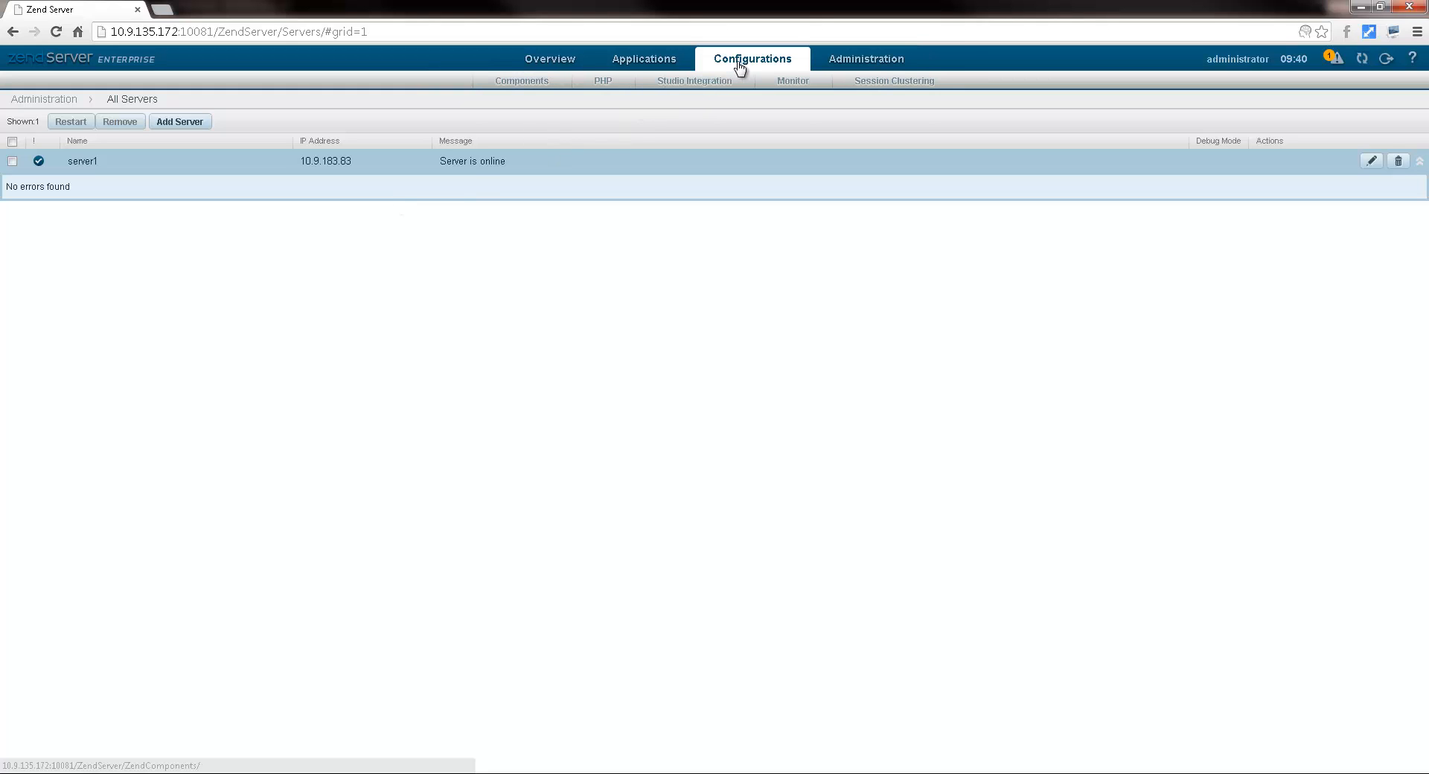
pyautogui.click(602, 81)
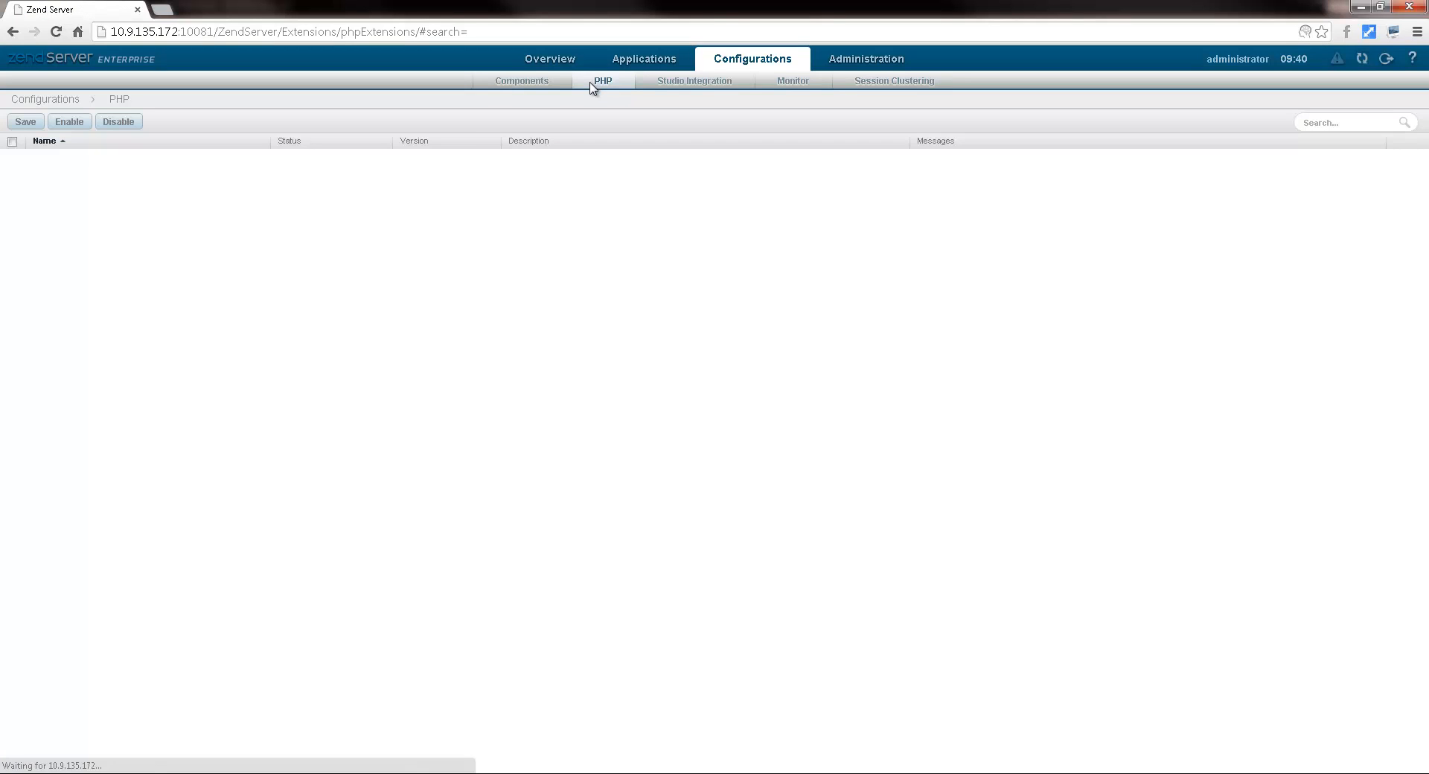
pyautogui.click(601, 80)
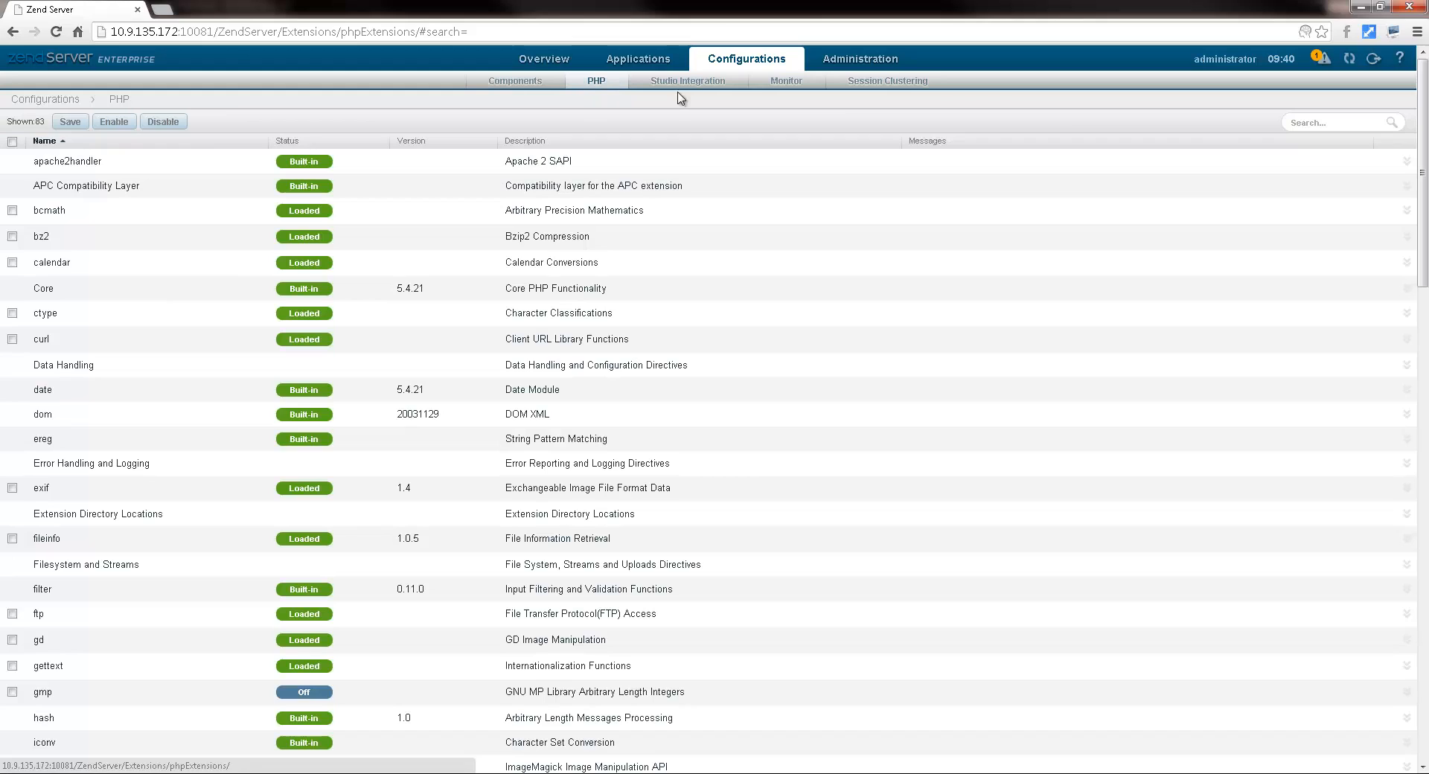
pyautogui.write('display_errors')
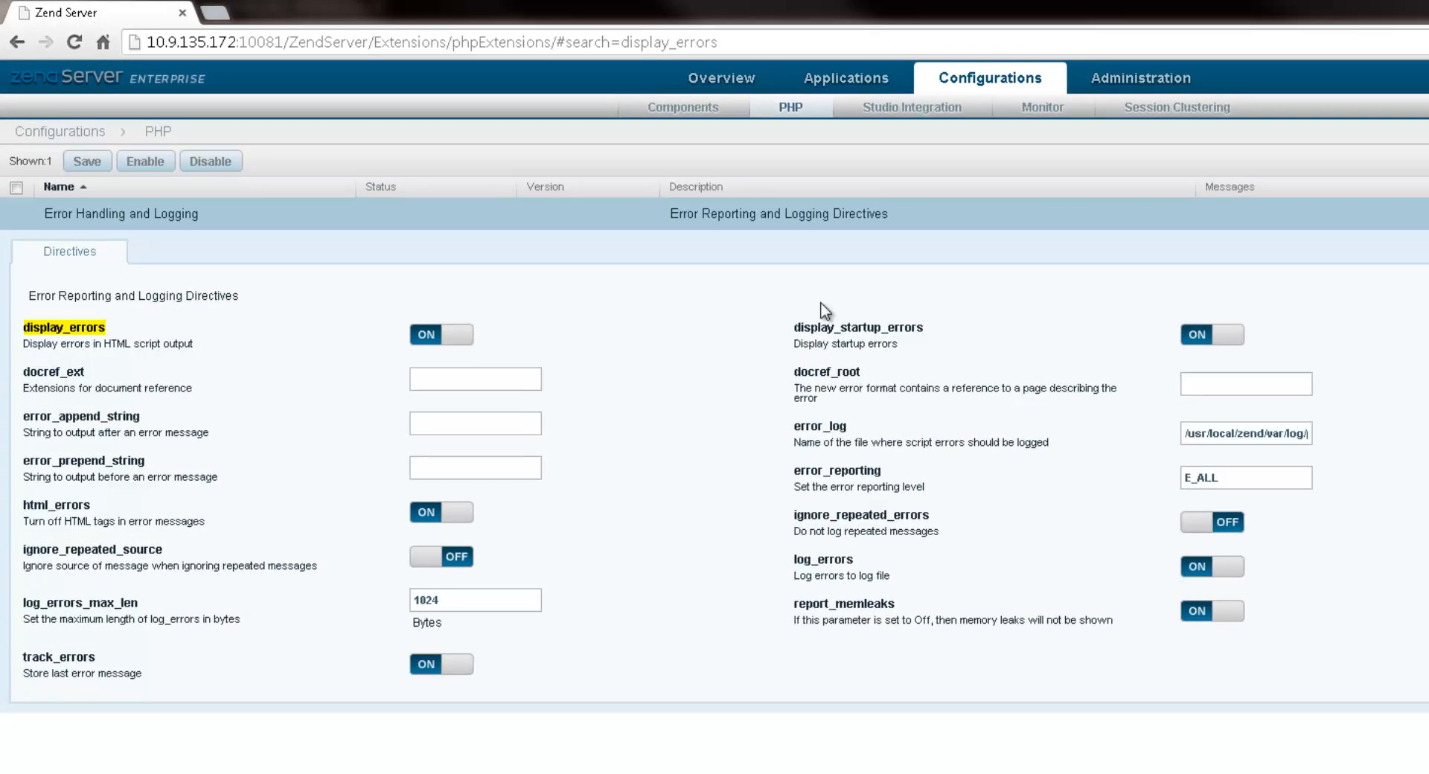
pyautogui.click(441, 335)
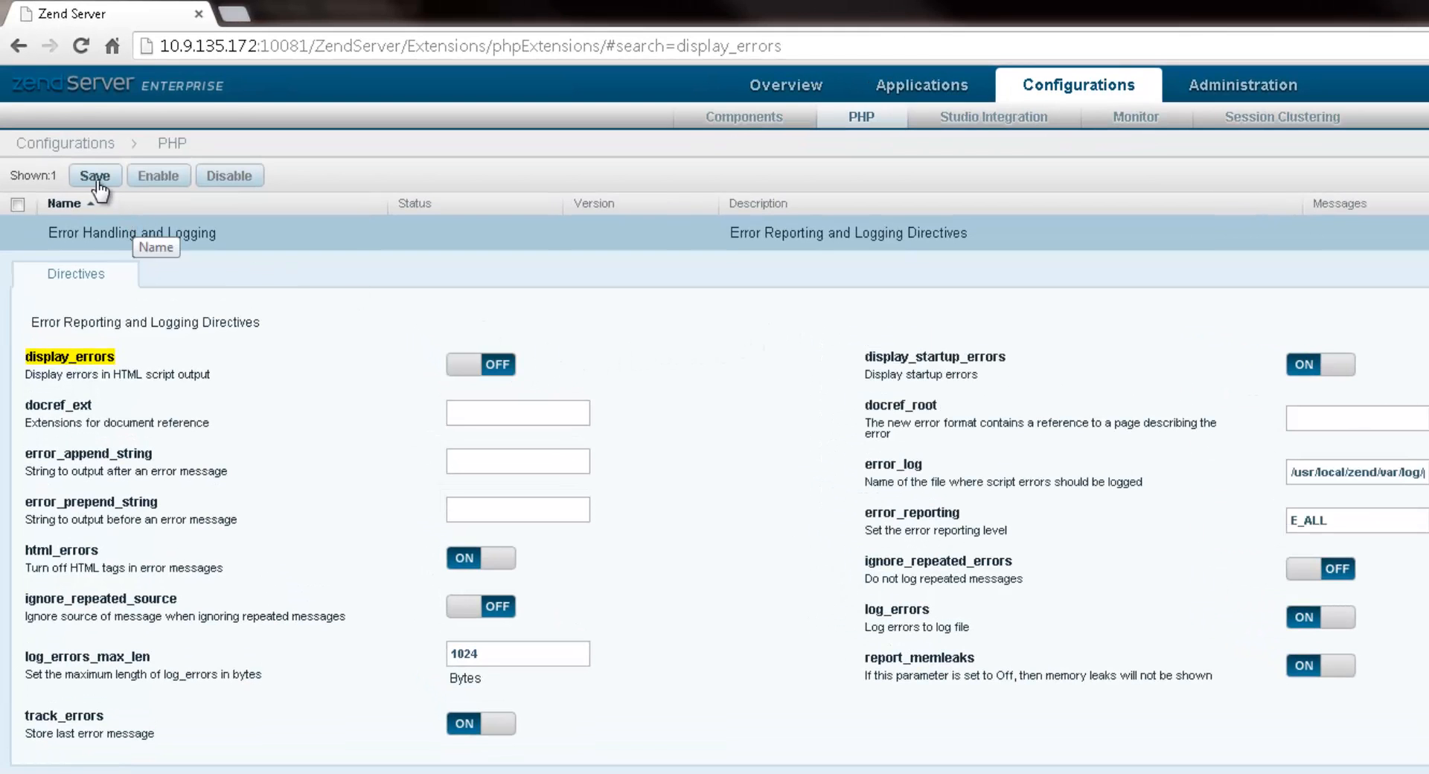
pyautogui.click(95, 175)
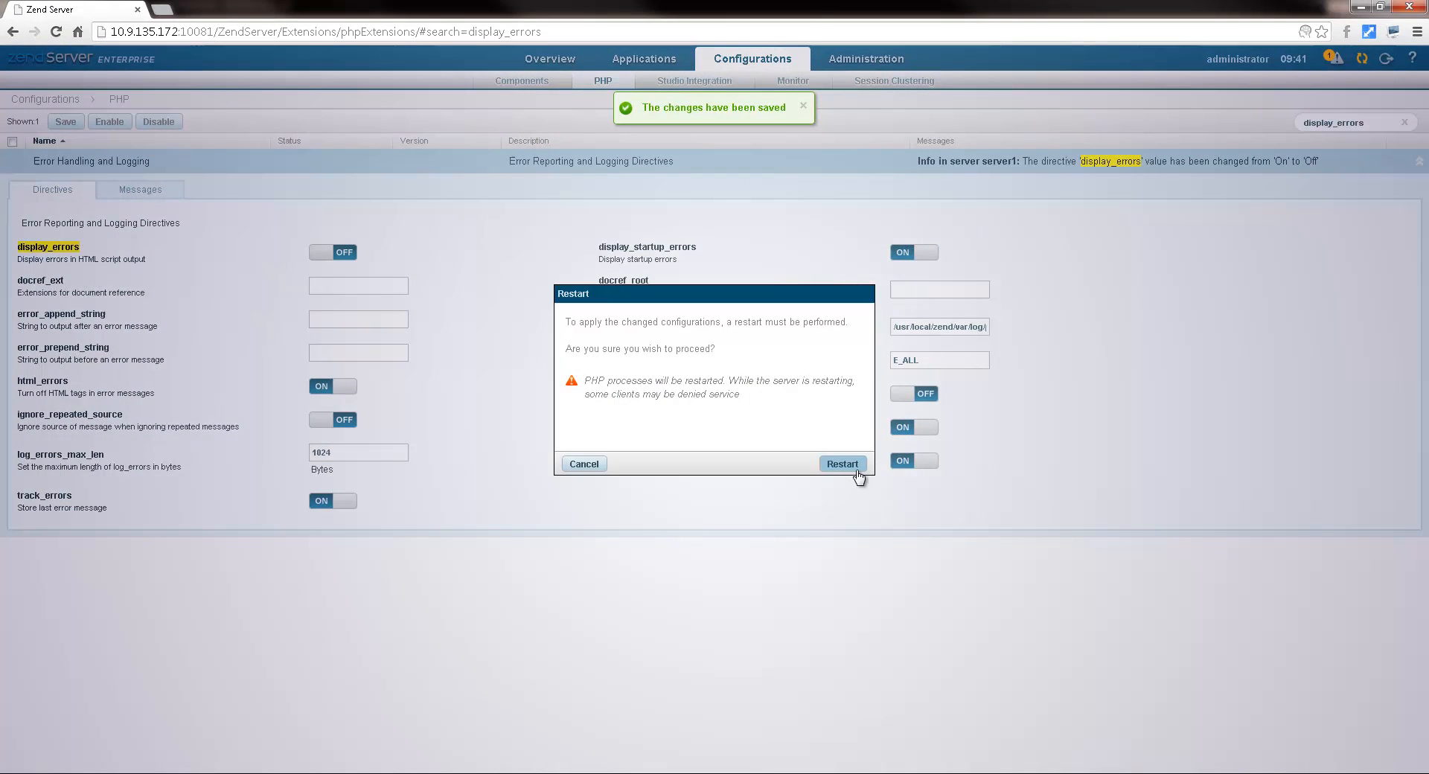
pyautogui.click(841, 465)
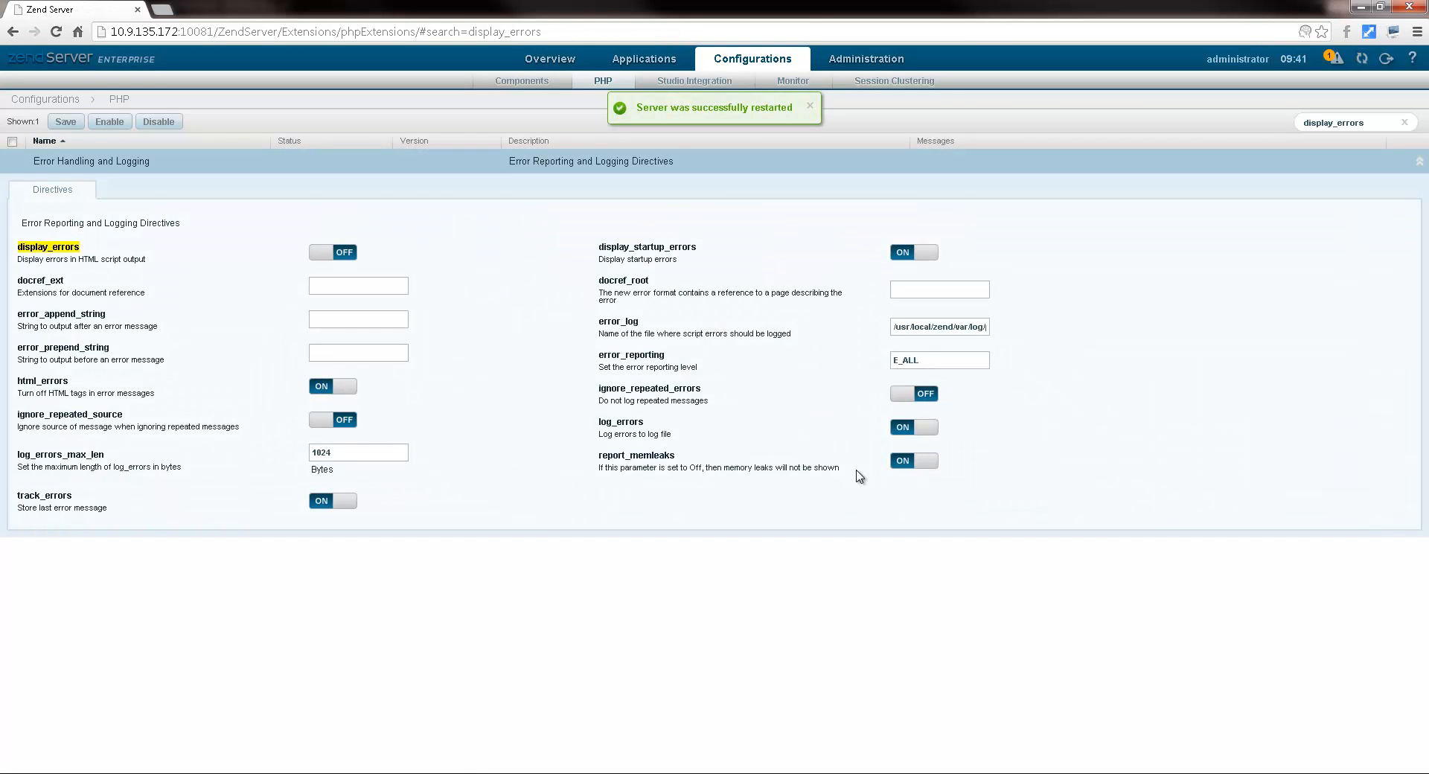
pyautogui.moveTo(643, 58)
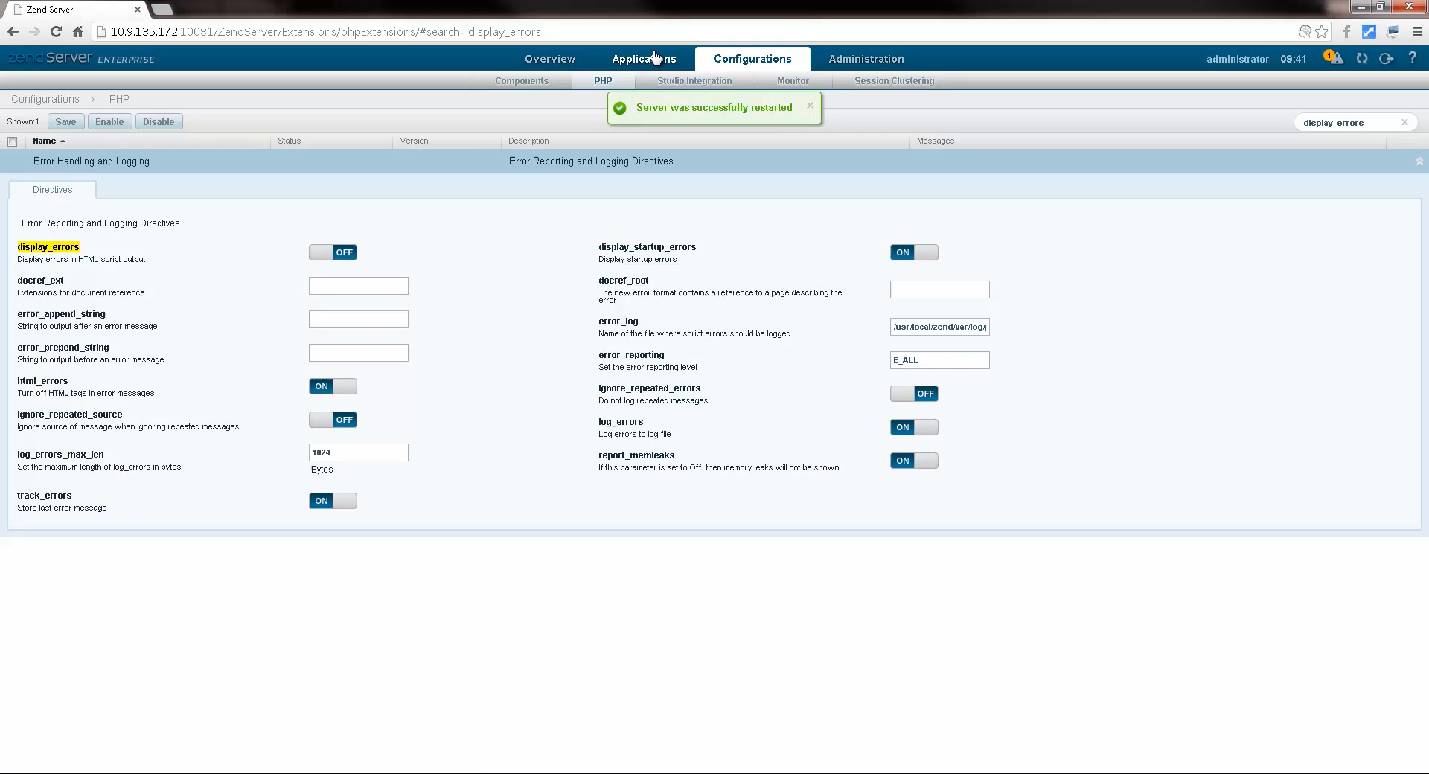
# Upload and deploy the Drupal 7 package so it lists alongside Joomla 1.6.3.
pyautogui.click(645, 58)
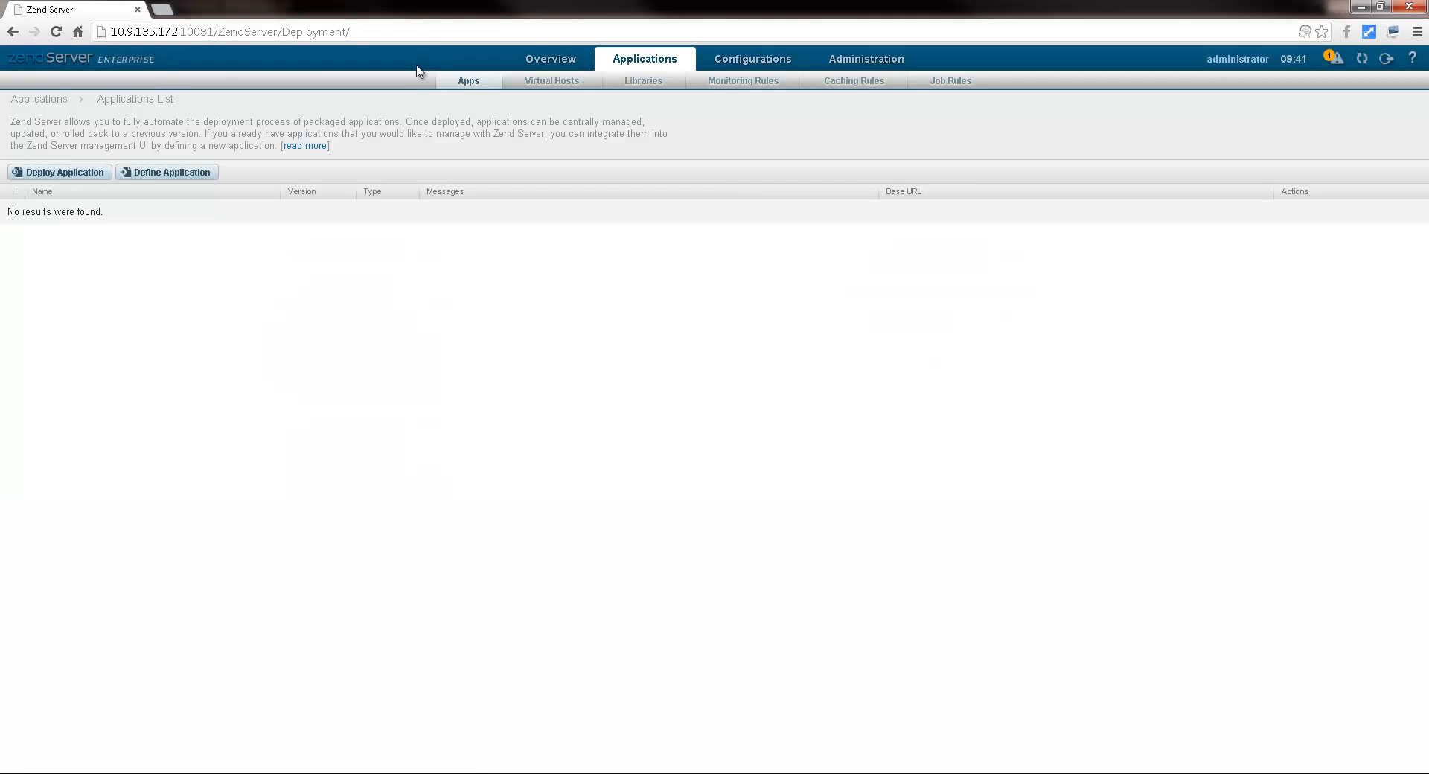
pyautogui.click(58, 173)
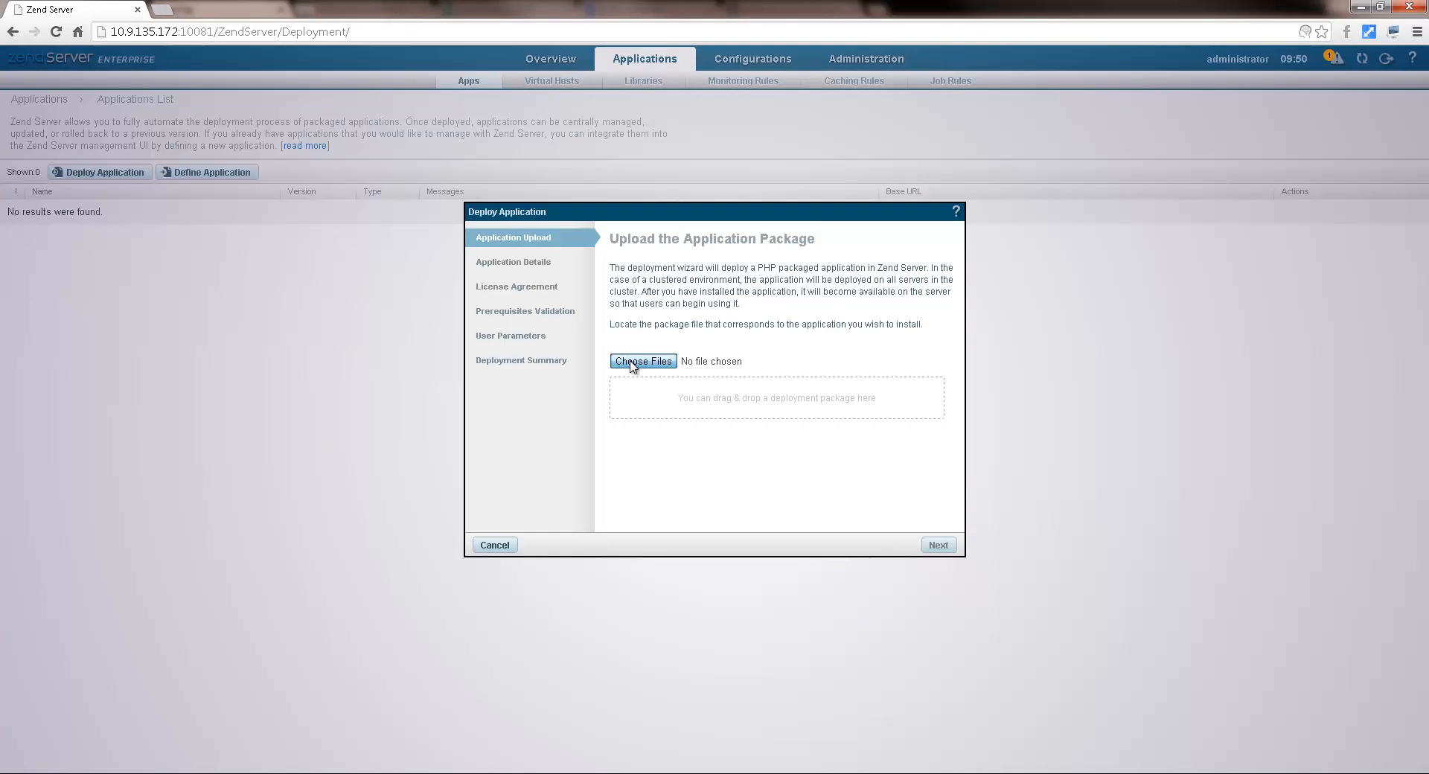
pyautogui.click(642, 361)
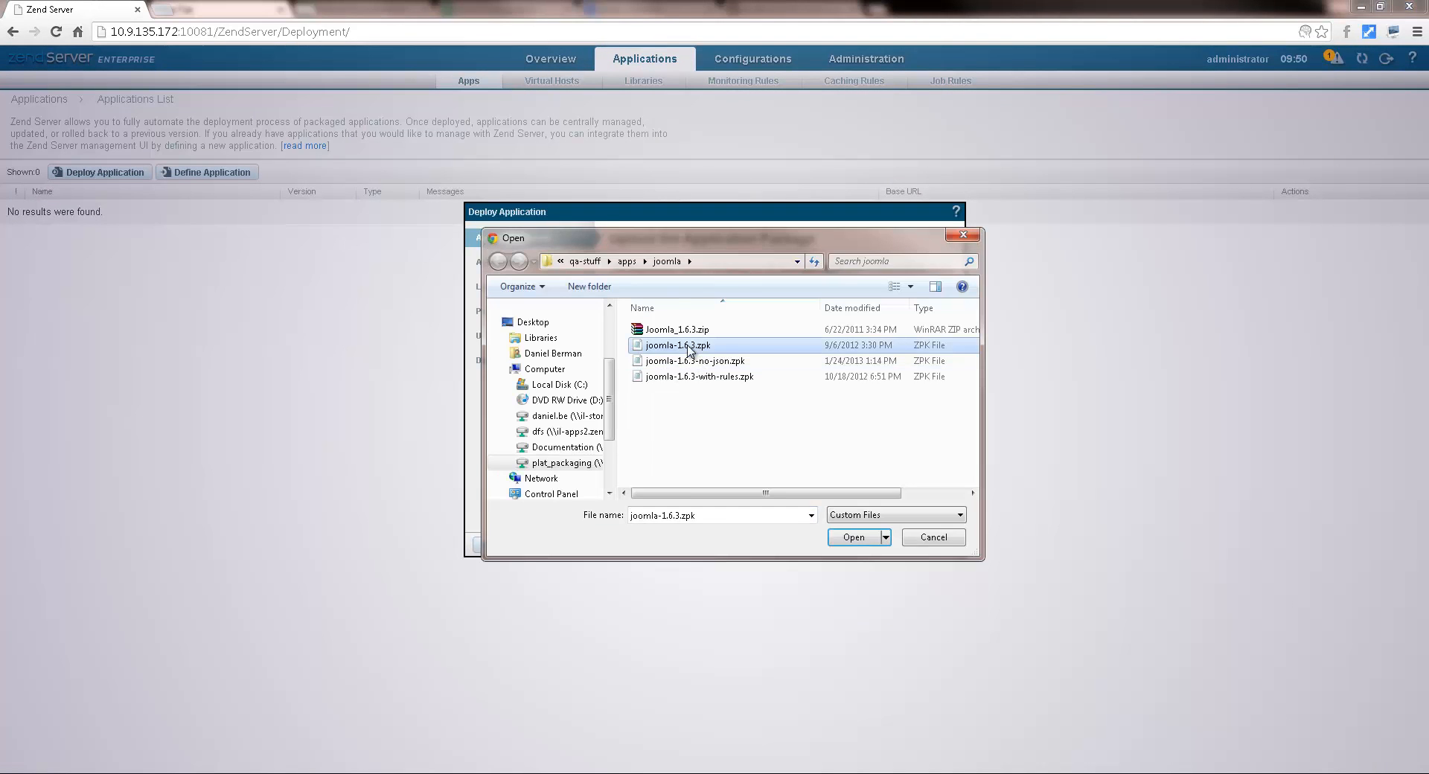
pyautogui.click(853, 537)
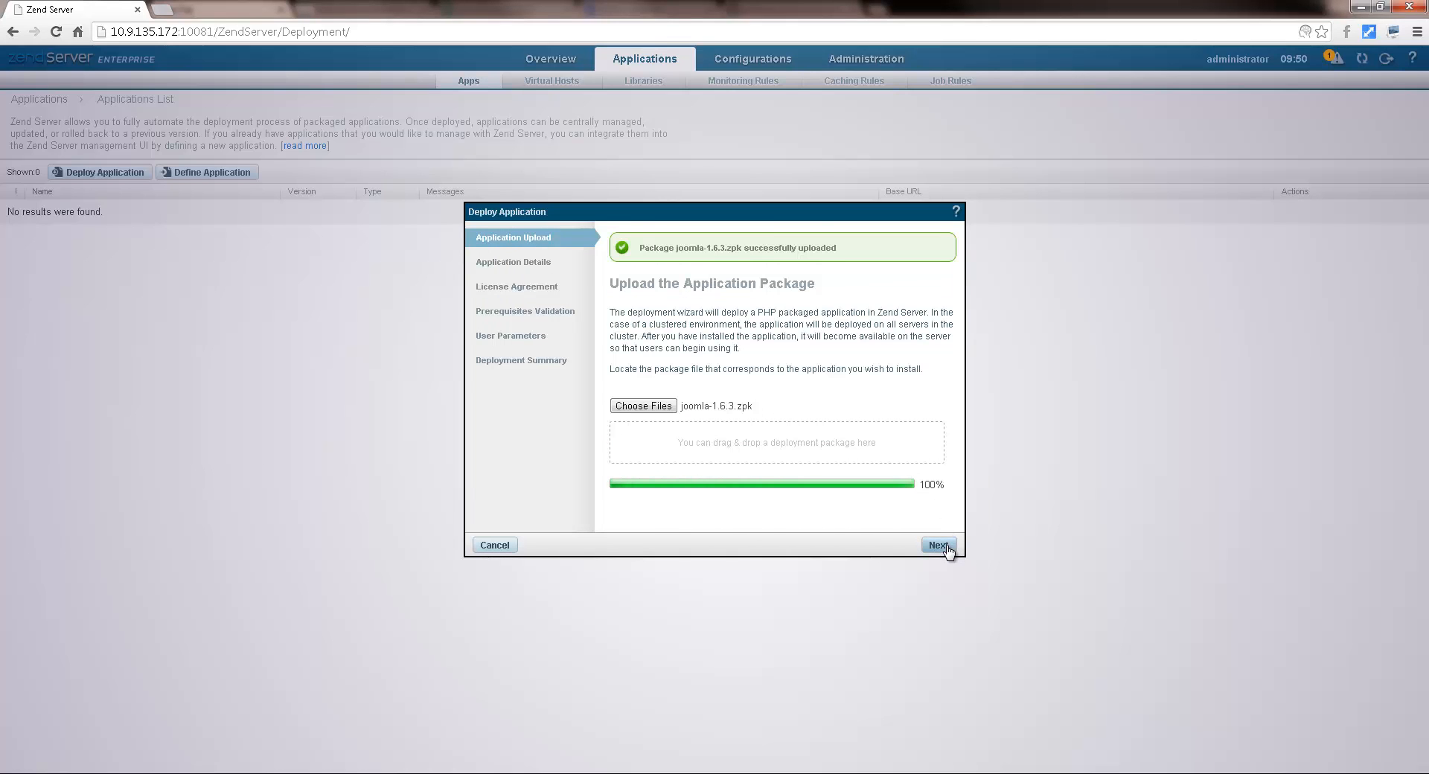
pyautogui.click(938, 546)
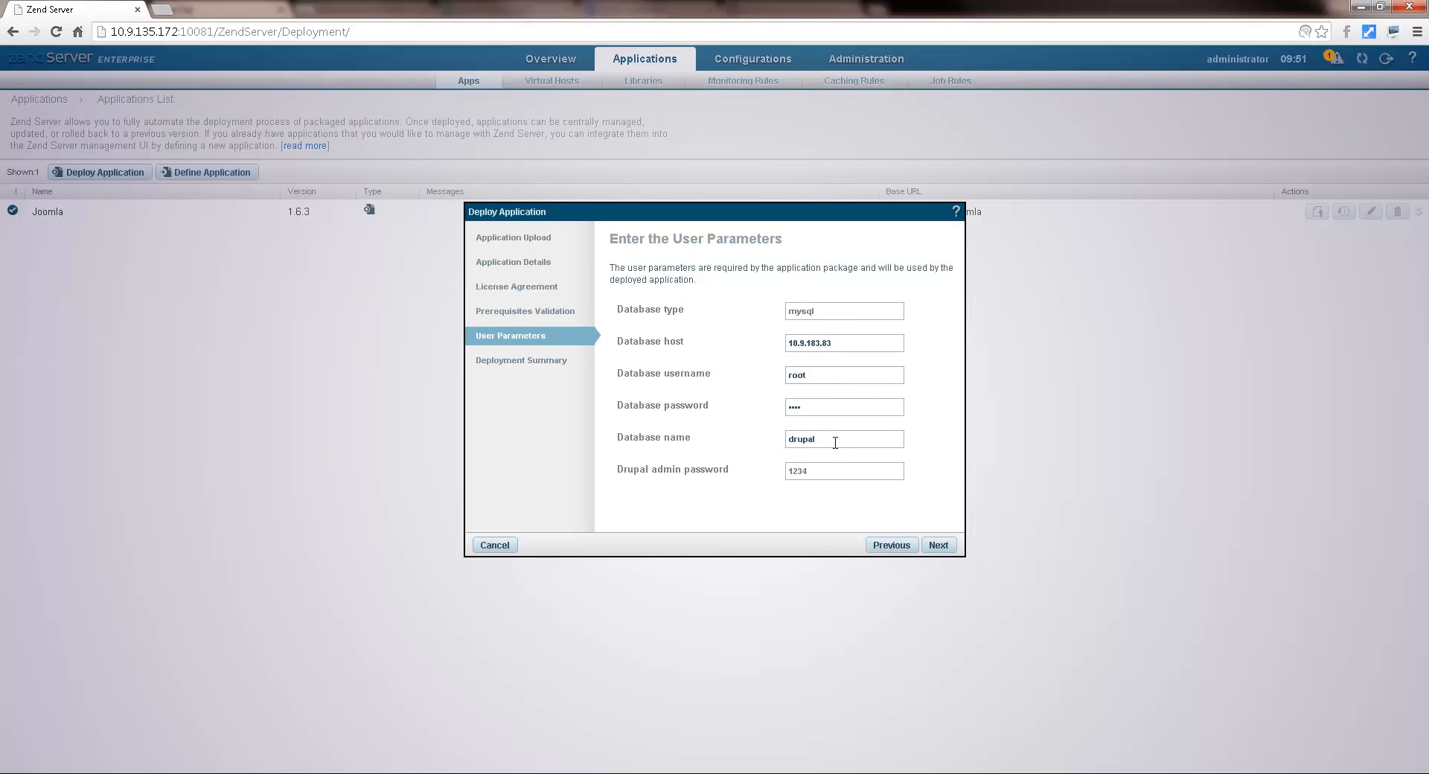
pyautogui.click(938, 544)
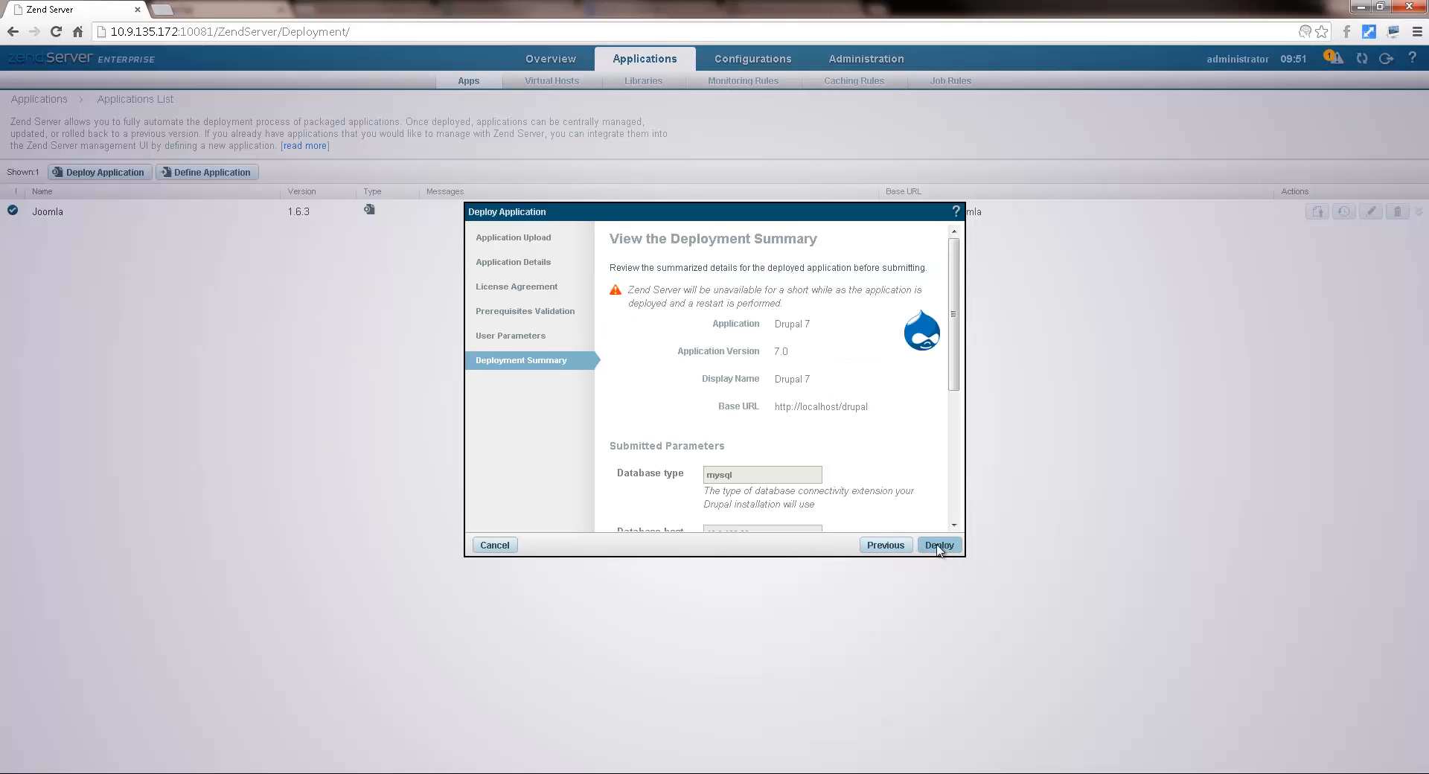
pyautogui.click(939, 544)
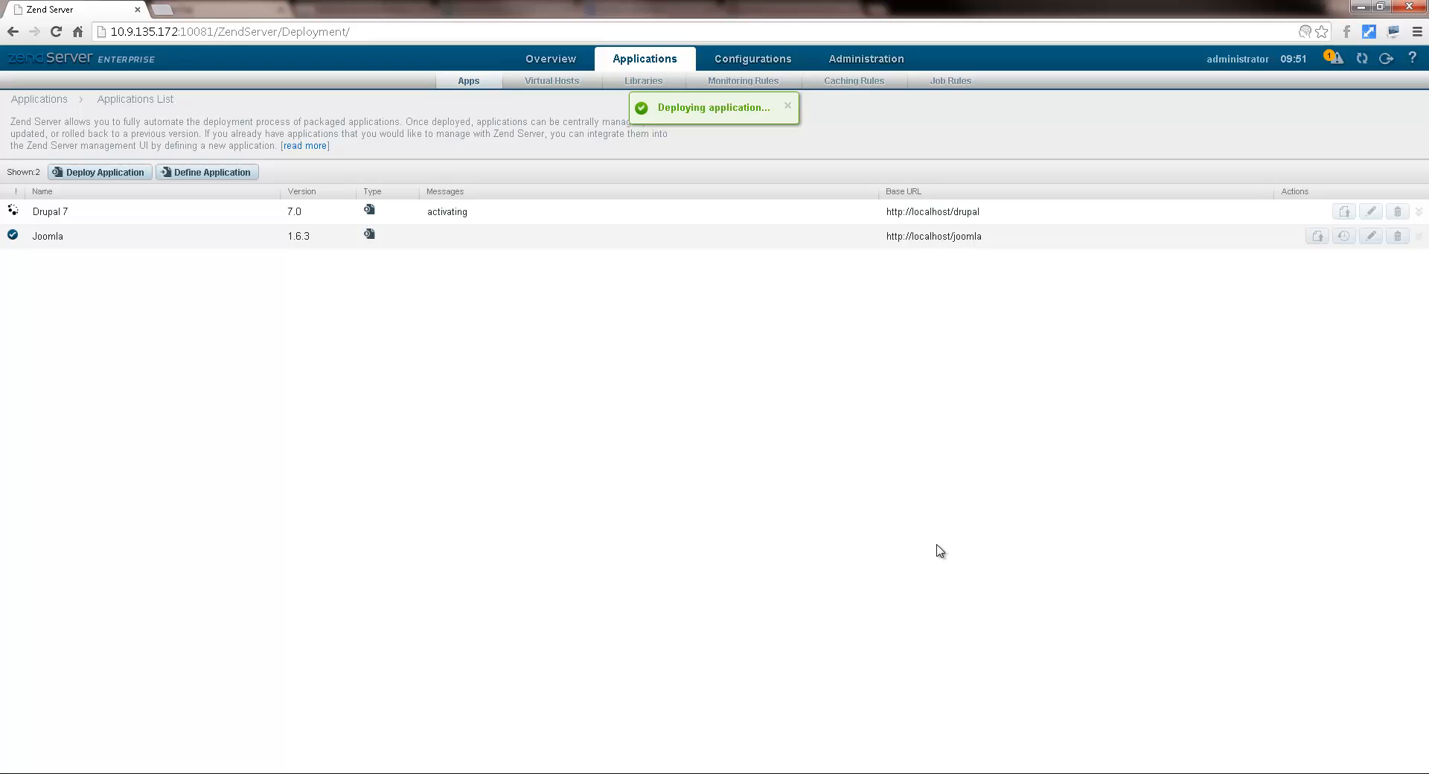
pyautogui.click(787, 105)
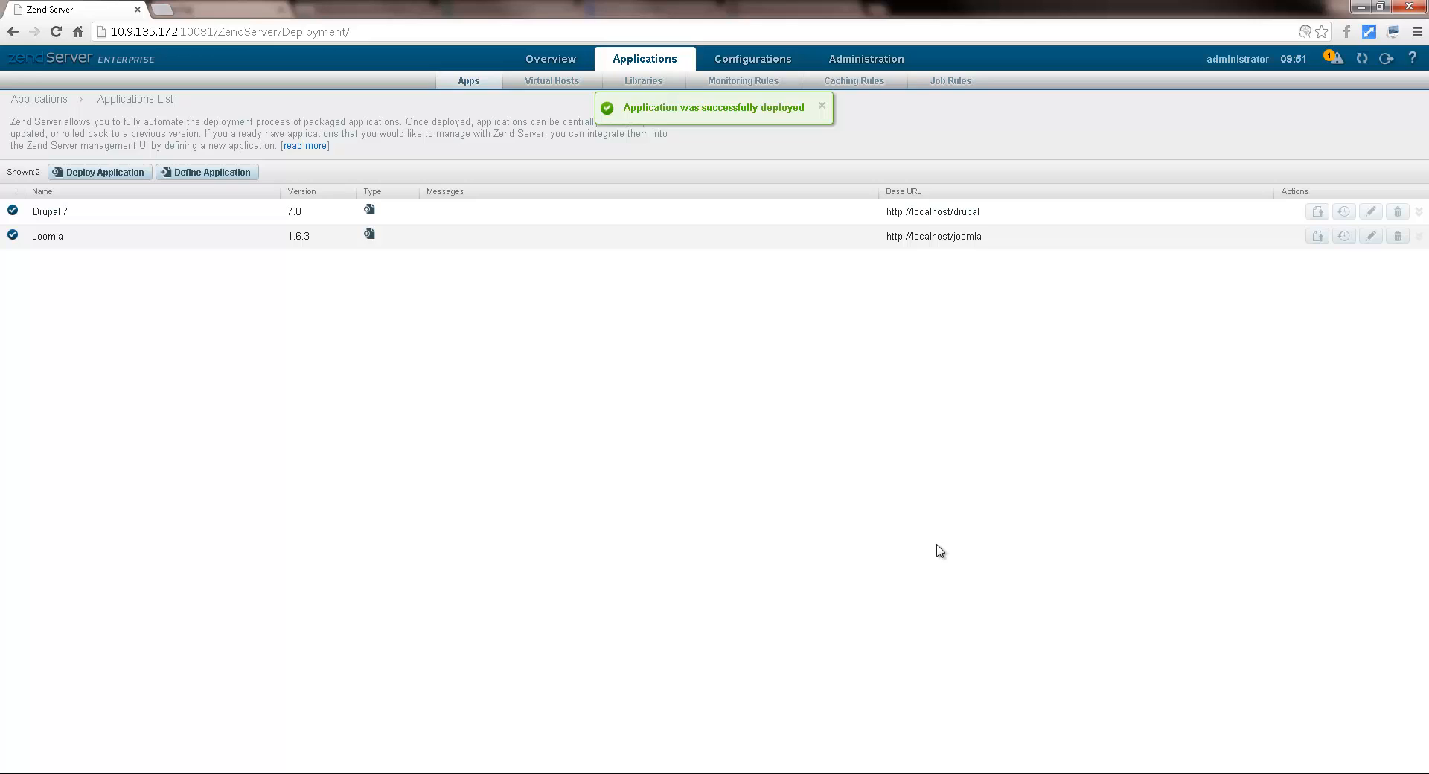
pyautogui.click(821, 105)
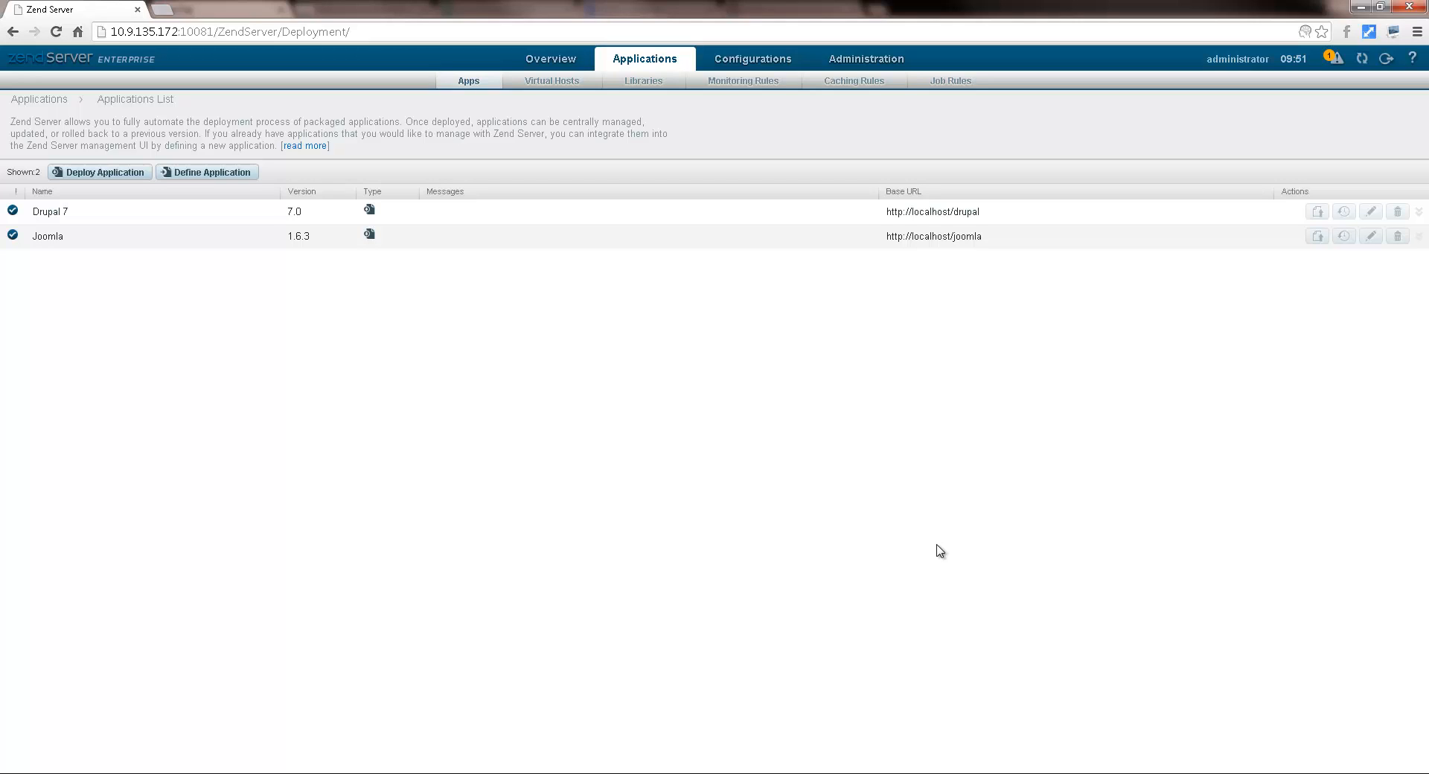
pyautogui.moveTo(475, 192)
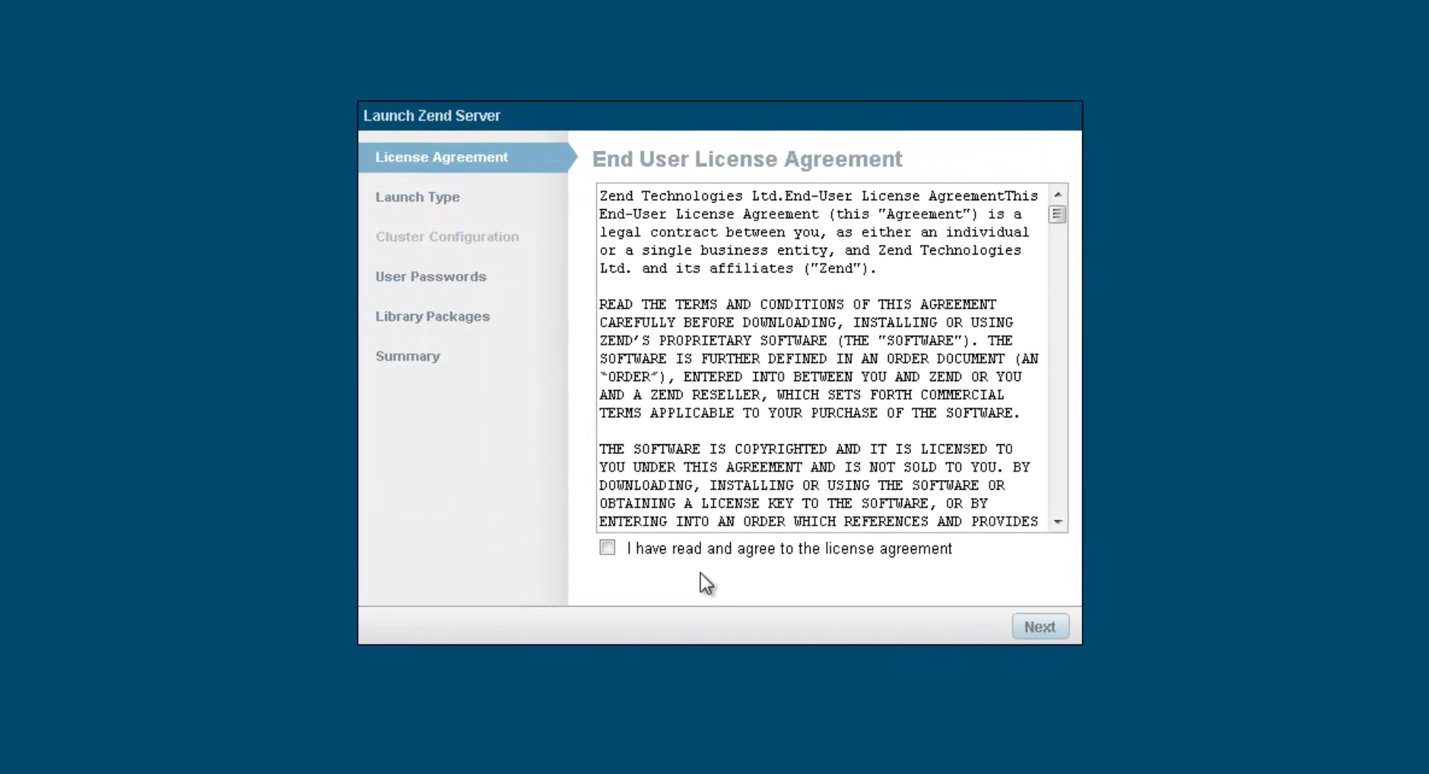
# Accept the licence and choose the Production (Create or Join a Cluster) launch type.
pyautogui.click(608, 548)
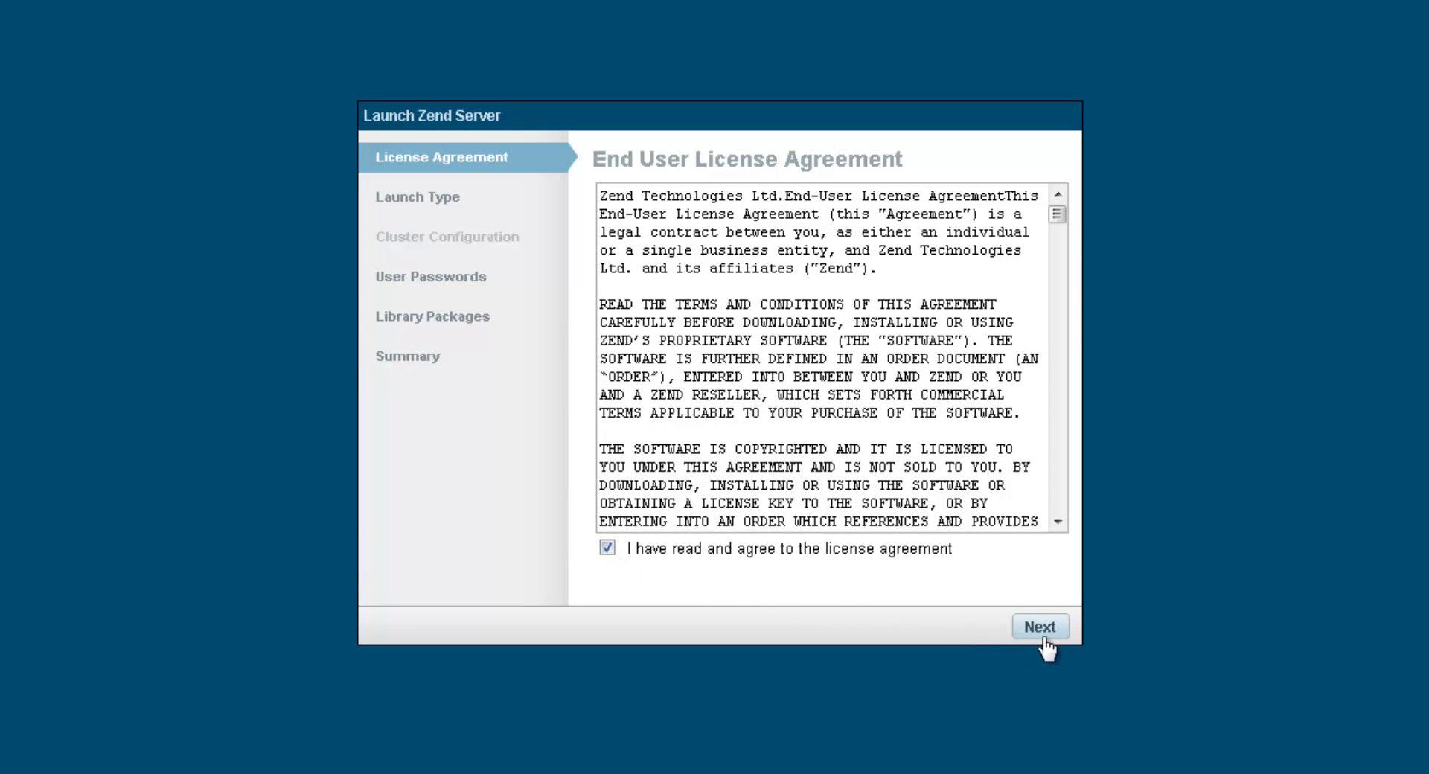
pyautogui.click(1040, 627)
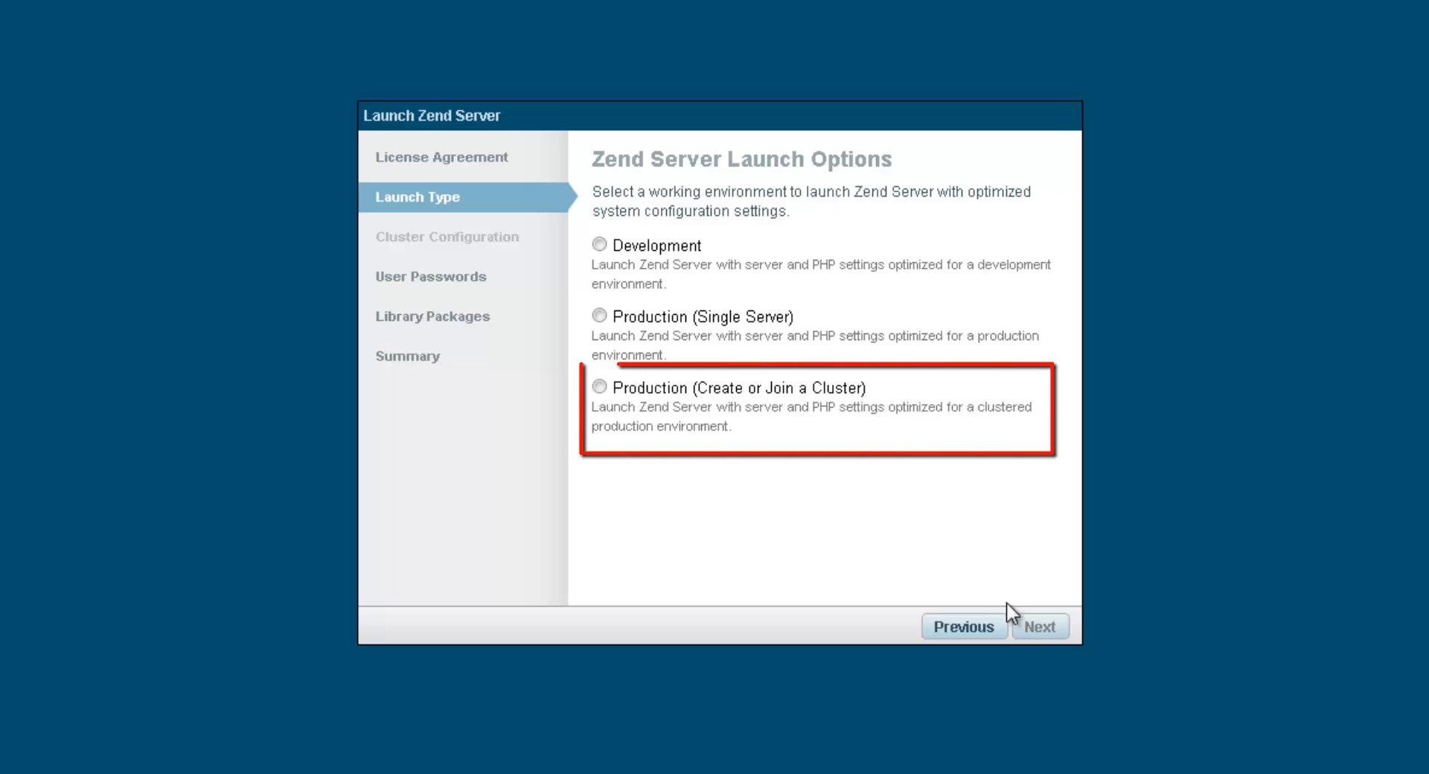
pyautogui.click(599, 386)
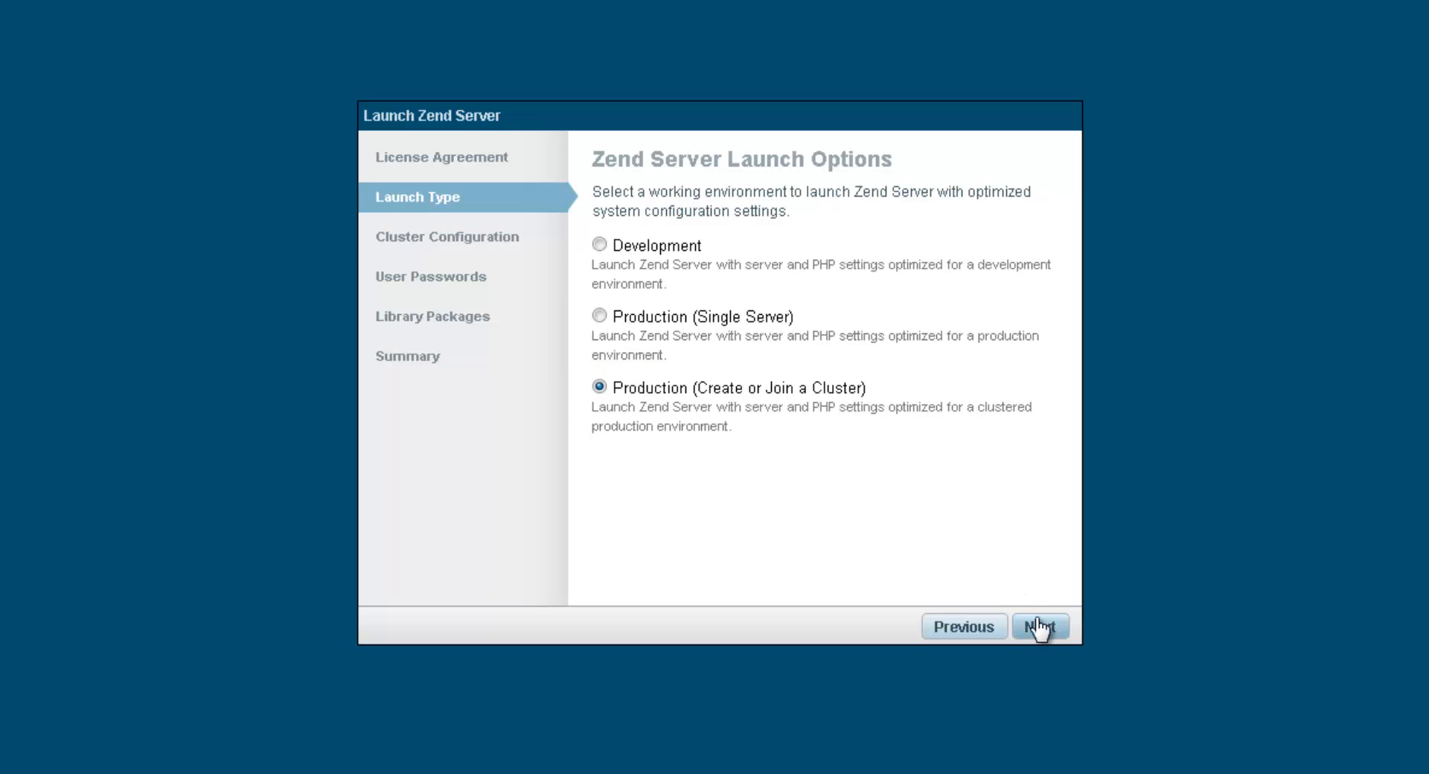
pyautogui.click(1040, 626)
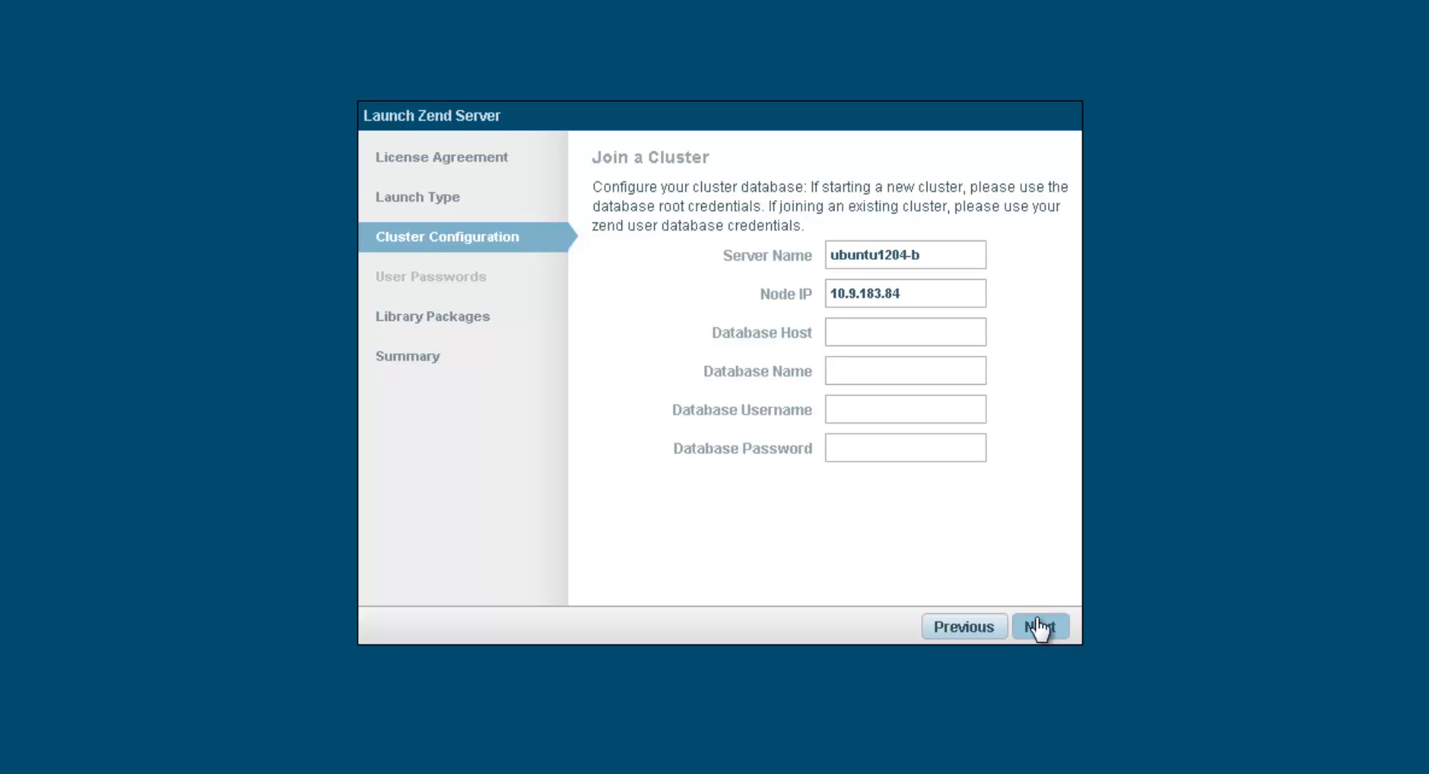
# Enter cluster database 10.9.183.83, zs6, root credentials, then deploy libraries and launch.
pyautogui.click(902, 331)
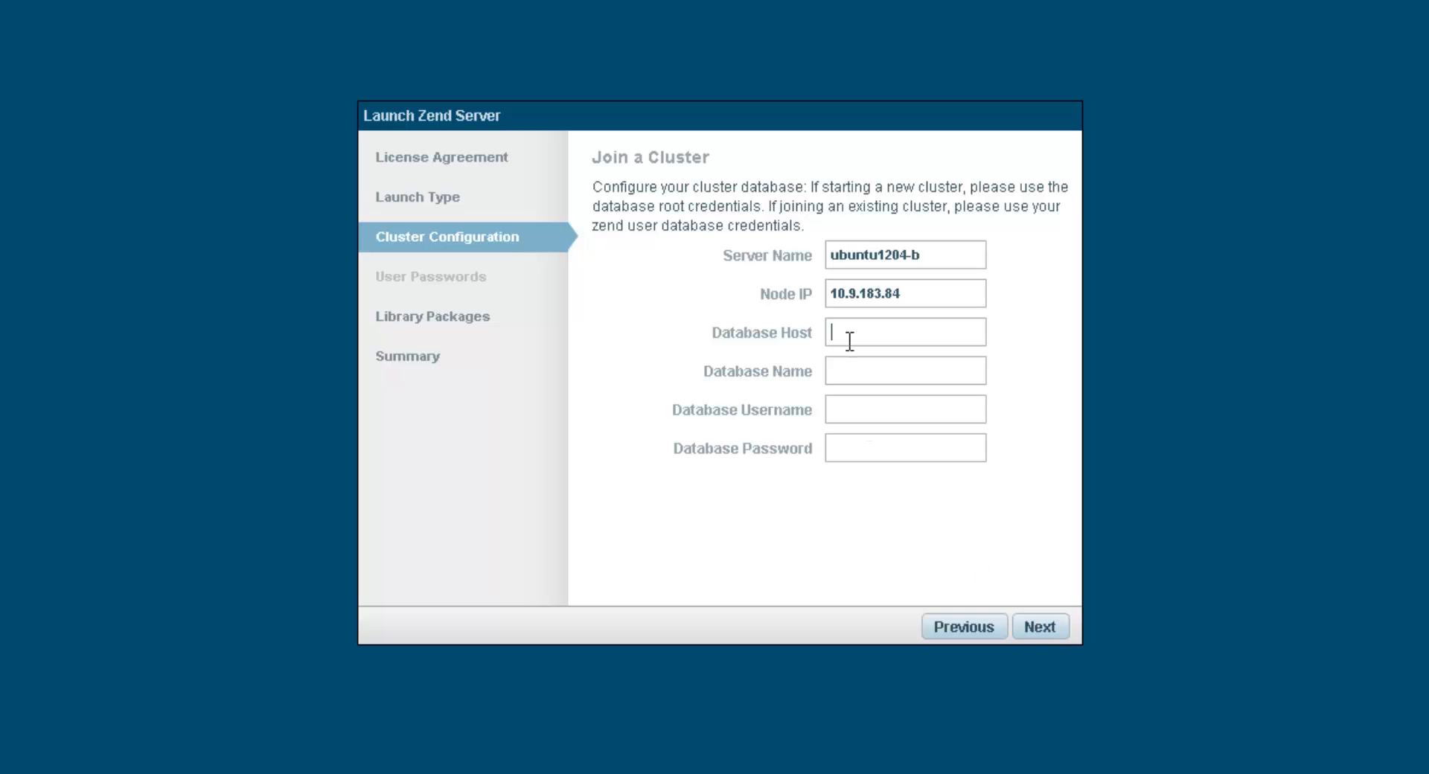
pyautogui.write('10.9.183.83')
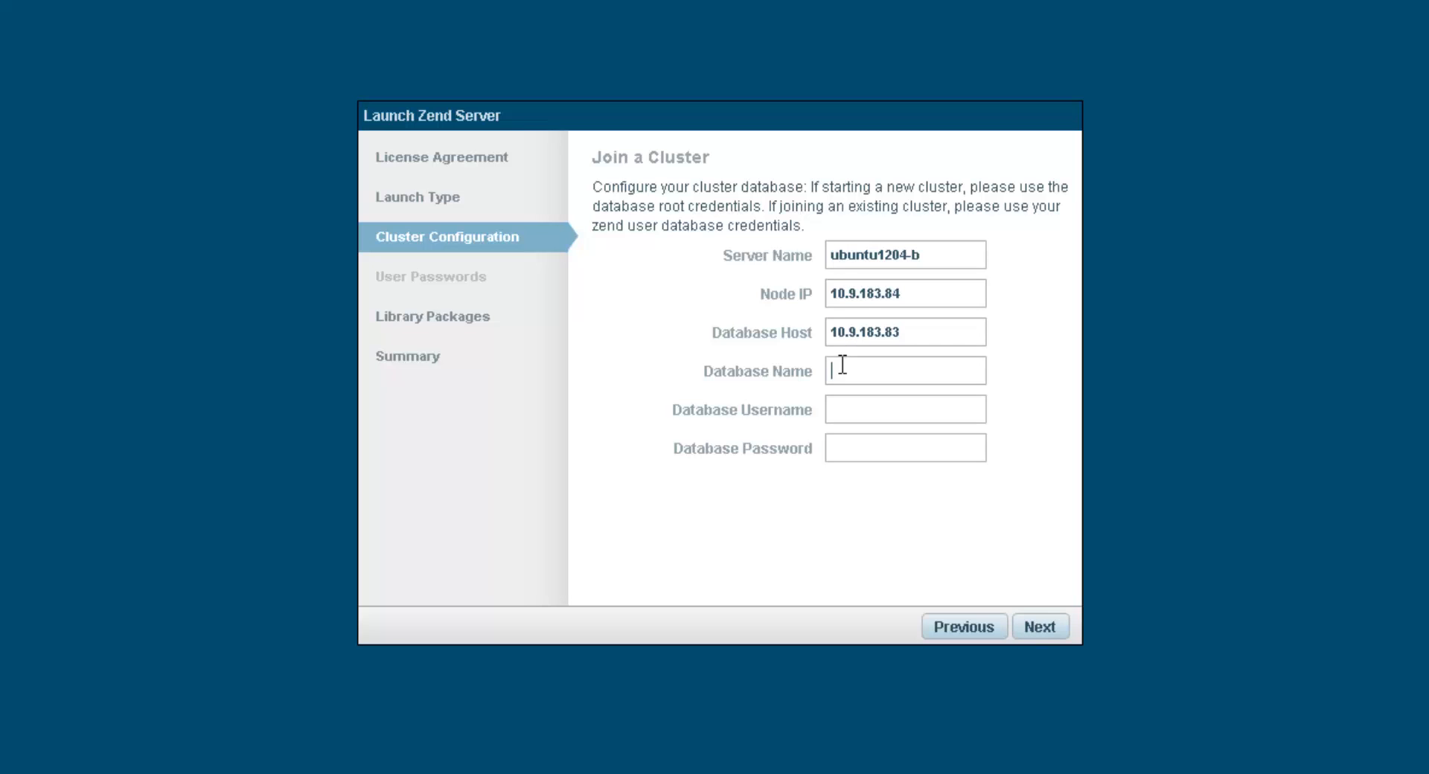
pyautogui.write('ze6')
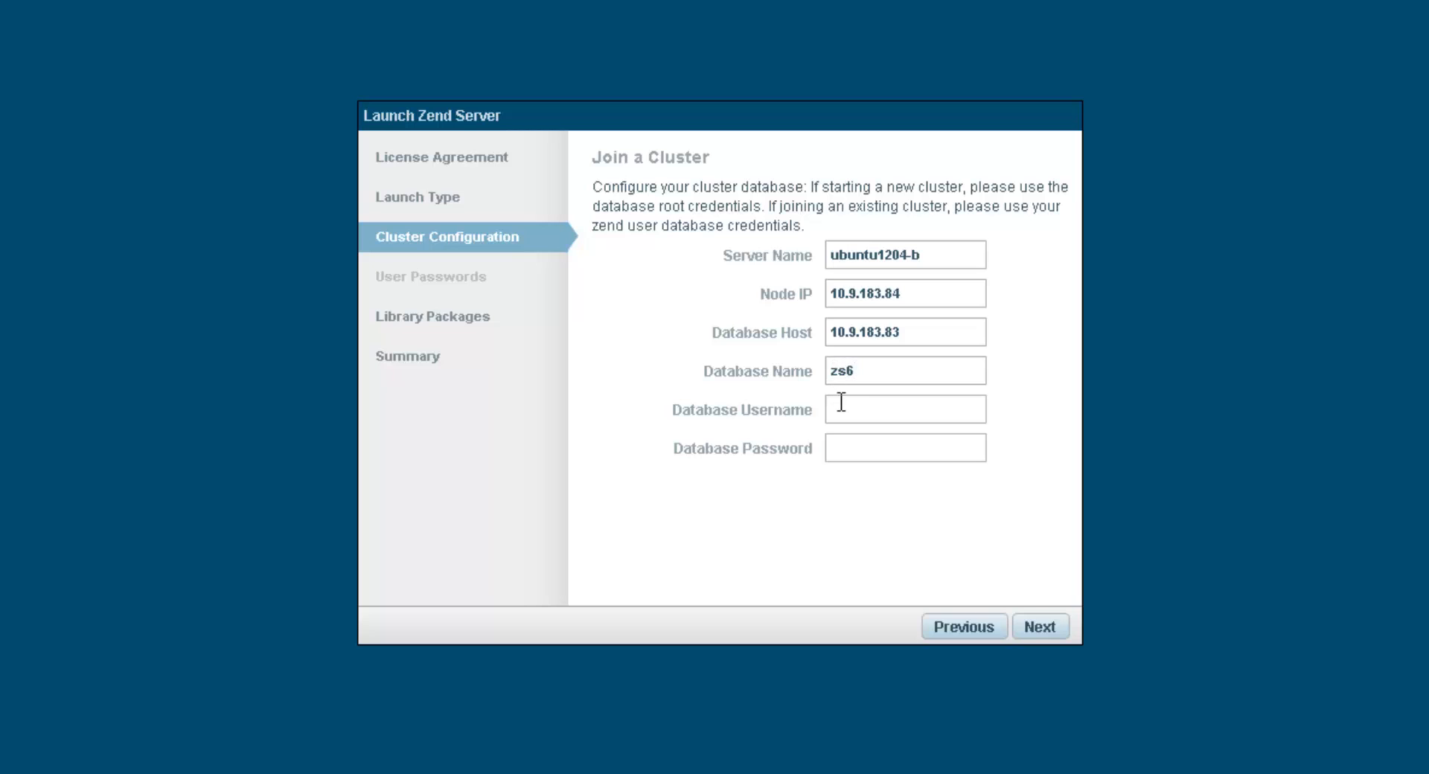
pyautogui.write('root')
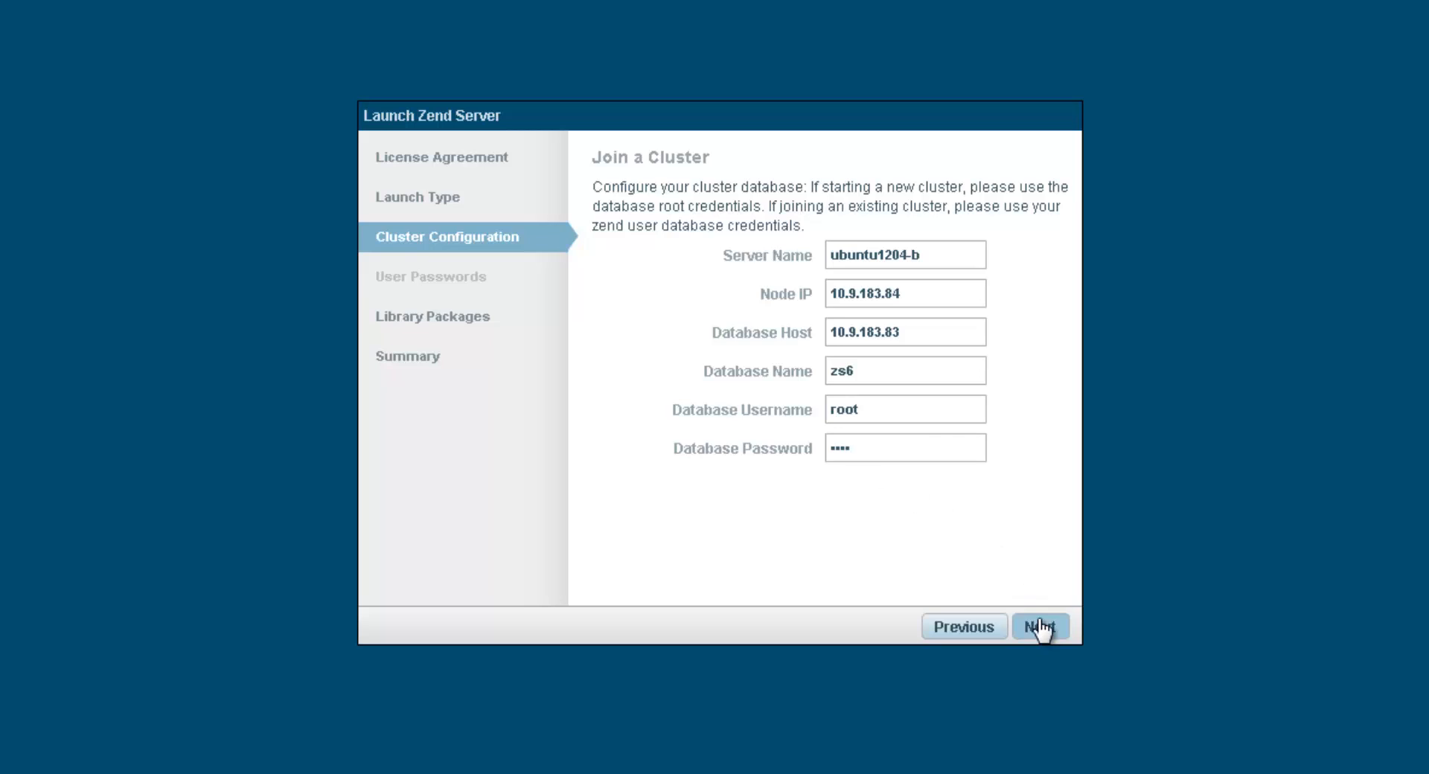
pyautogui.click(1039, 627)
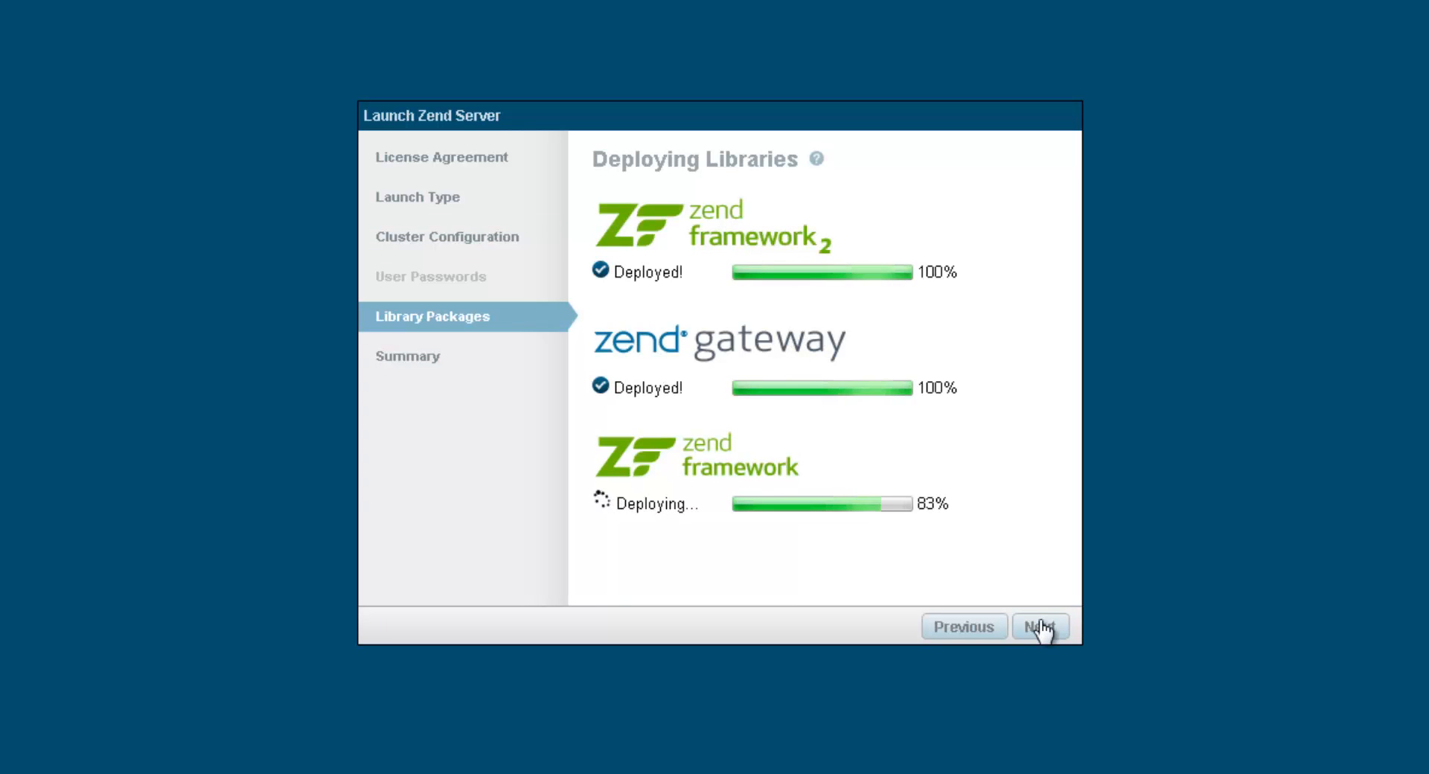
pyautogui.click(1040, 627)
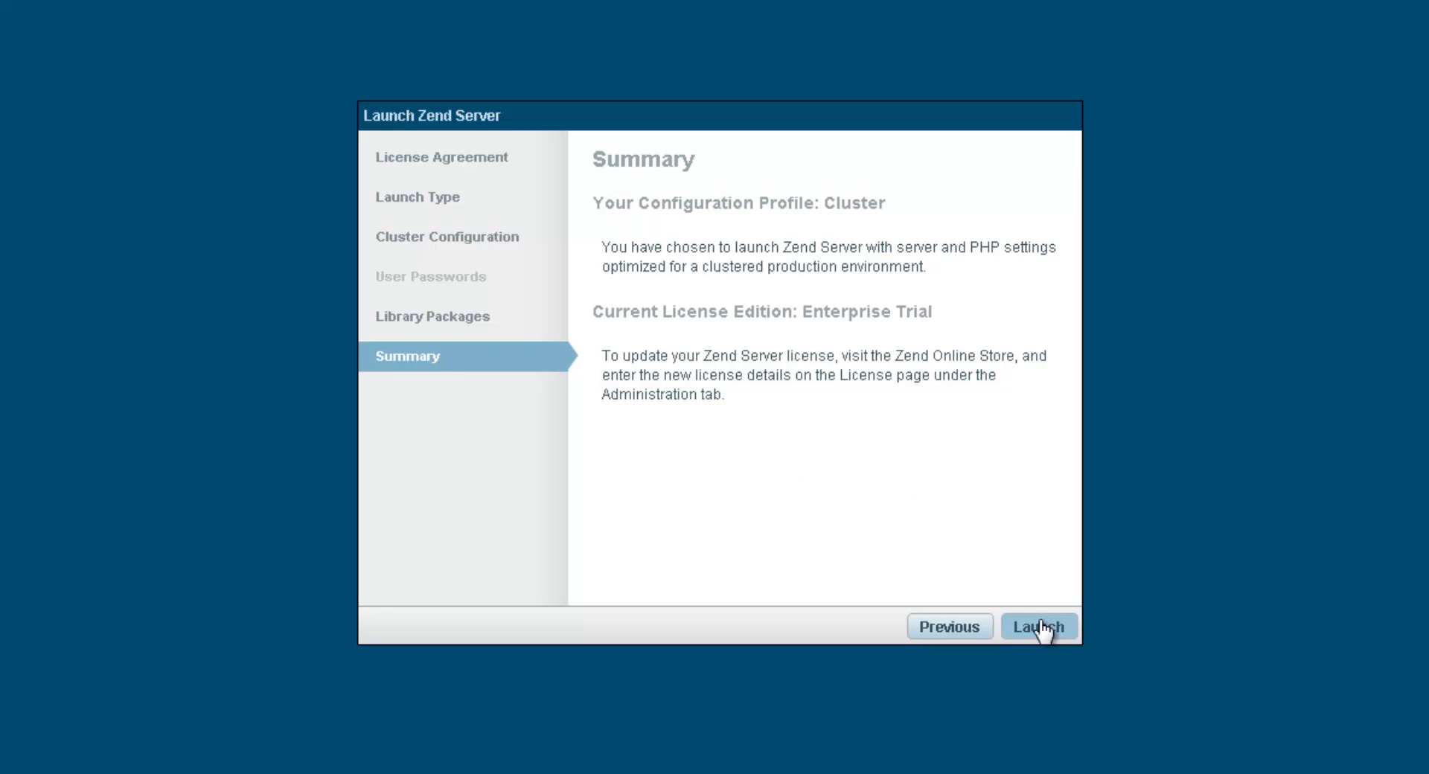
pyautogui.click(1039, 626)
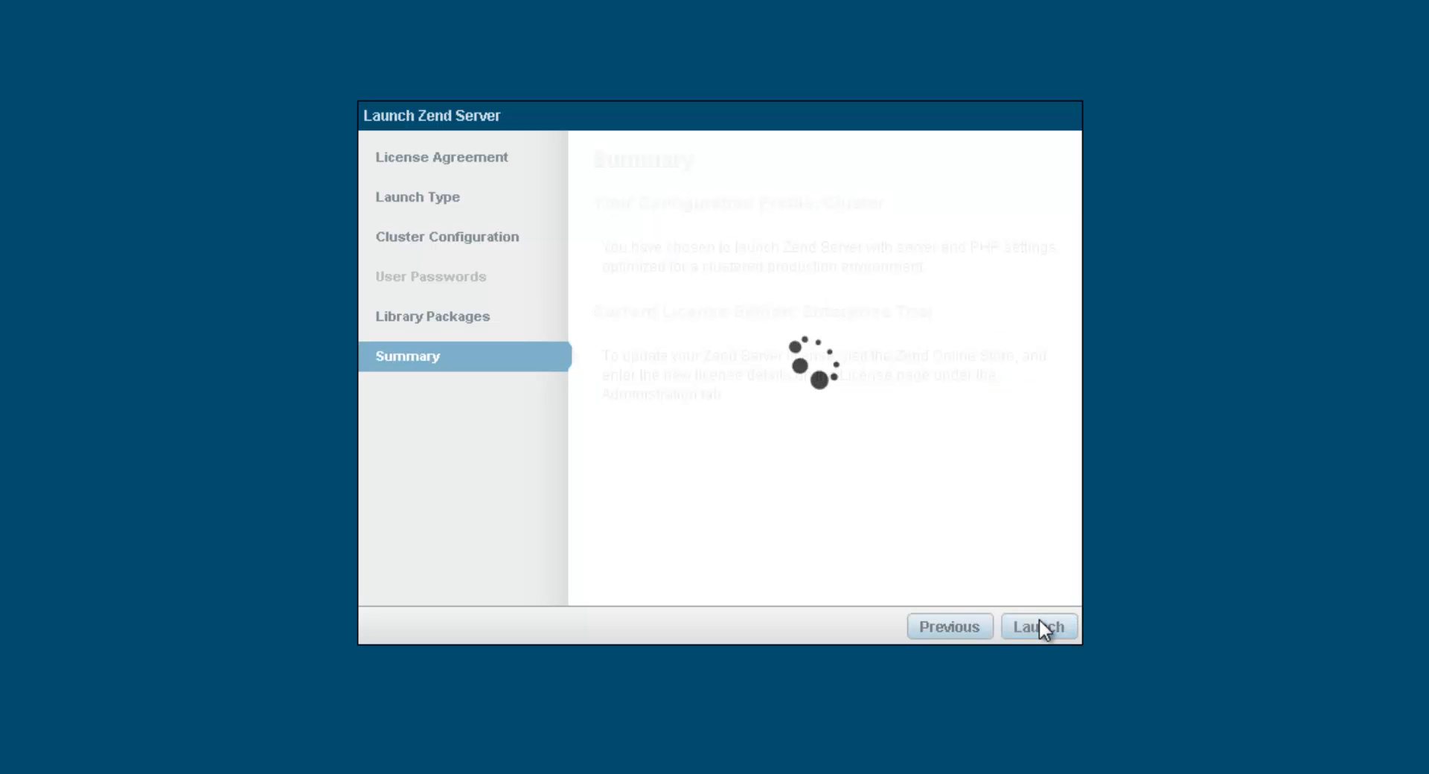
# Log in to the Zend Server console as user daniel to reach the dashboard.
pyautogui.click(1038, 627)
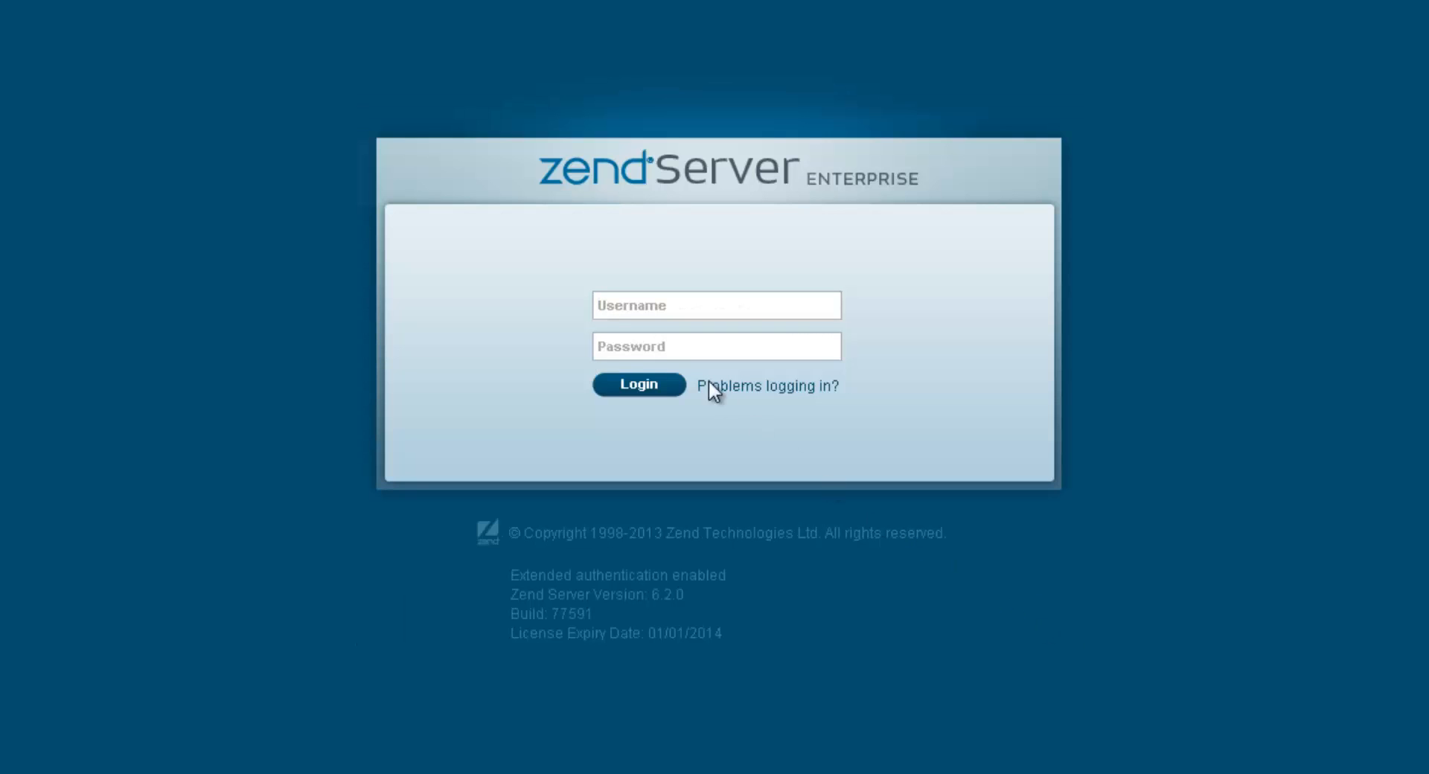
pyautogui.click(716, 304)
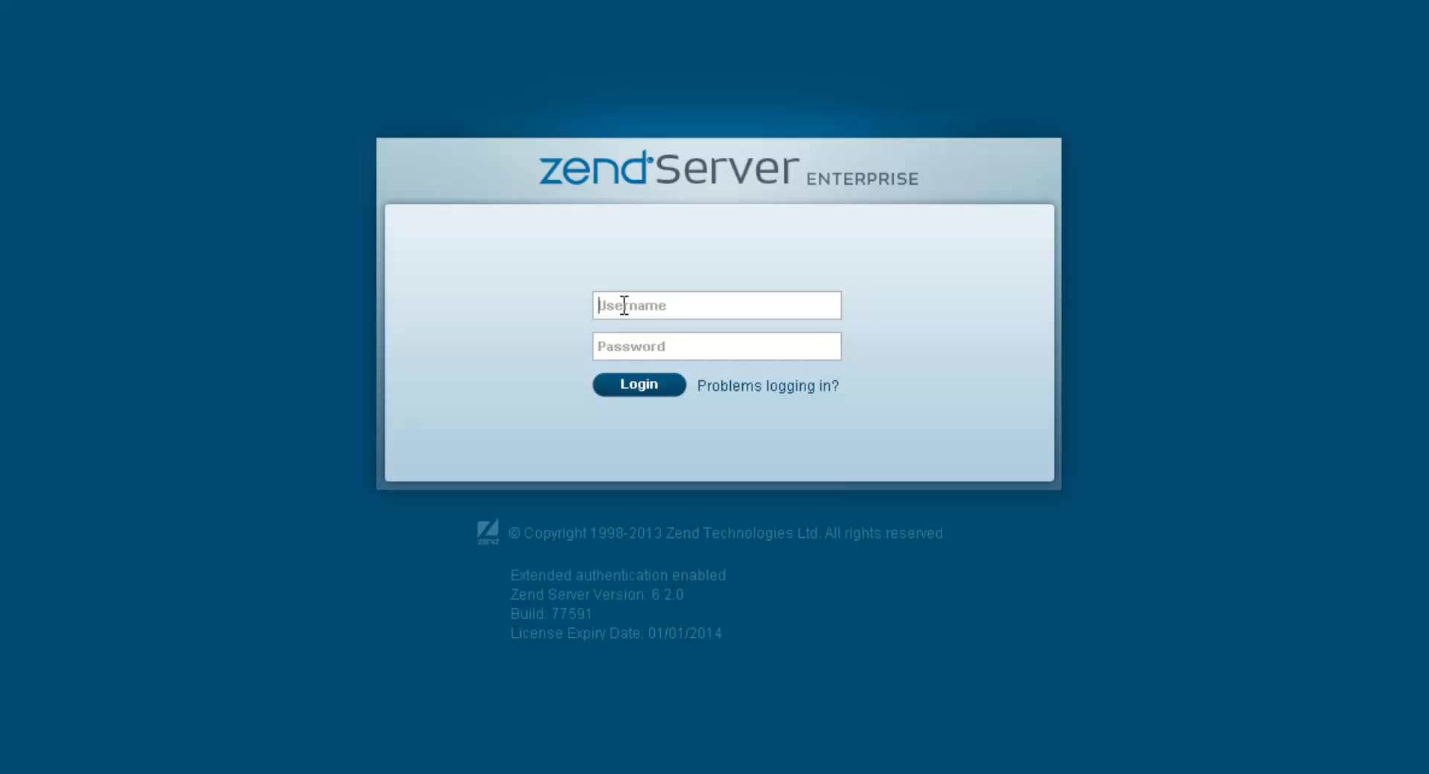
pyautogui.write('daniel')
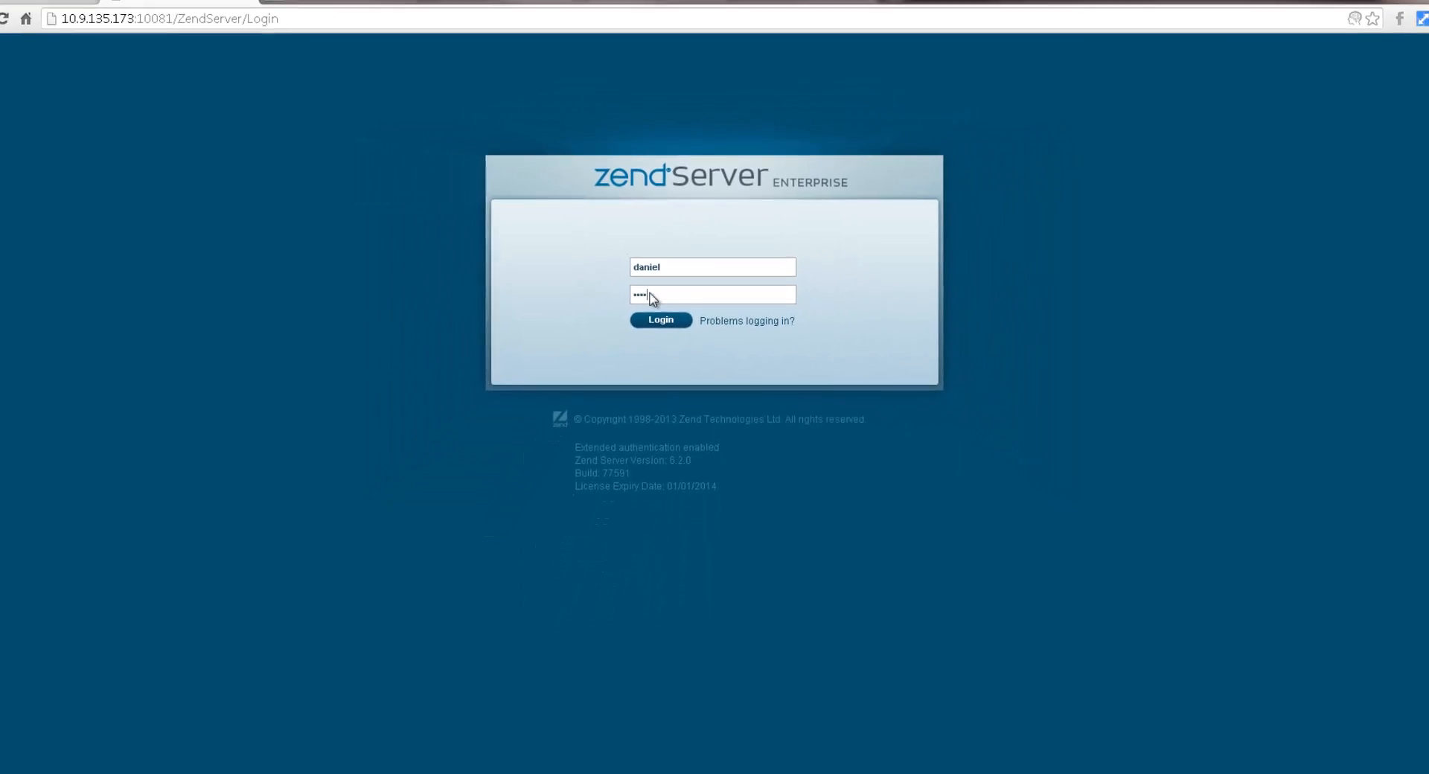
pyautogui.click(660, 319)
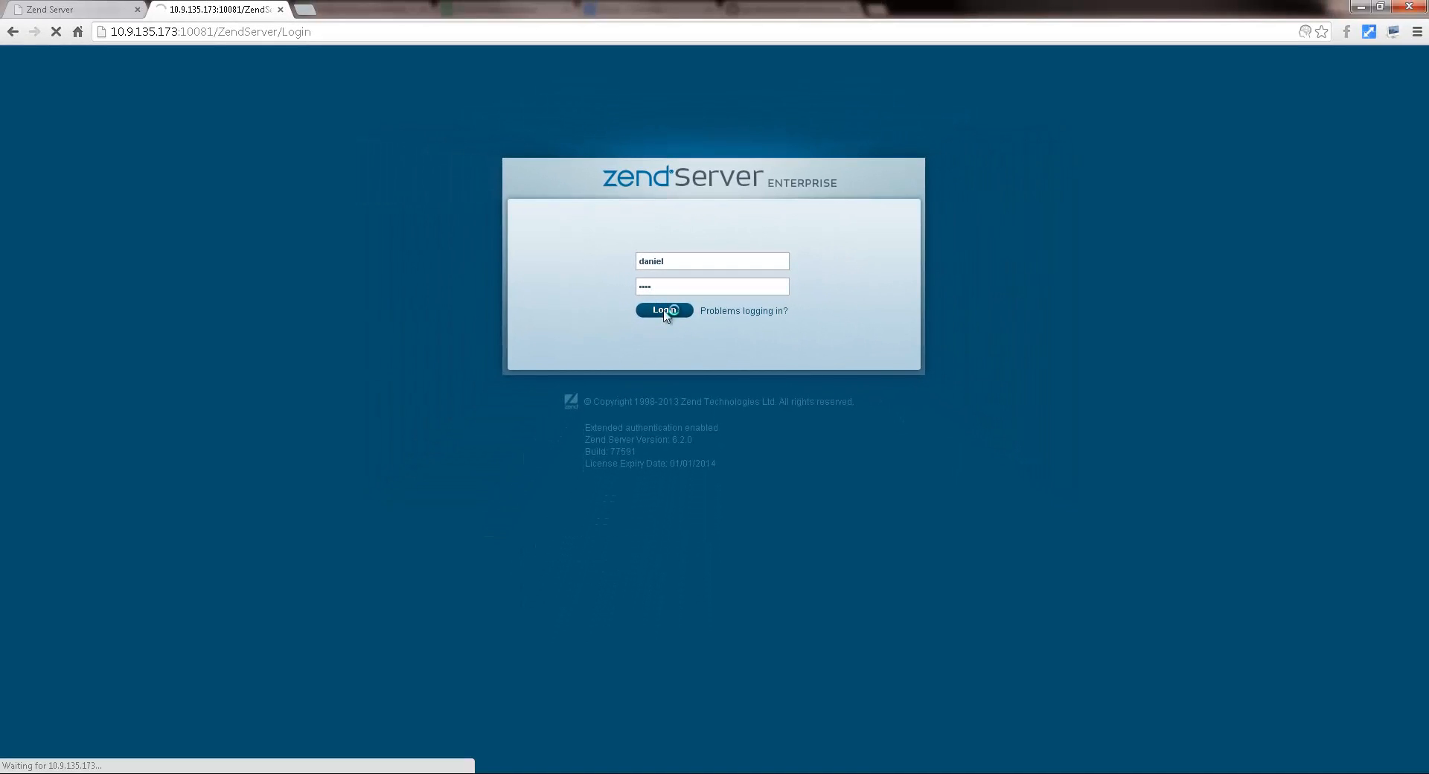
pyautogui.click(664, 310)
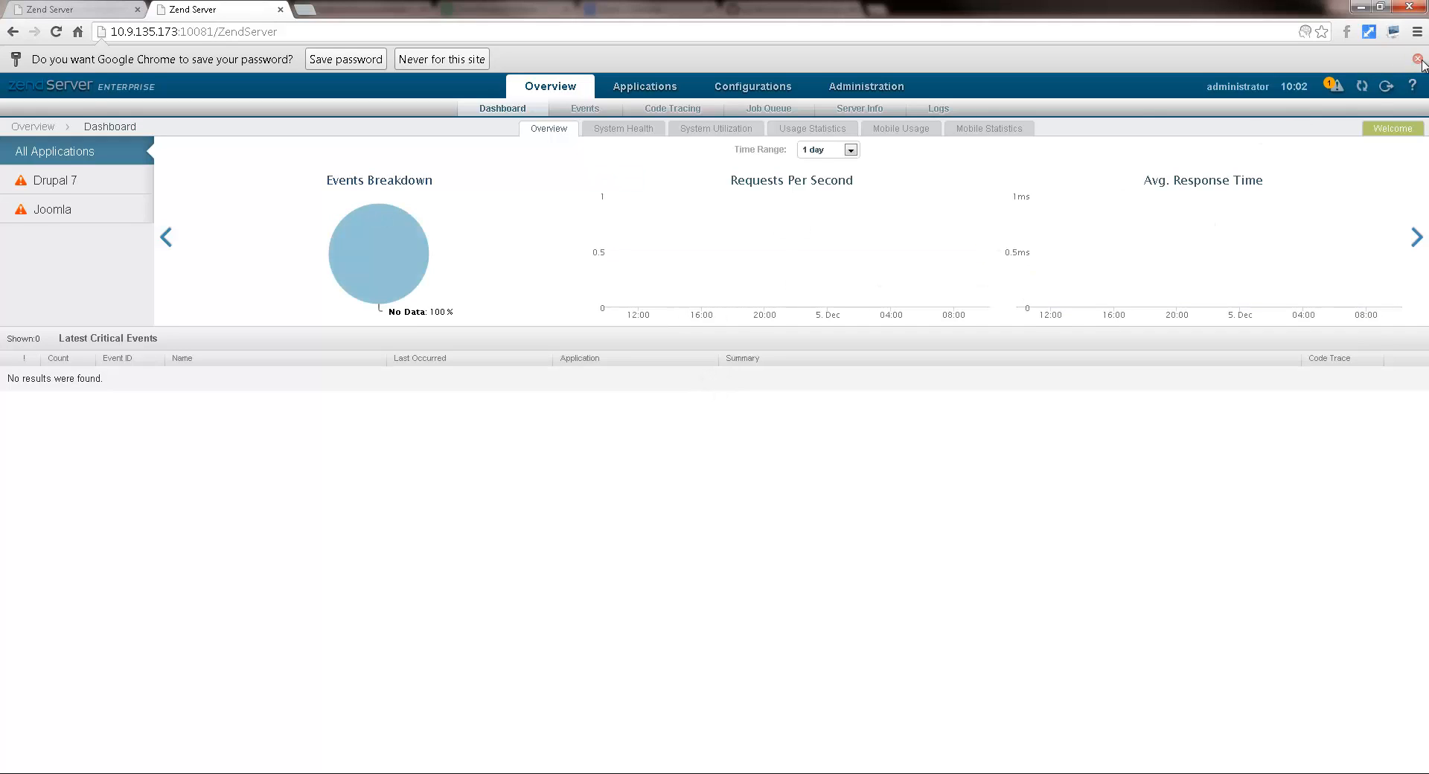
# Decline saving the password, expand Joomla's details and check its site at localhost/joomla.
pyautogui.click(643, 86)
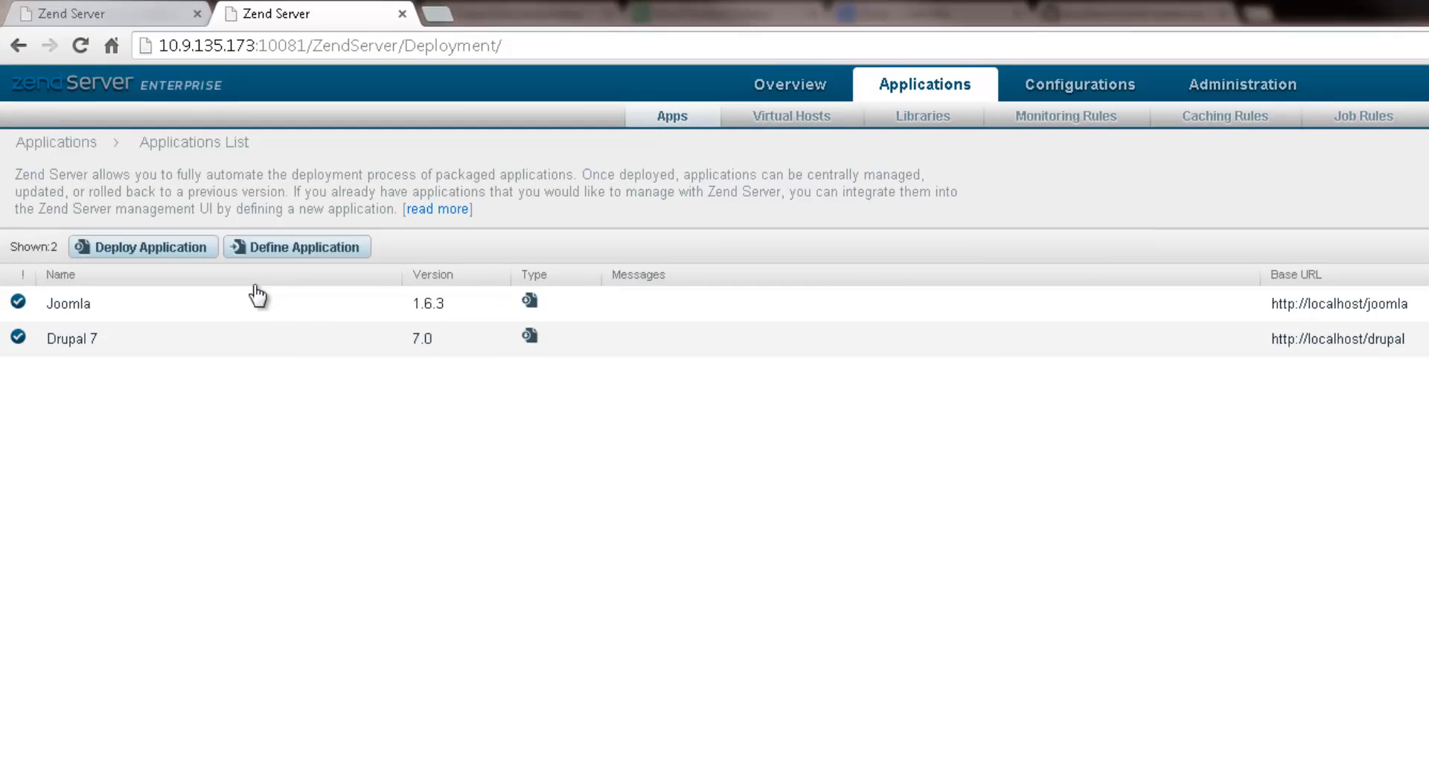
pyautogui.click(68, 304)
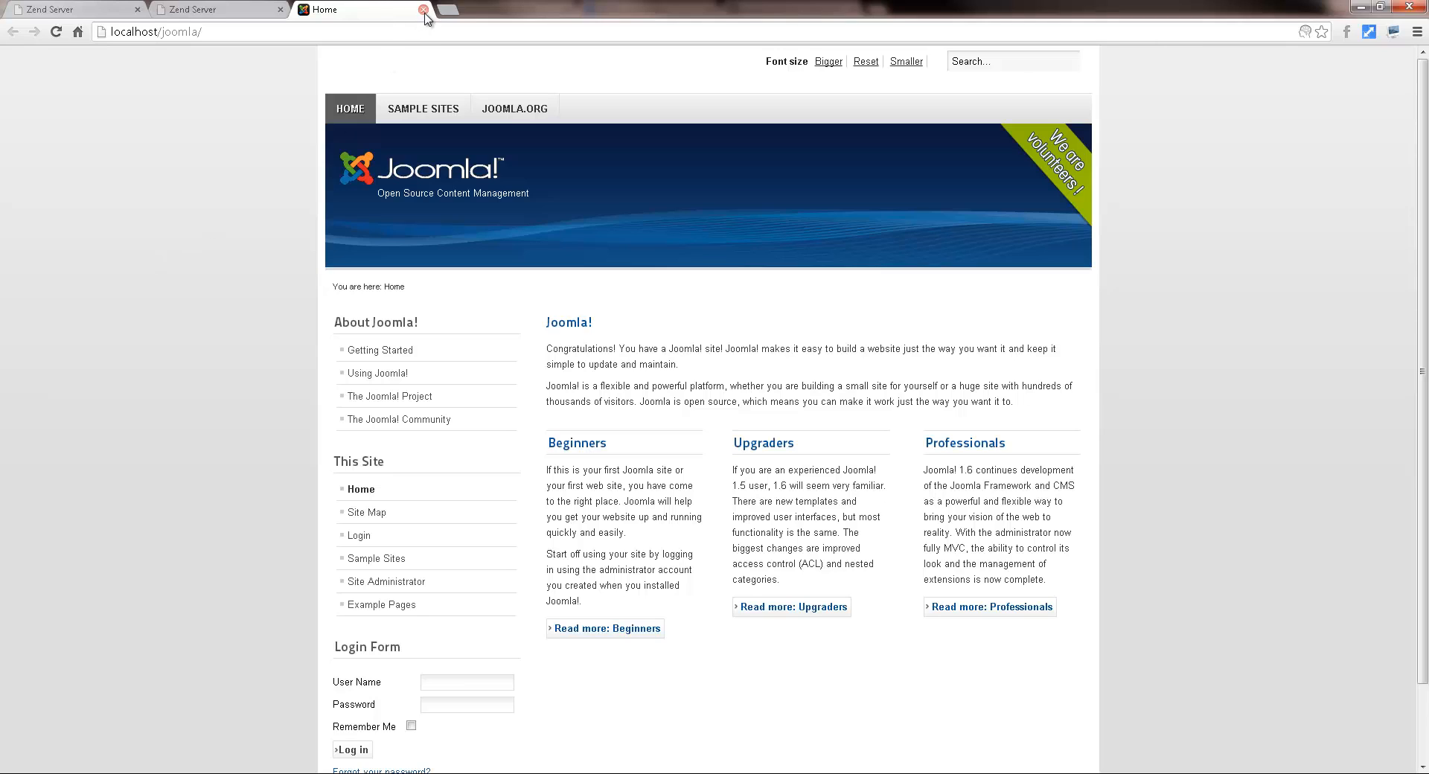
pyautogui.click(423, 9)
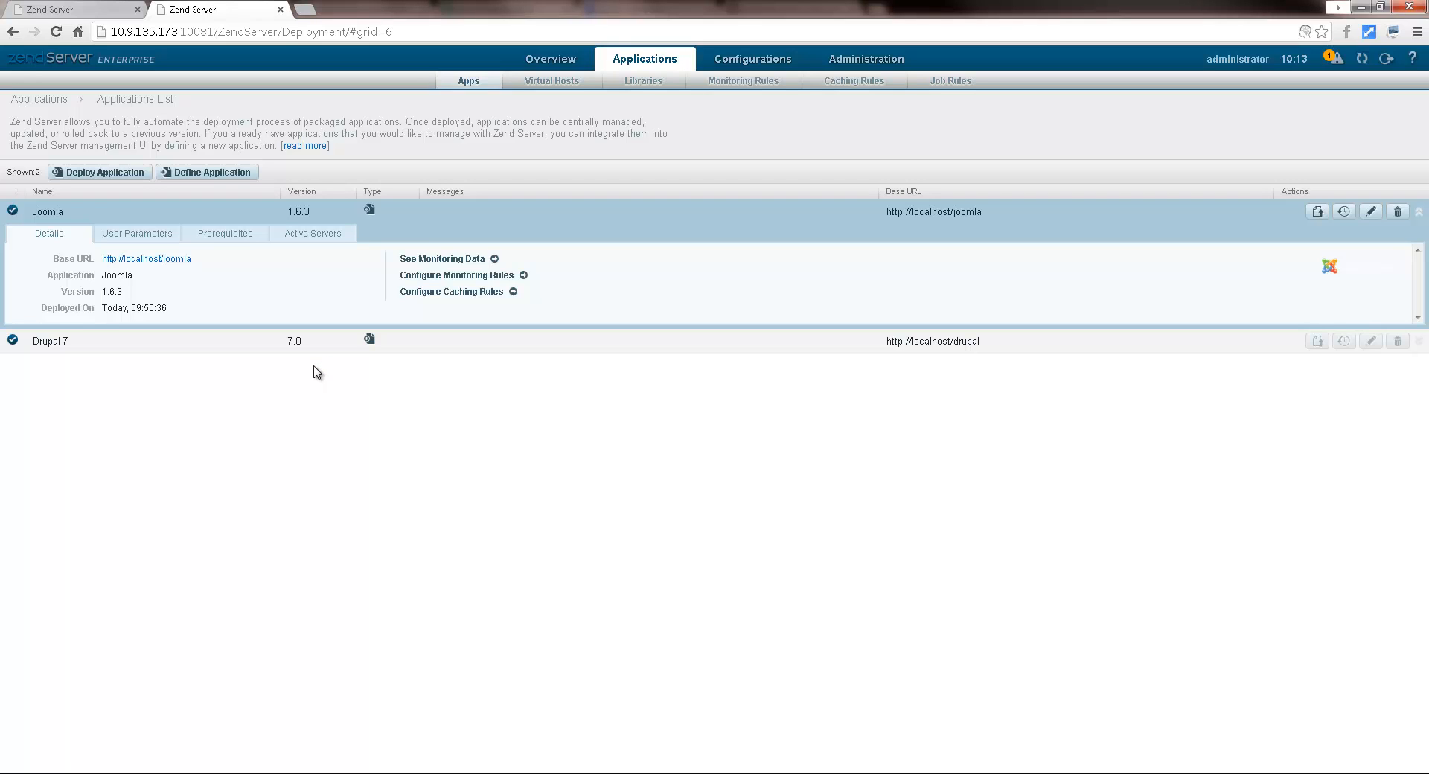
pyautogui.moveTo(844, 72)
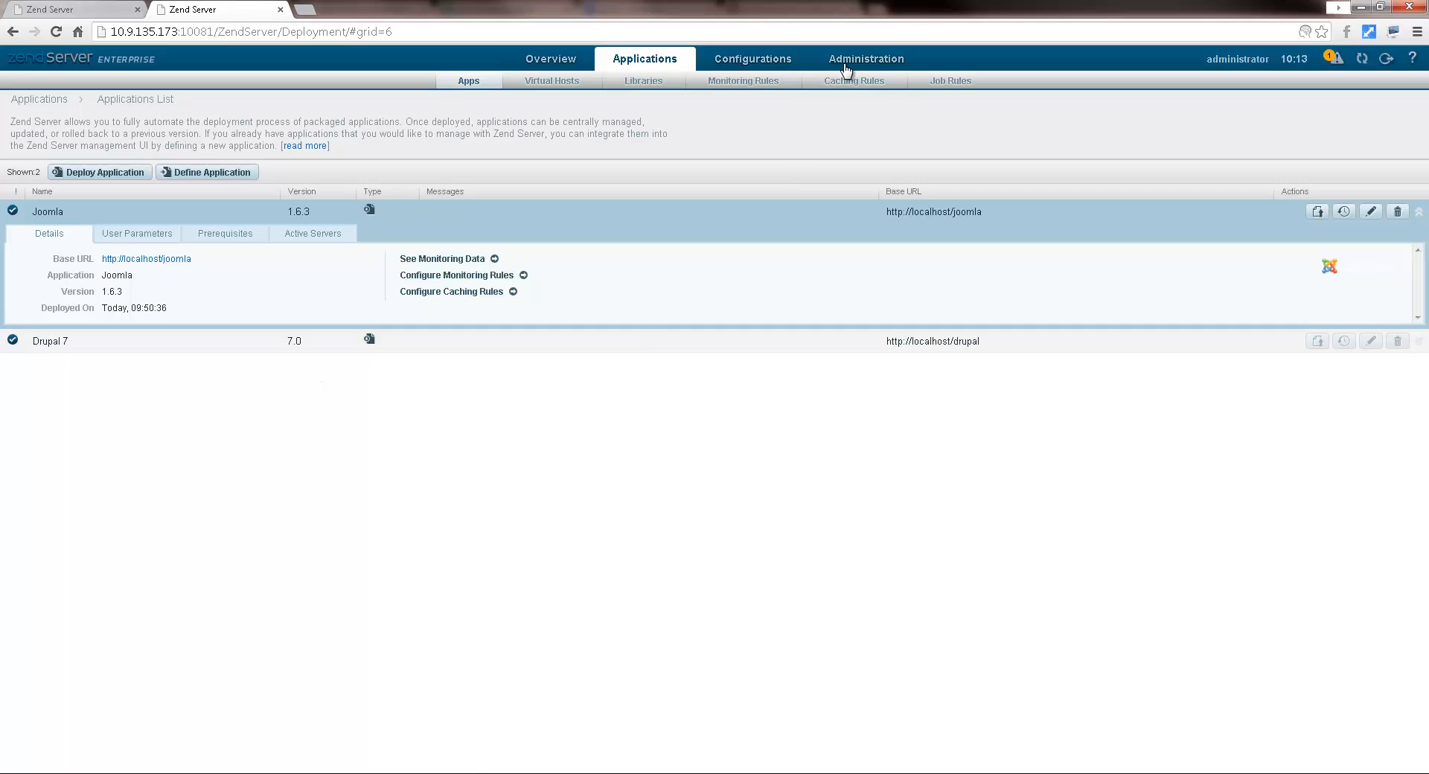
# Add server ubuntu1204-c with IP 10.9.183.85 from Administration > Servers.
pyautogui.click(865, 58)
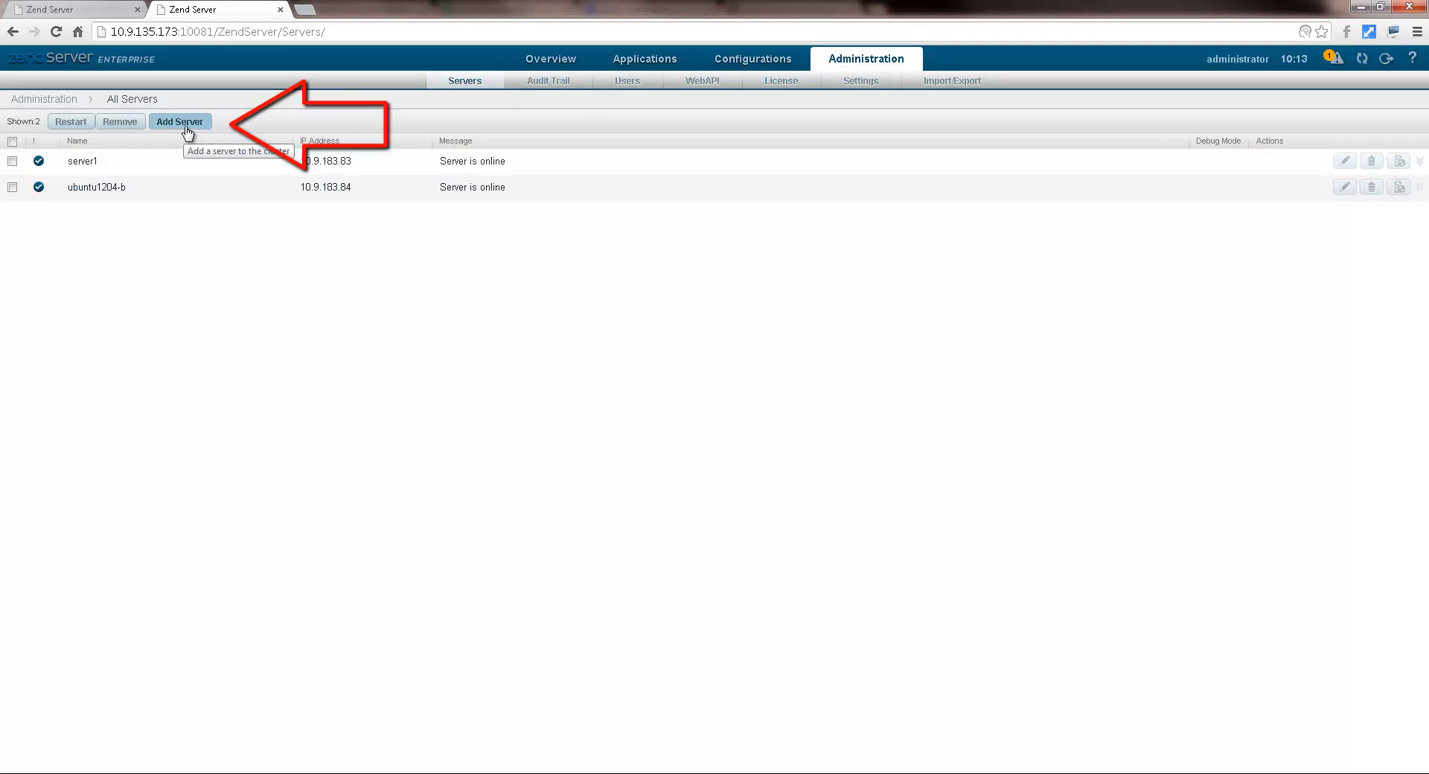
pyautogui.click(180, 121)
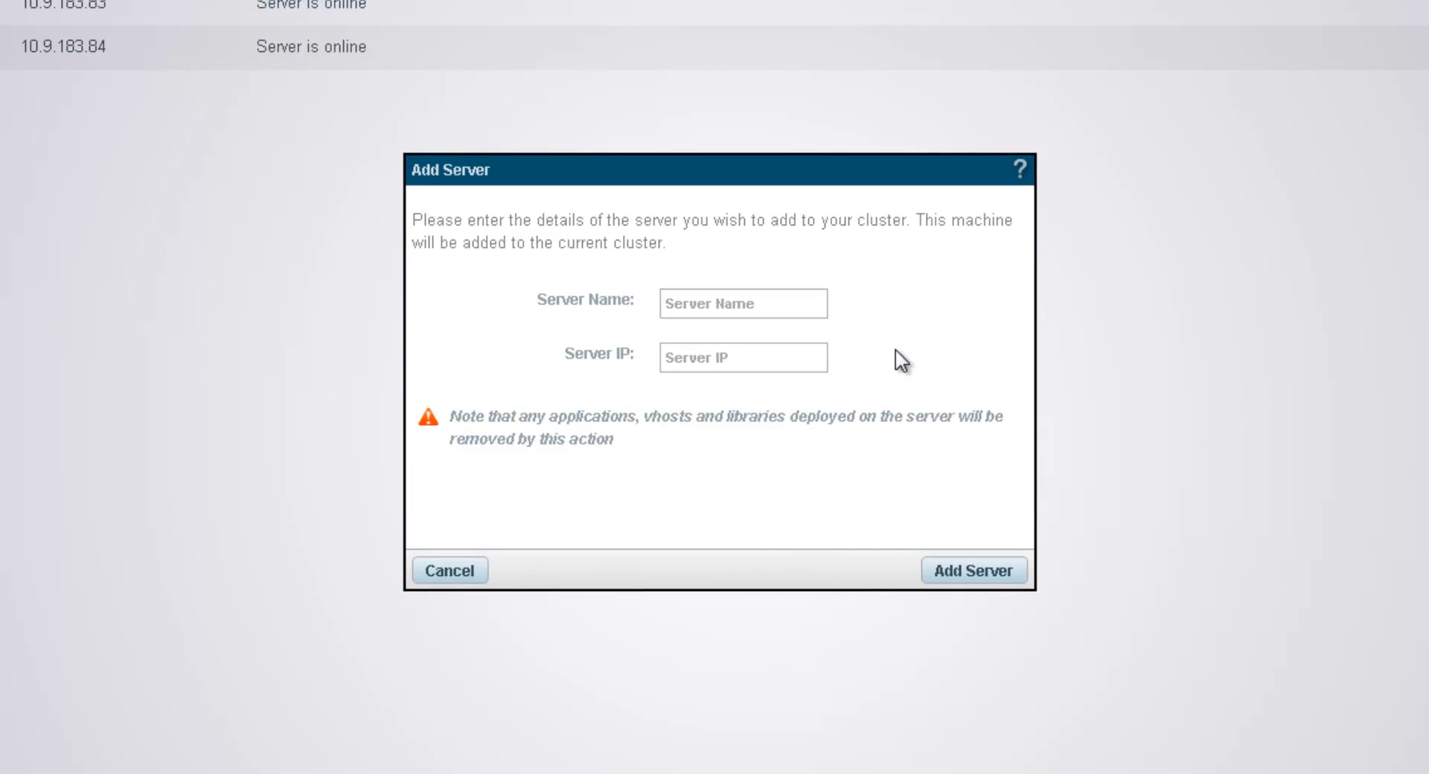
pyautogui.moveTo(745, 349)
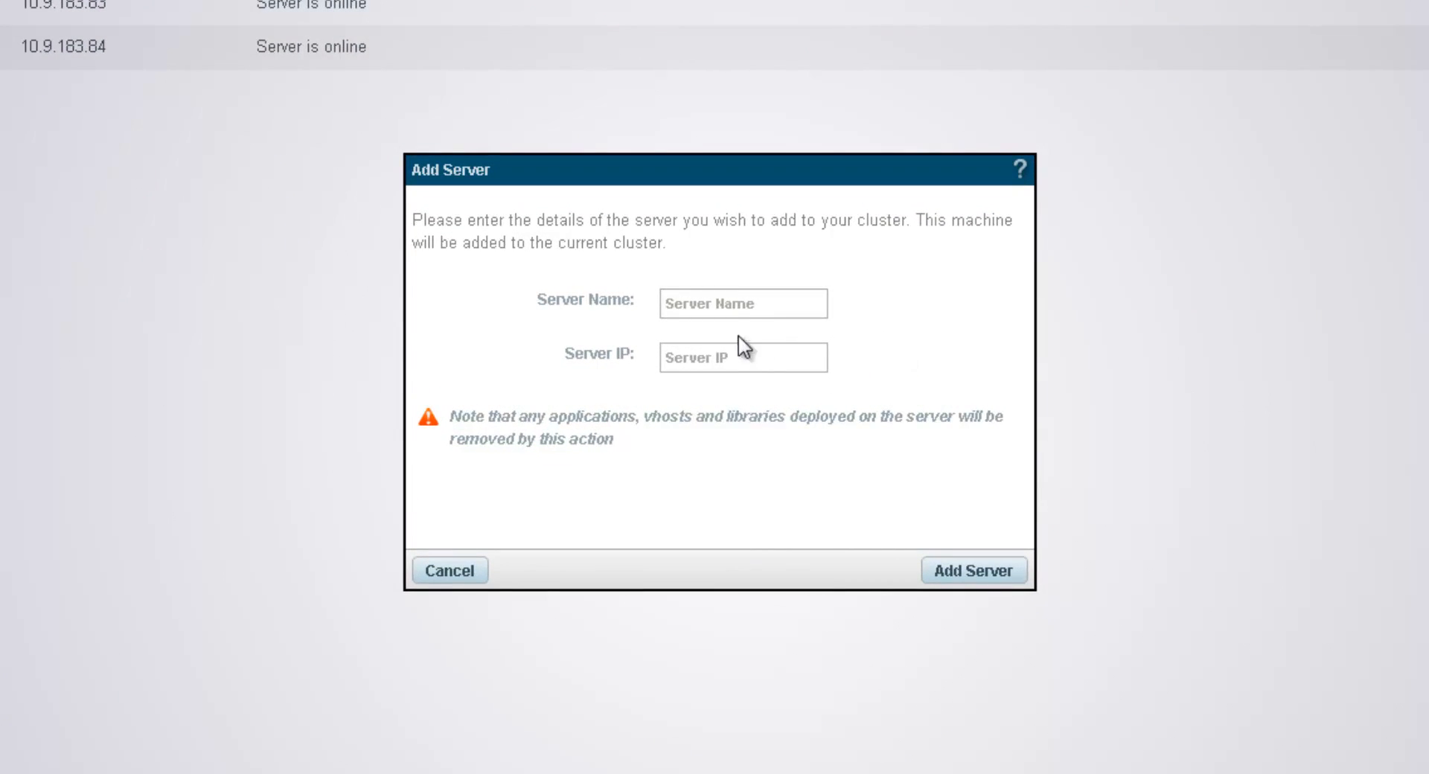
pyautogui.write('u')
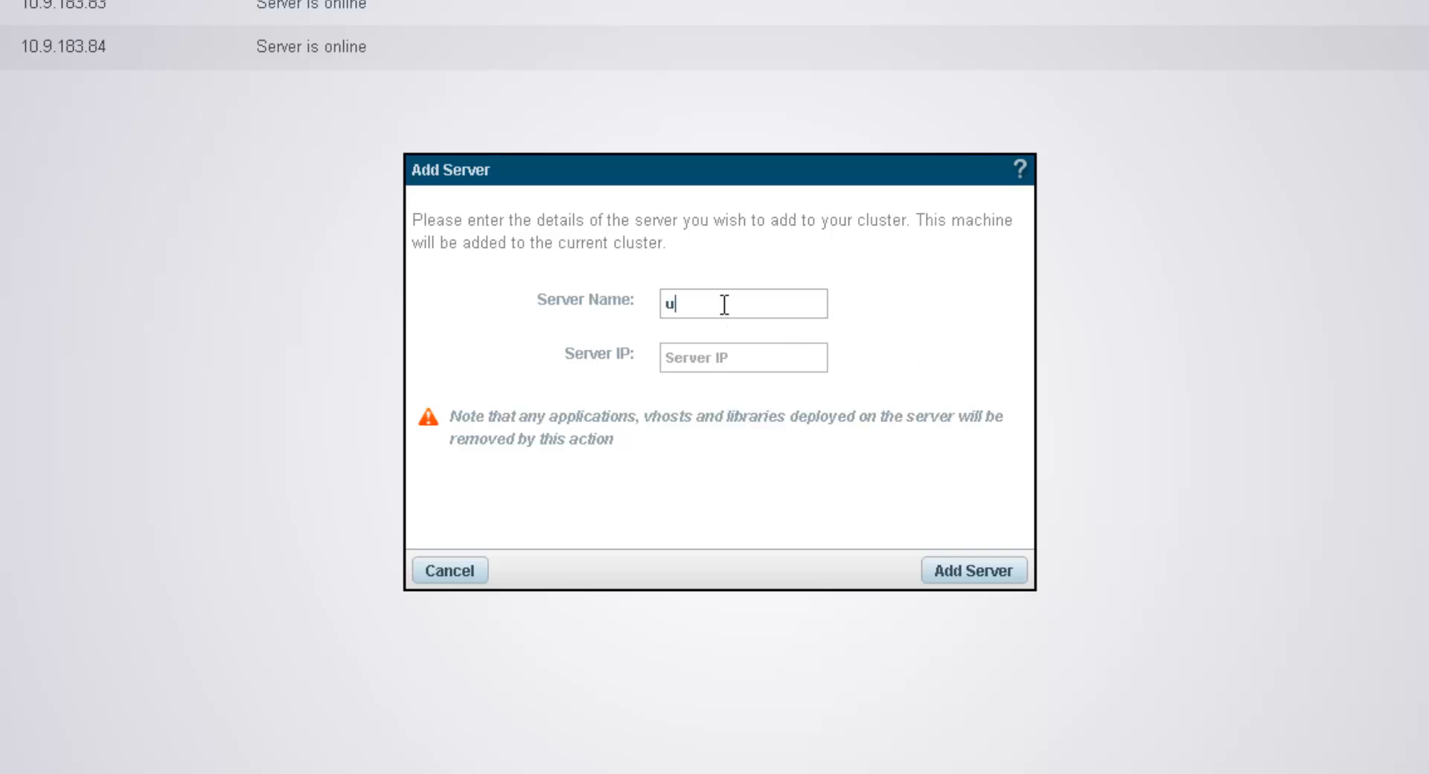
pyautogui.write('buntu12')
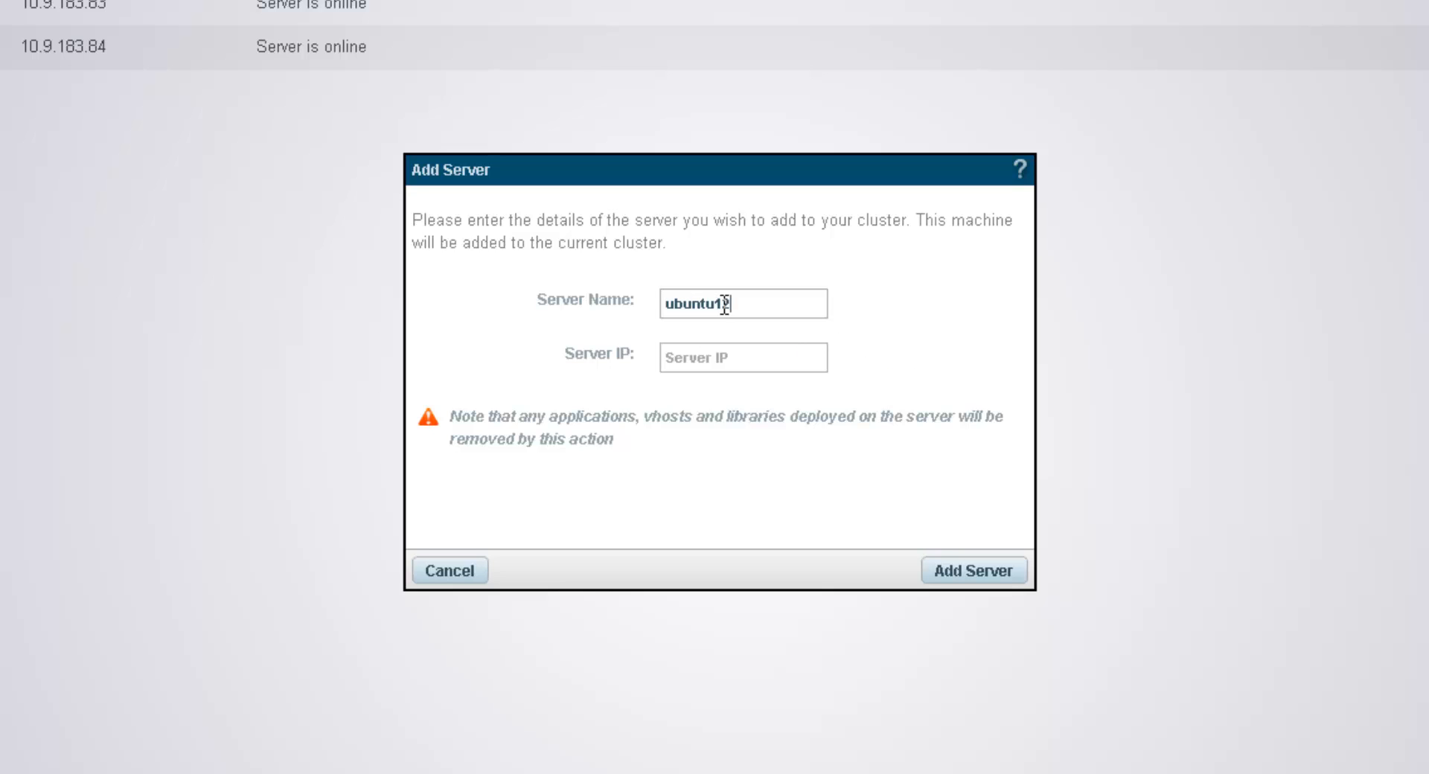
pyautogui.write('04-c')
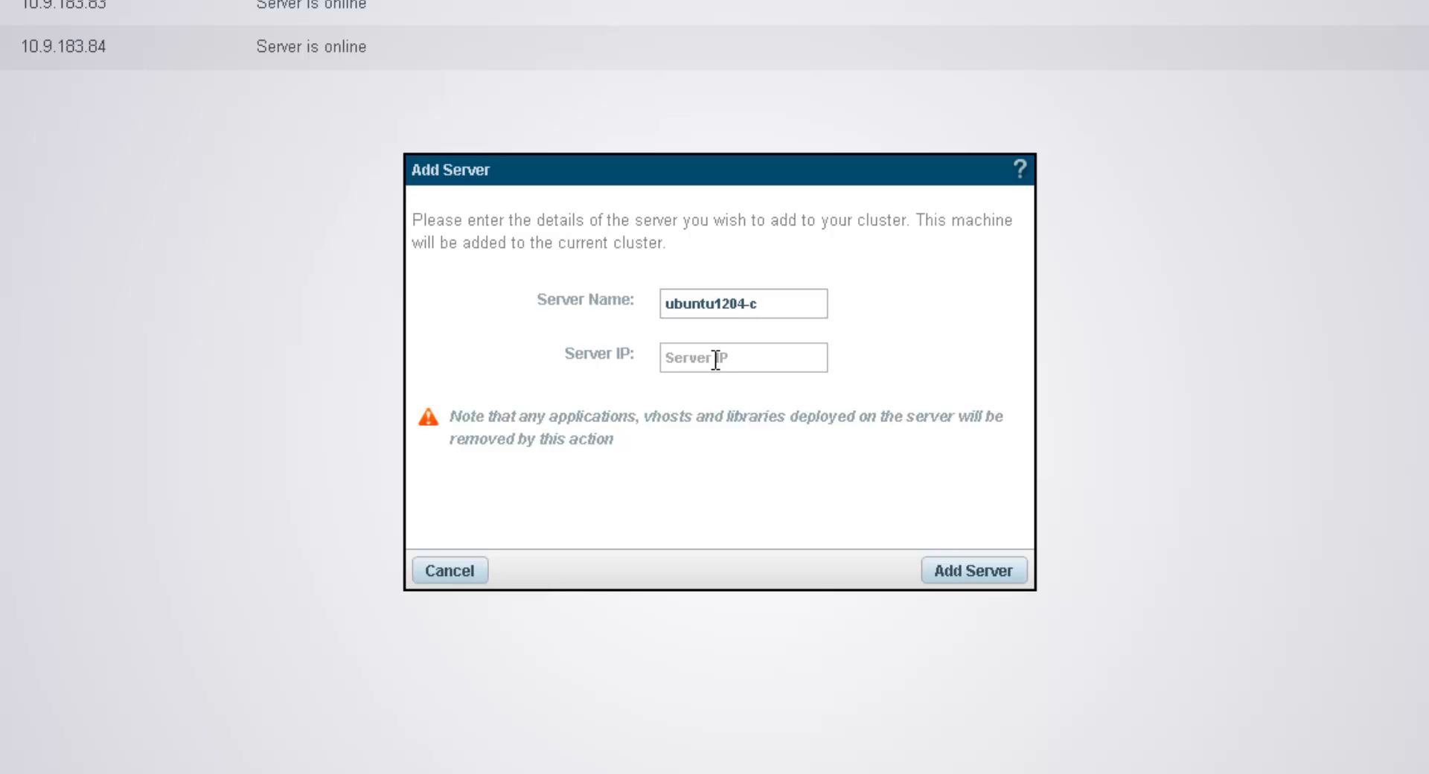
pyautogui.write('10.9.183')
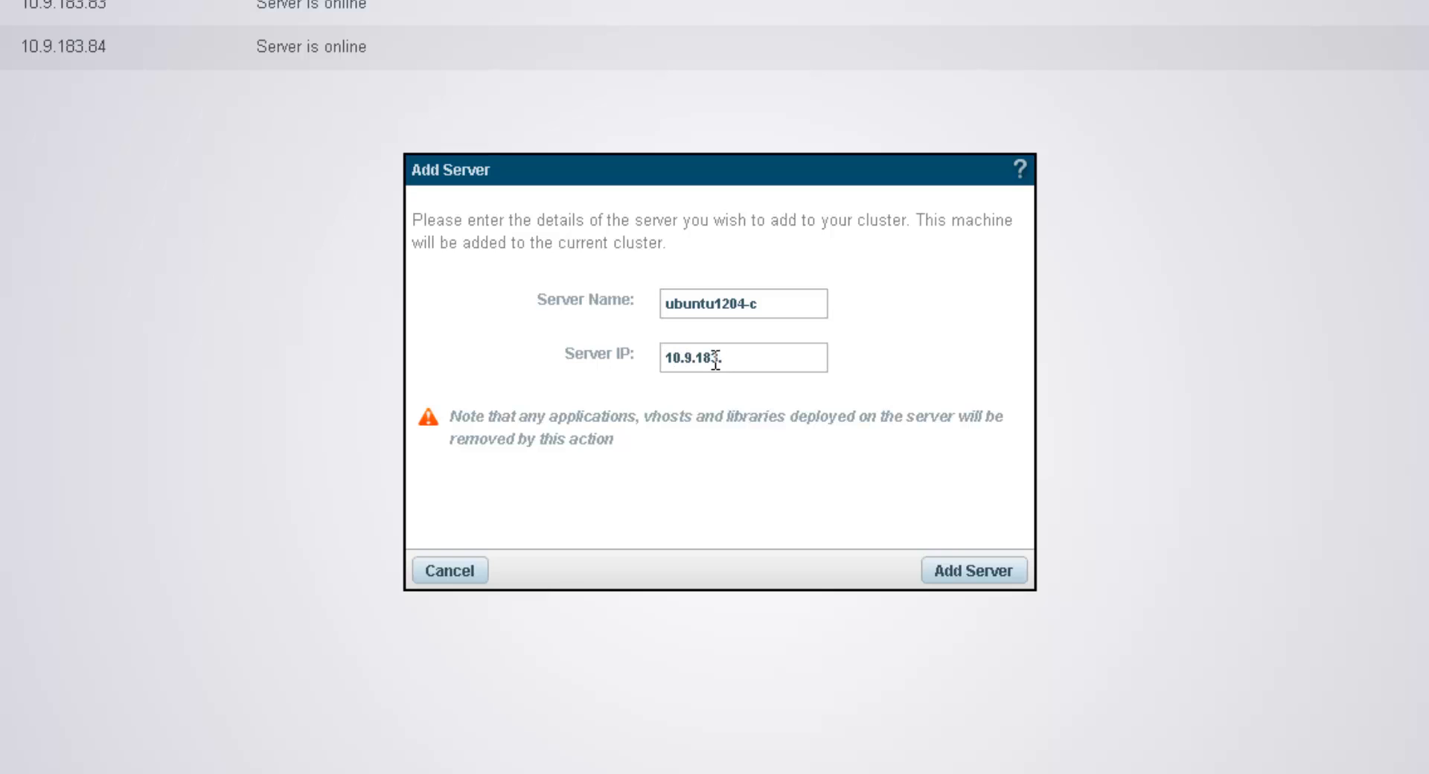
pyautogui.write('.85')
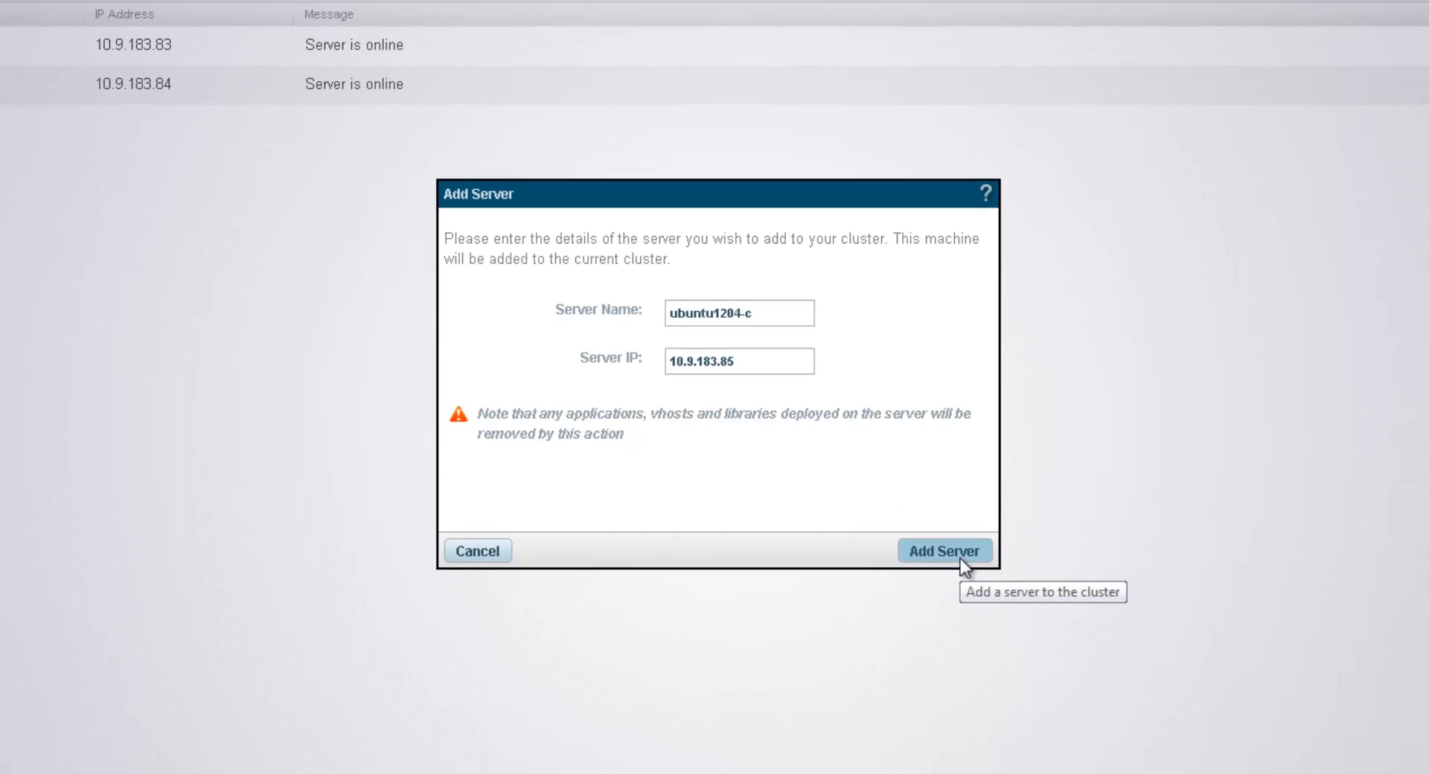
pyautogui.click(943, 550)
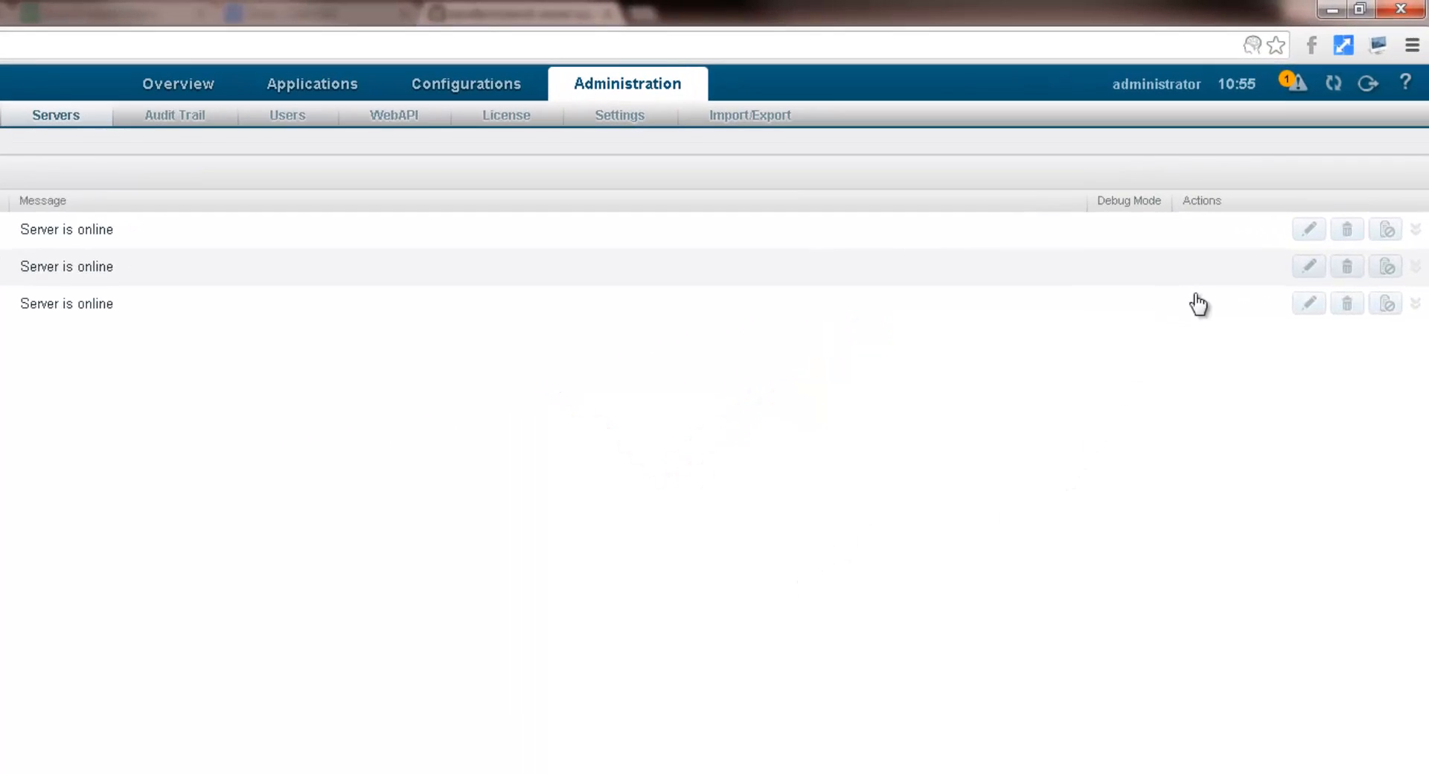
# Rename ubuntu1204-b to server2 and ubuntu1204-c to server3, dismissing the name-changed notice.
pyautogui.click(1309, 266)
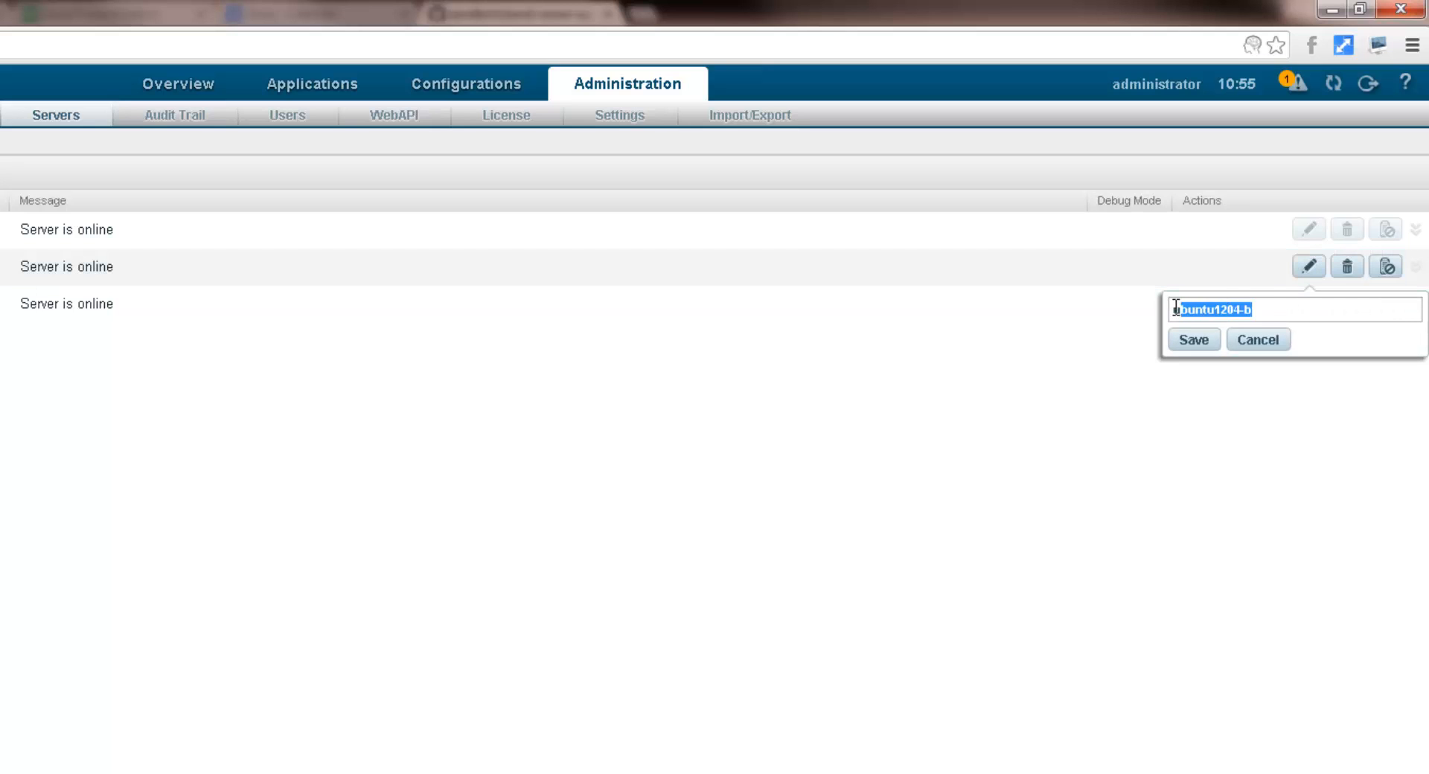
pyautogui.write('server2')
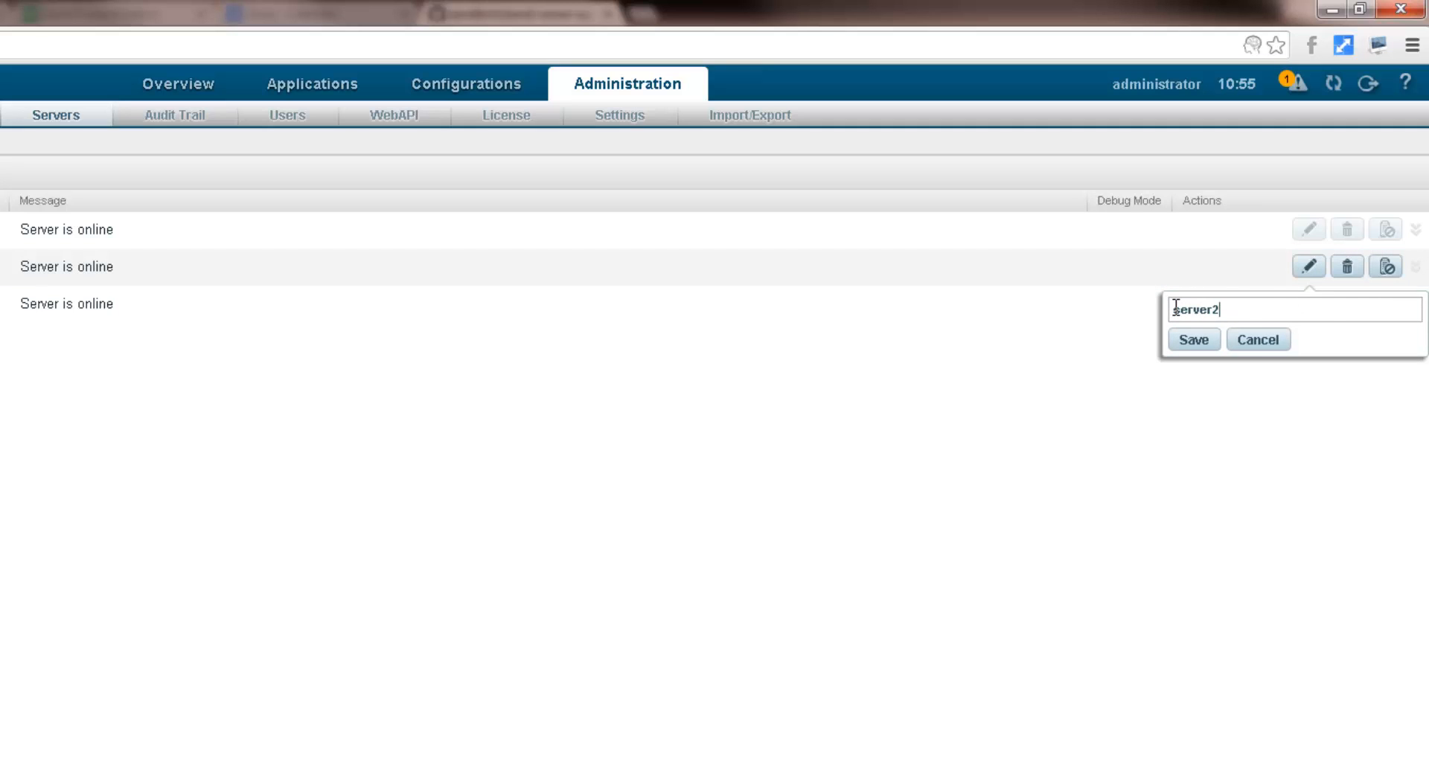
pyautogui.click(1193, 340)
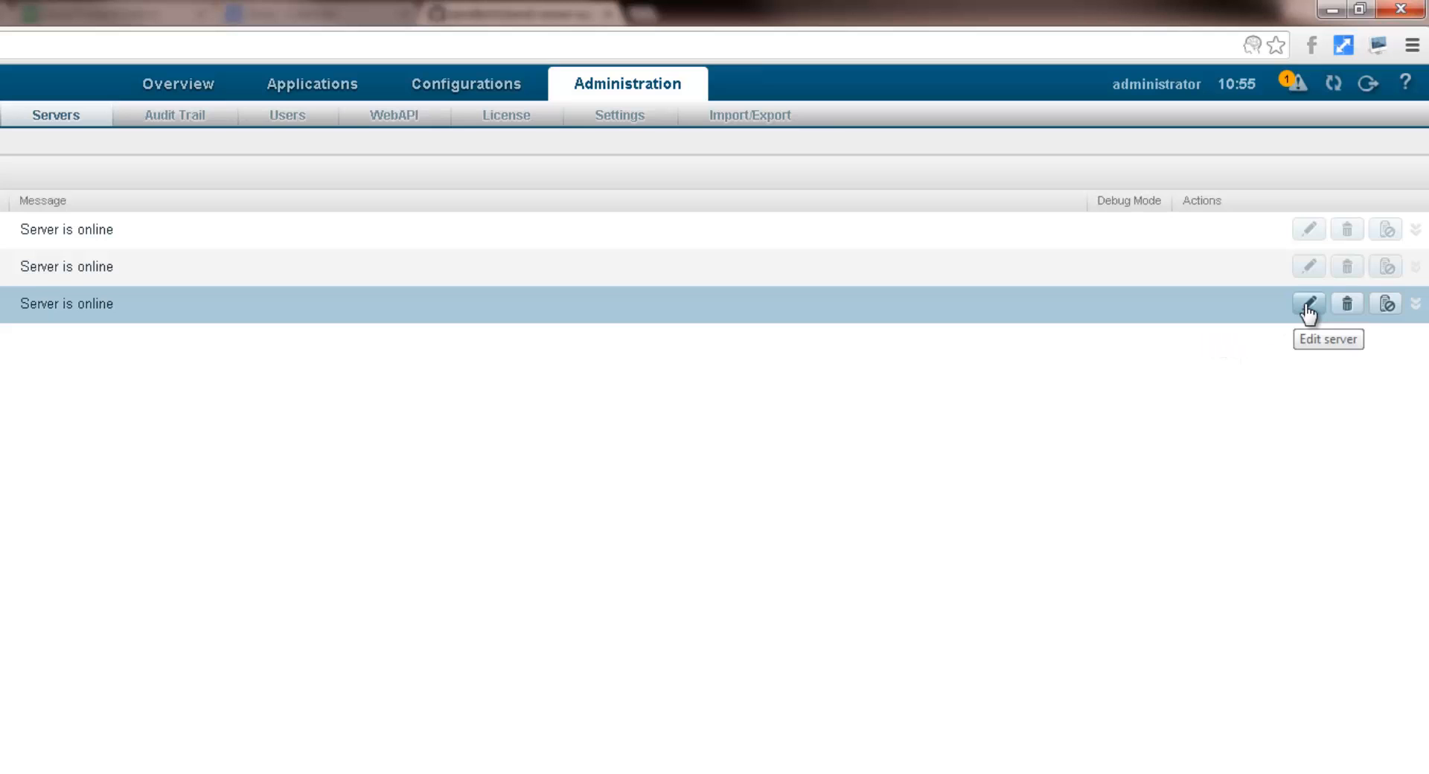
pyautogui.click(1308, 304)
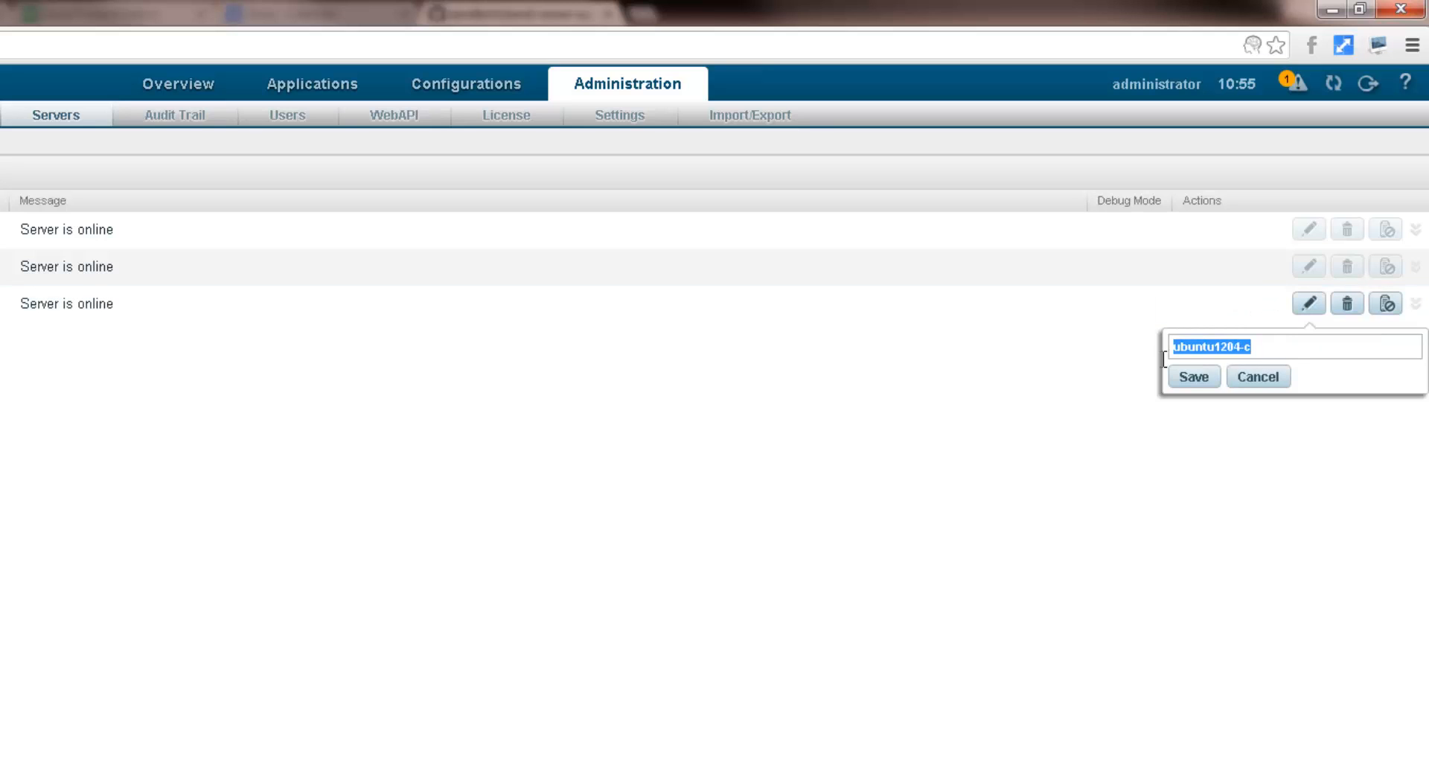
pyautogui.write('server')
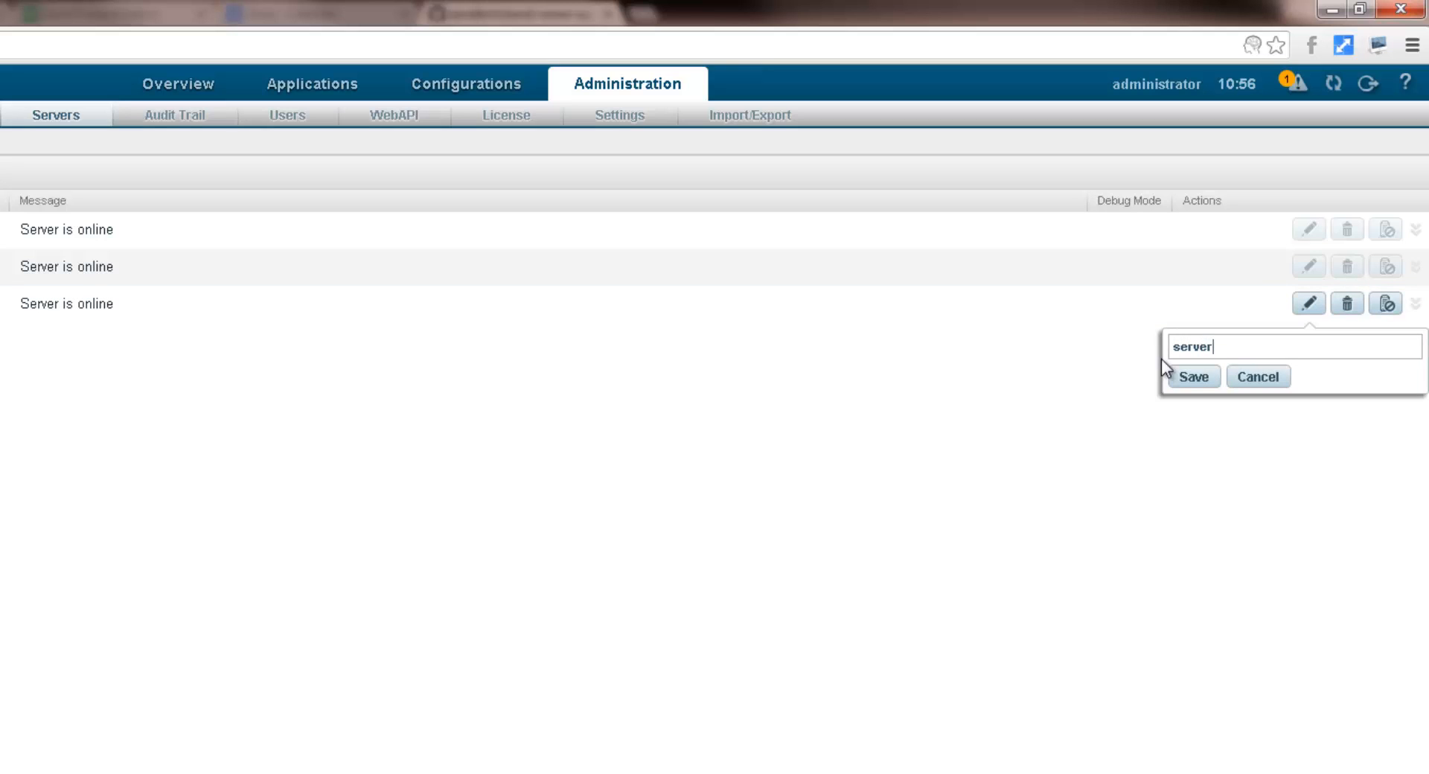
pyautogui.click(1193, 377)
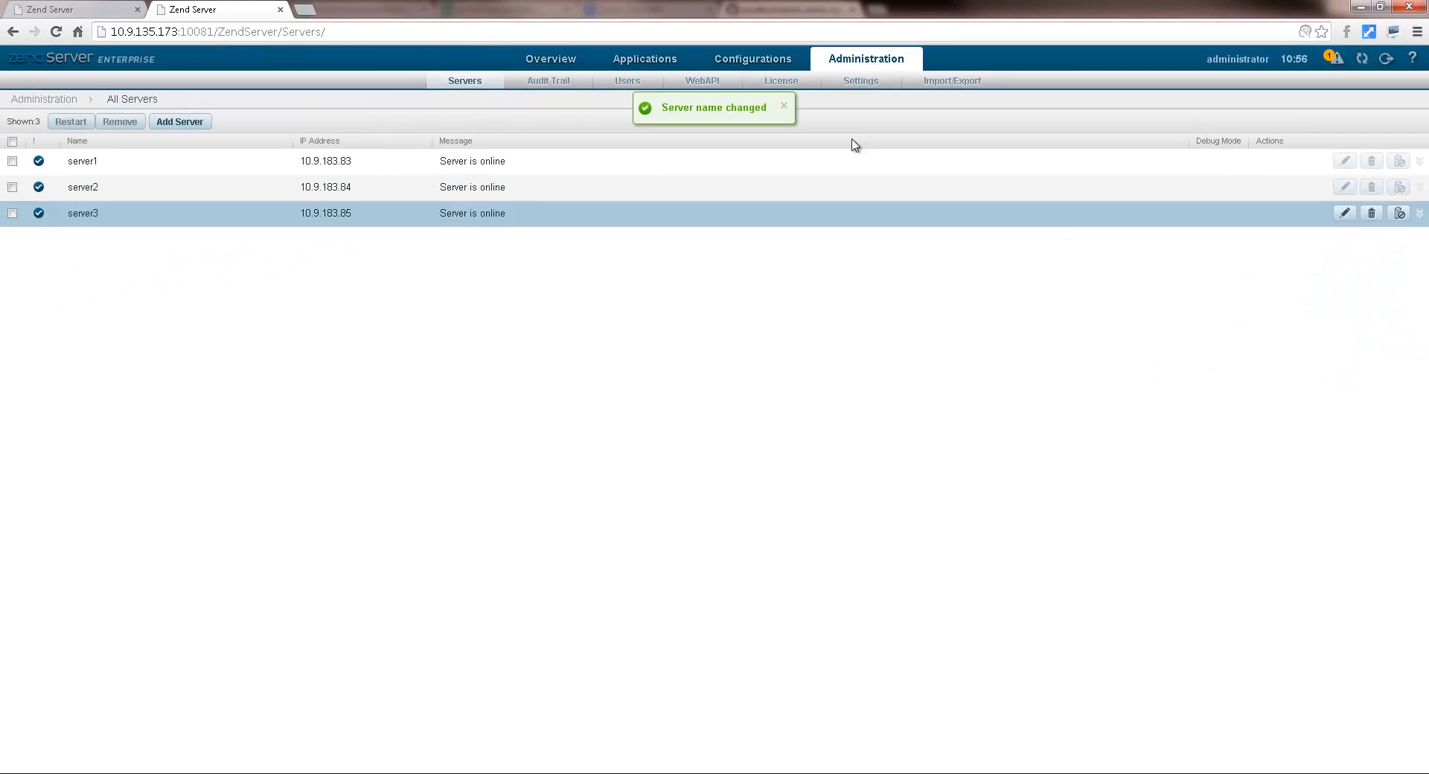
pyautogui.click(783, 106)
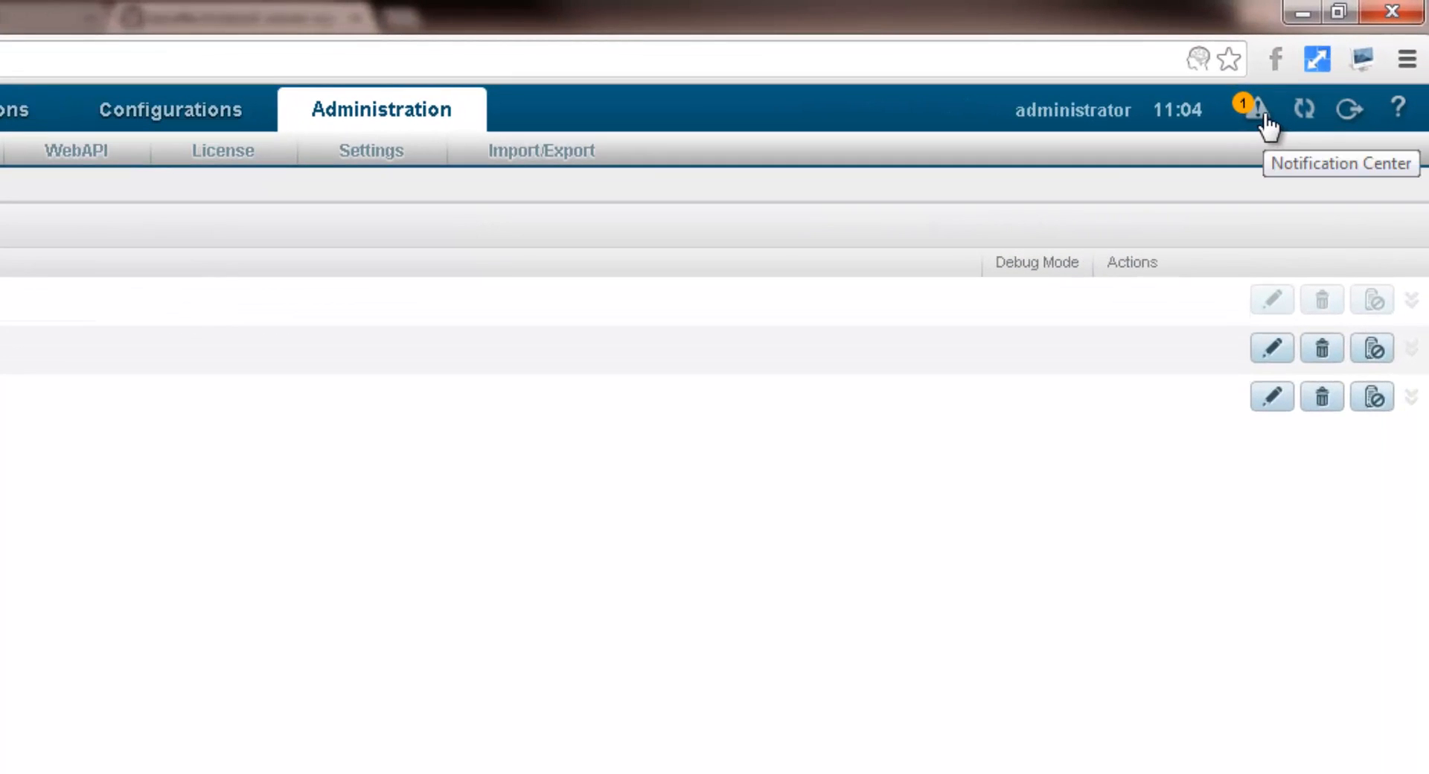
# Switch the session handler to cluster from the Session Clustering notification and restart PHP.
pyautogui.click(1260, 109)
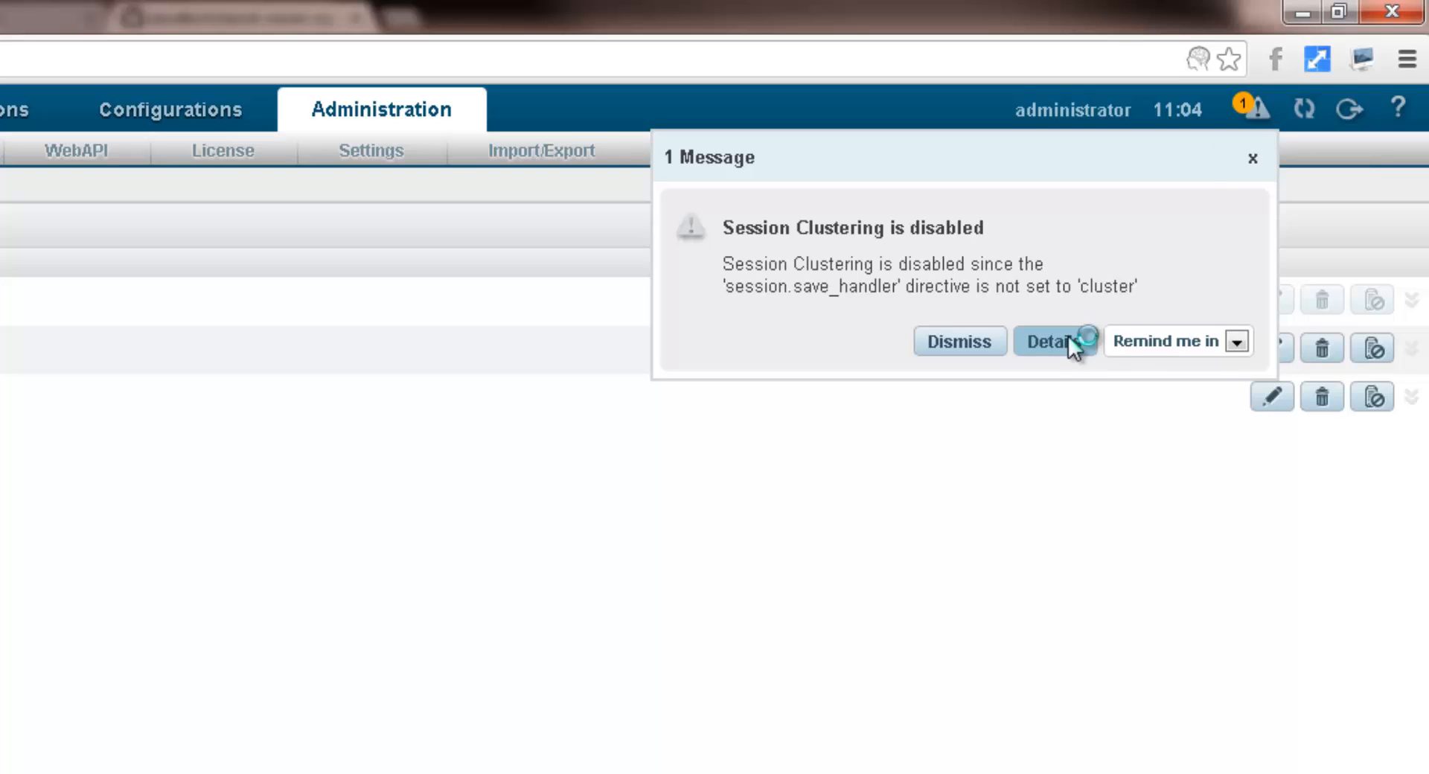
pyautogui.click(1052, 341)
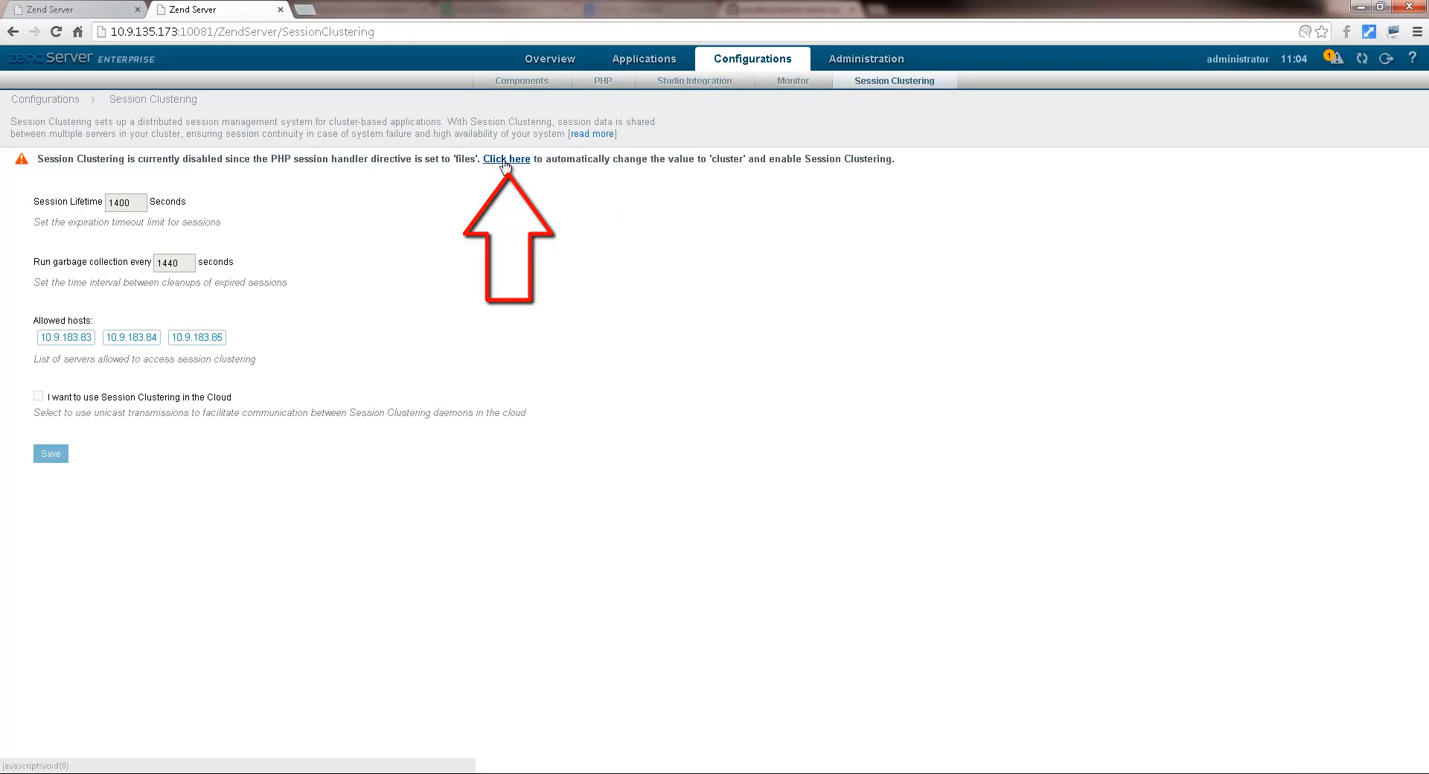
pyautogui.click(506, 158)
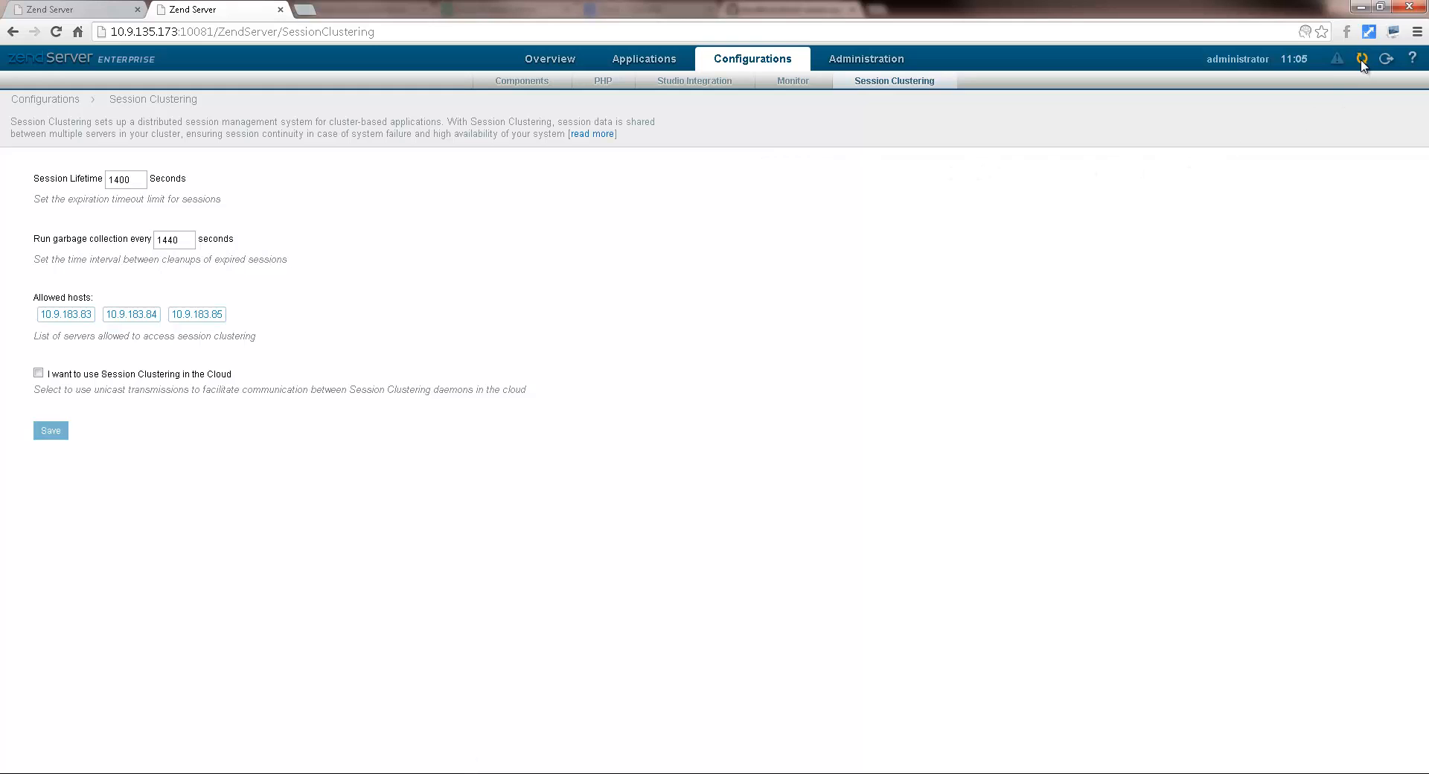
pyautogui.click(50, 430)
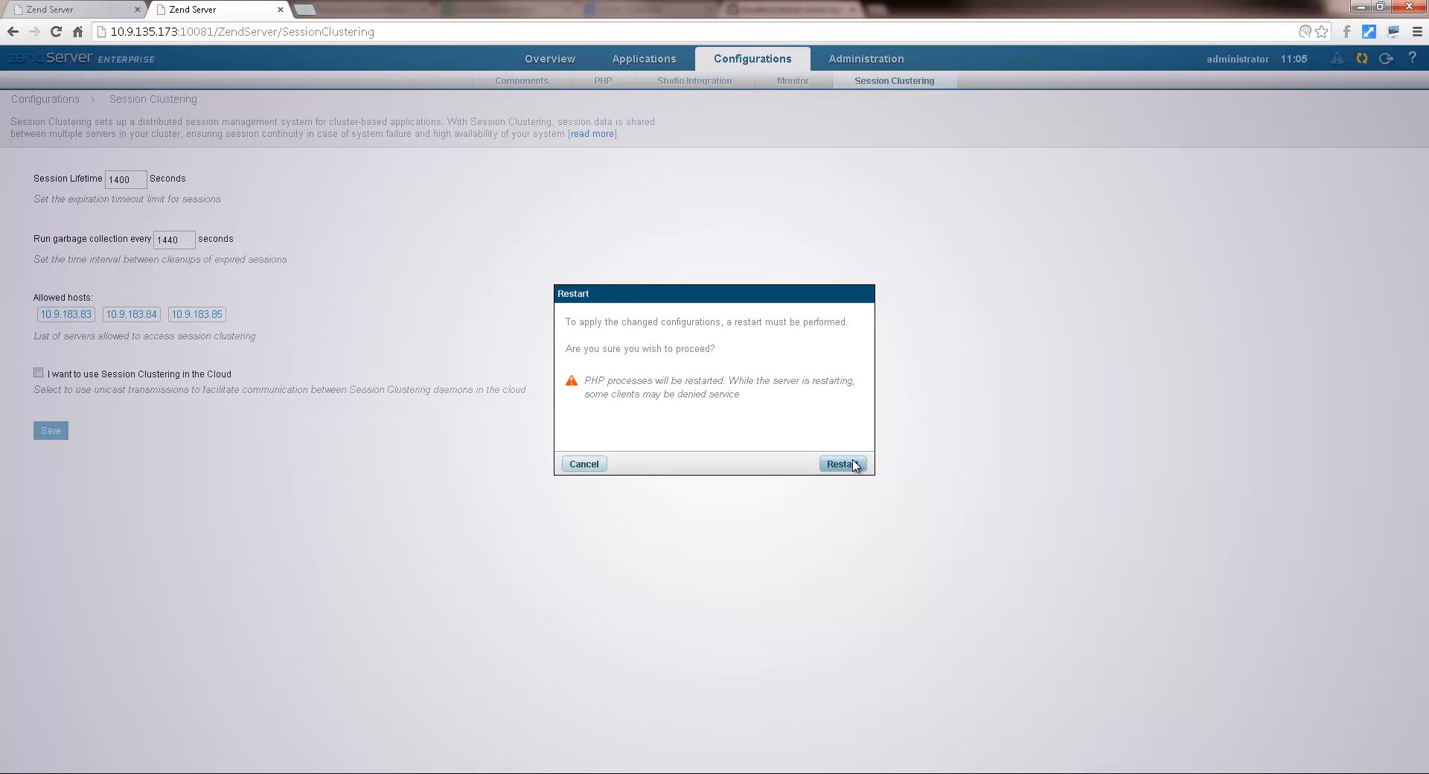
pyautogui.click(840, 464)
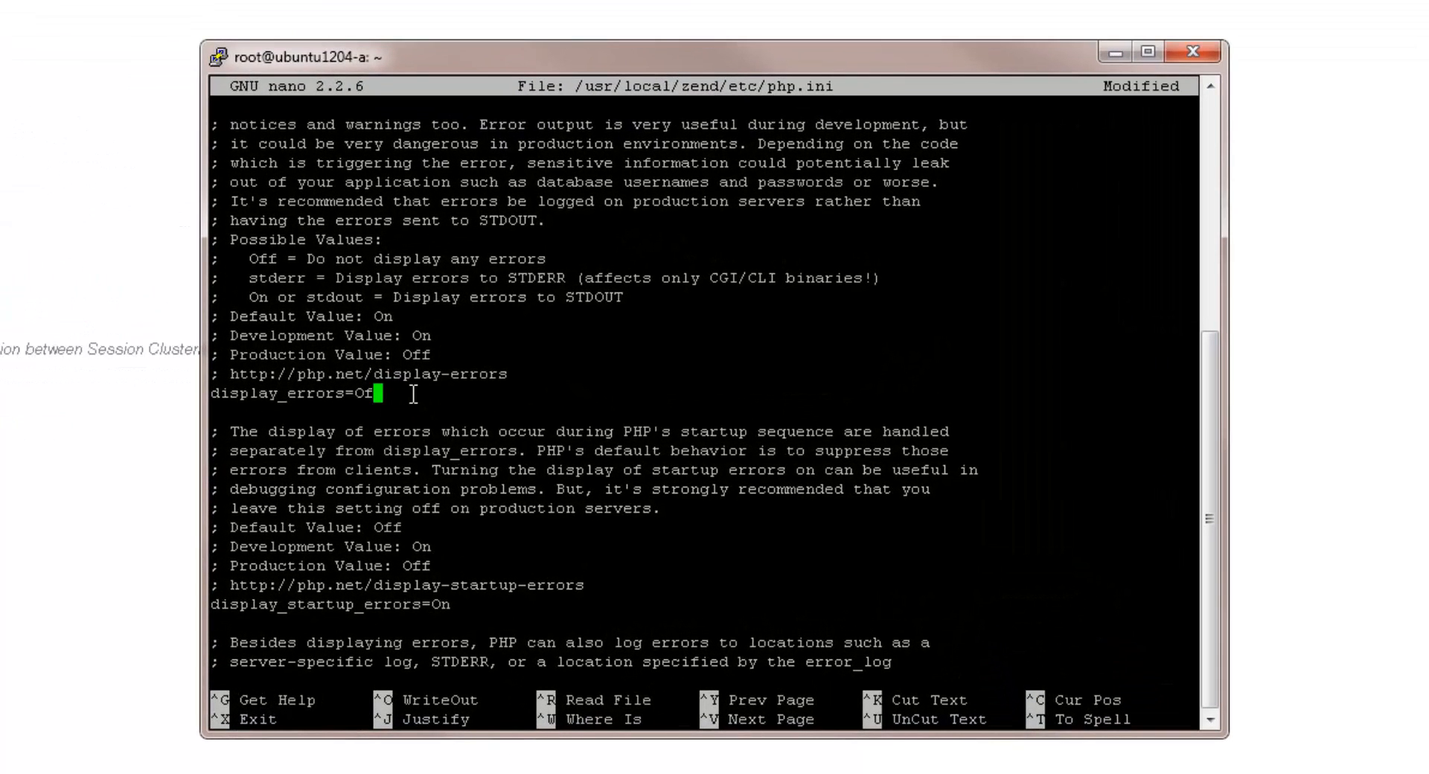
# Save php.ini with display_errors set to On and exit nano.
pyautogui.write('n')
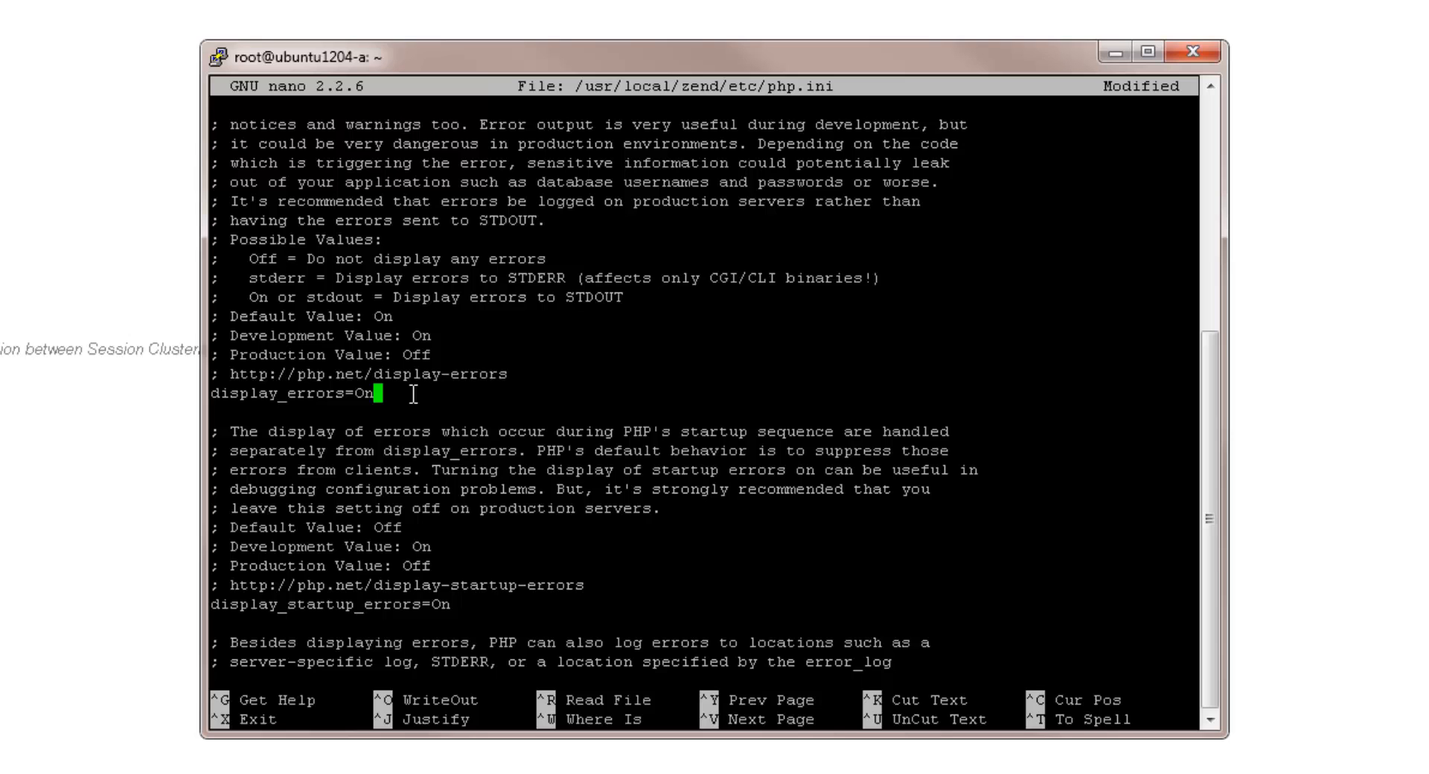
pyautogui.press('ctrl+x')
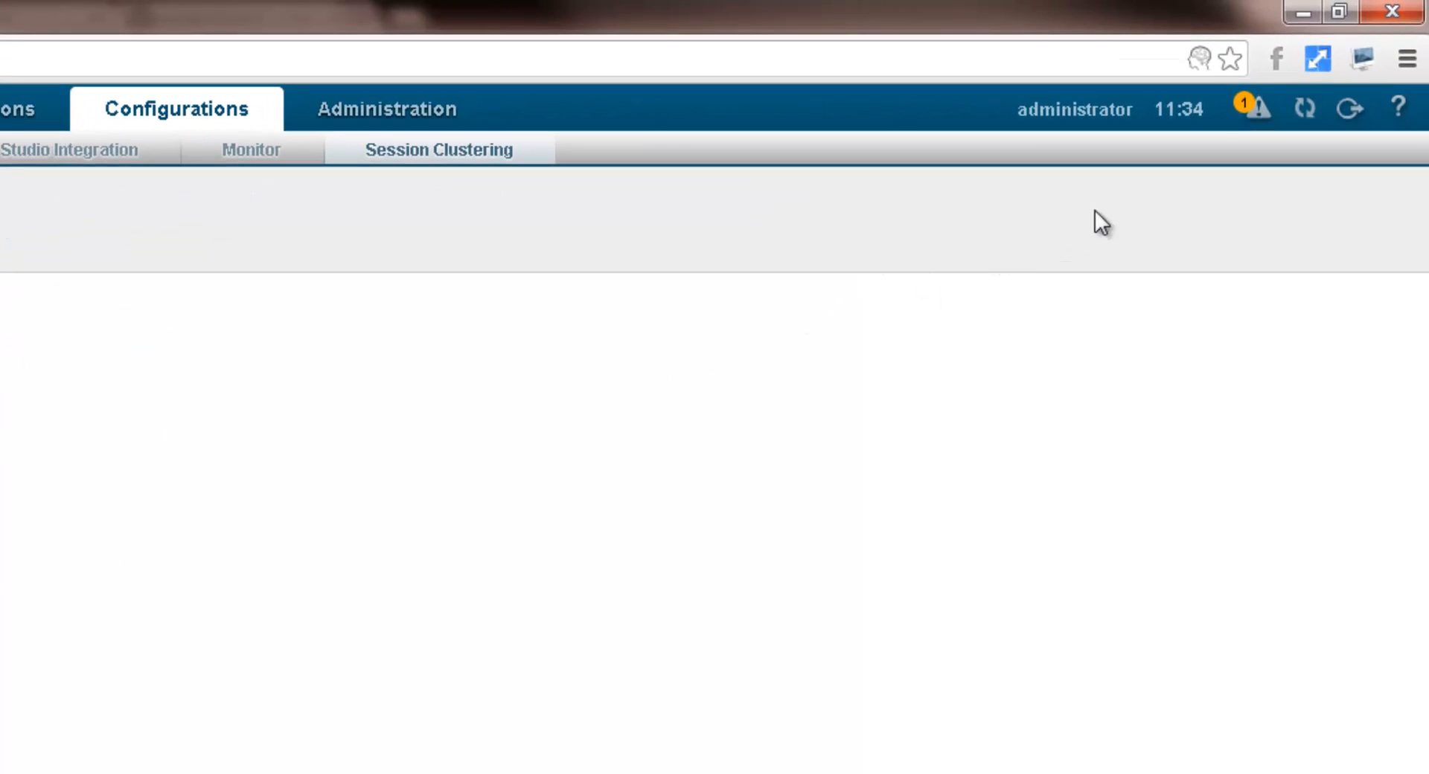
pyautogui.moveTo(1263, 110)
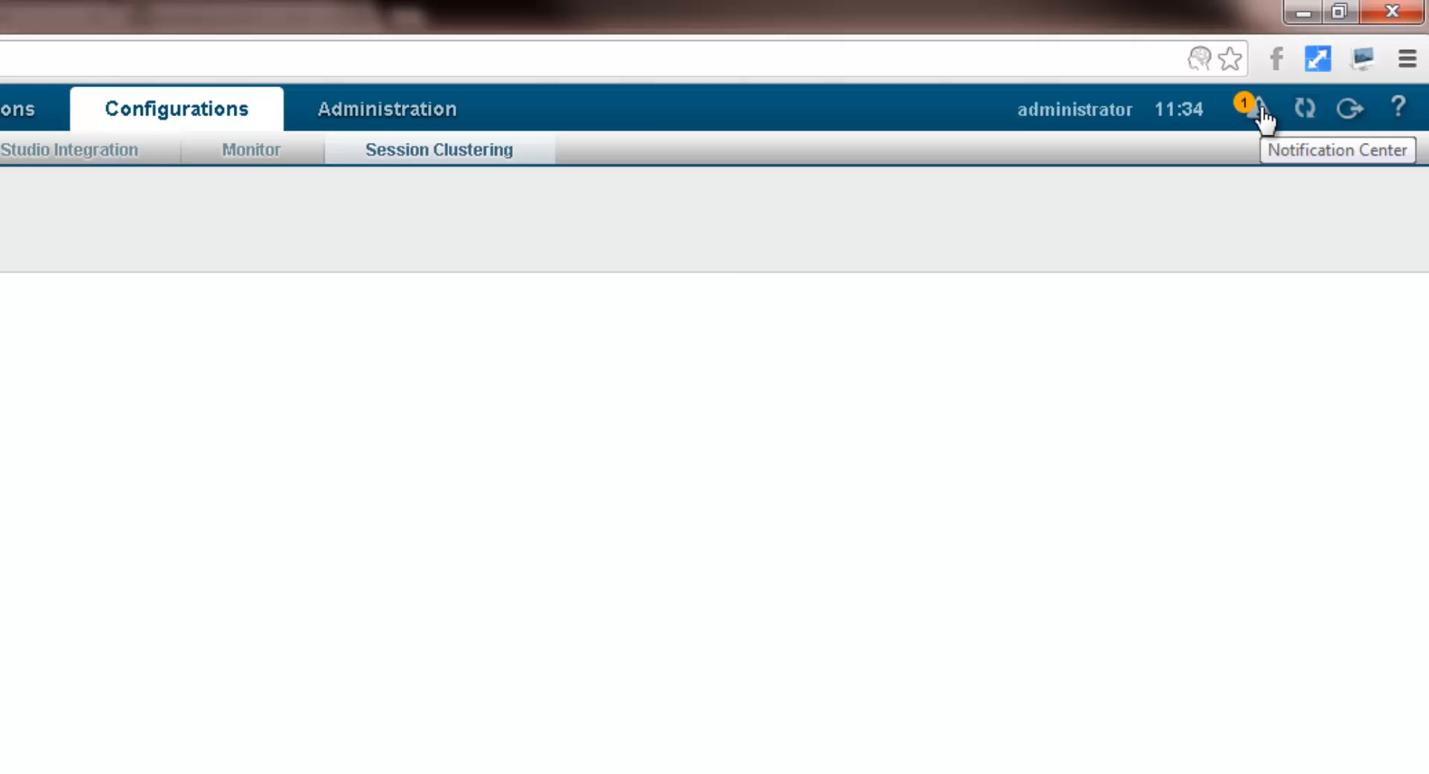
# Revert server1's mismatched display_errors directive from the notification, then restart PHP.
pyautogui.click(1257, 108)
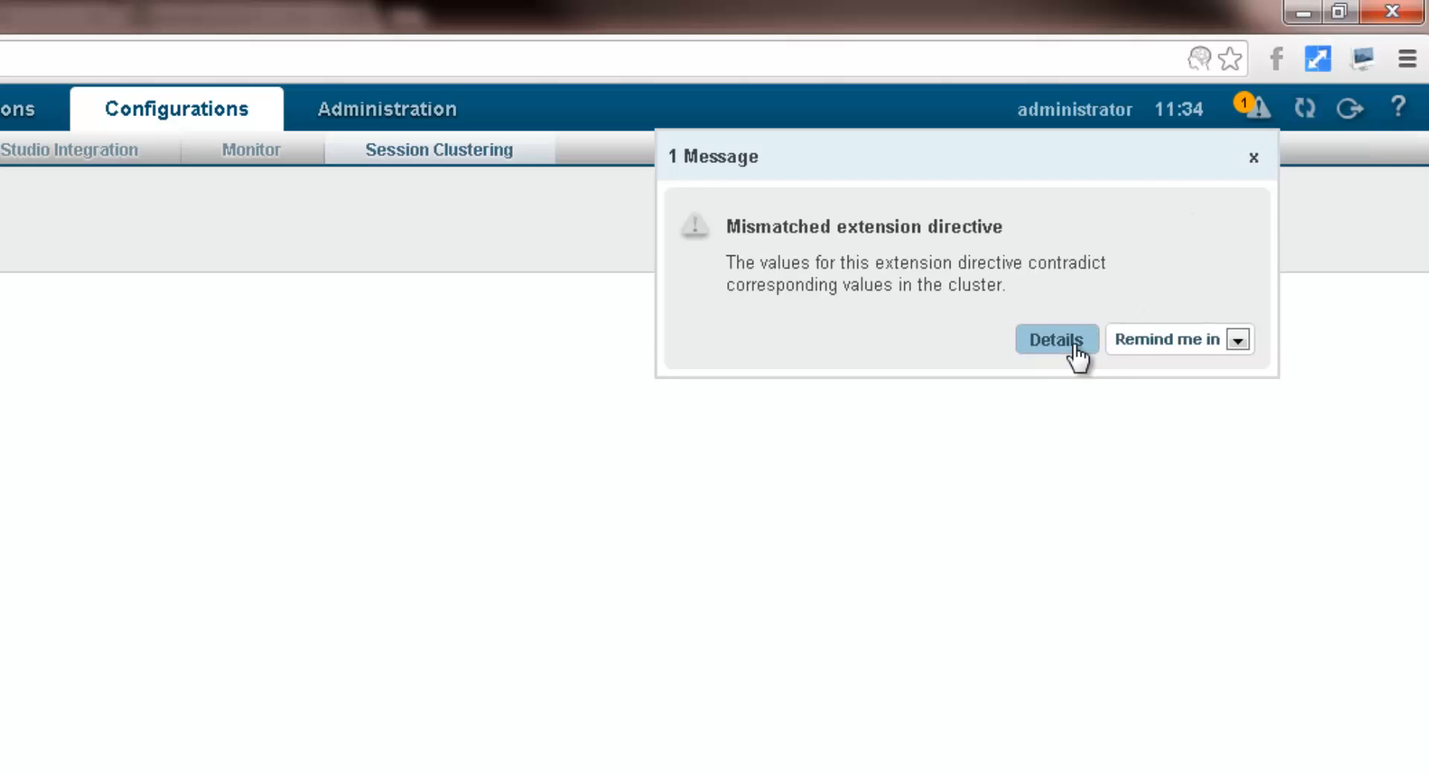
pyautogui.click(1054, 338)
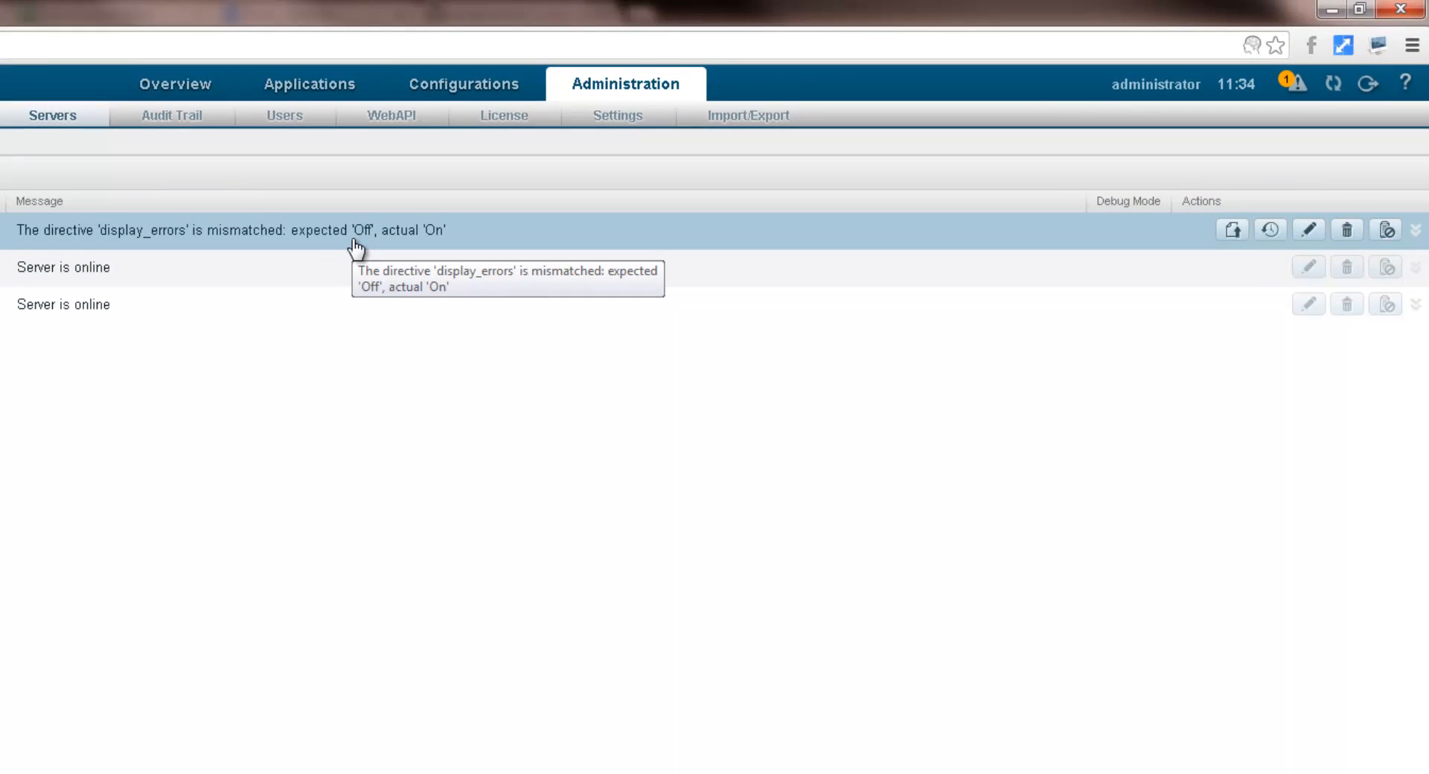
pyautogui.moveTo(947, 223)
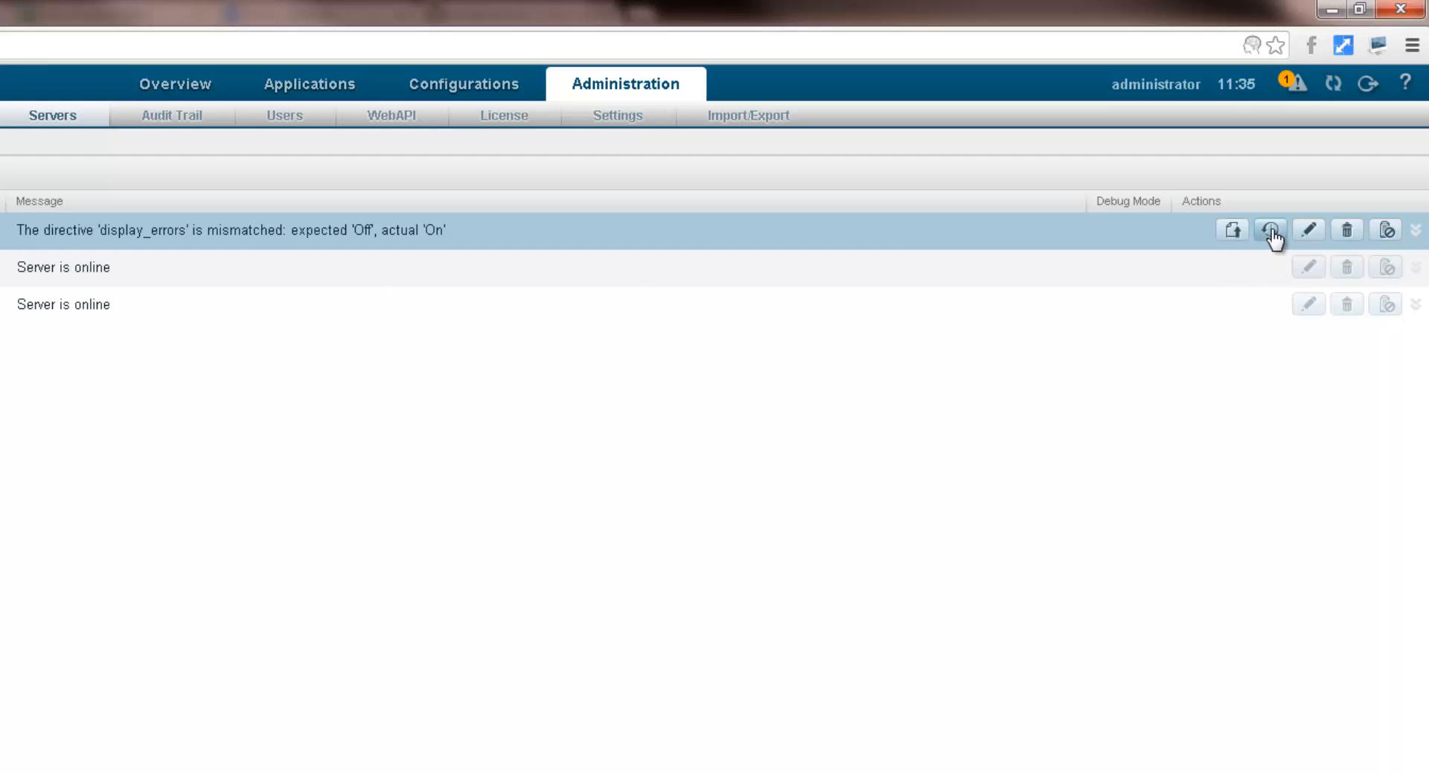
pyautogui.click(1272, 230)
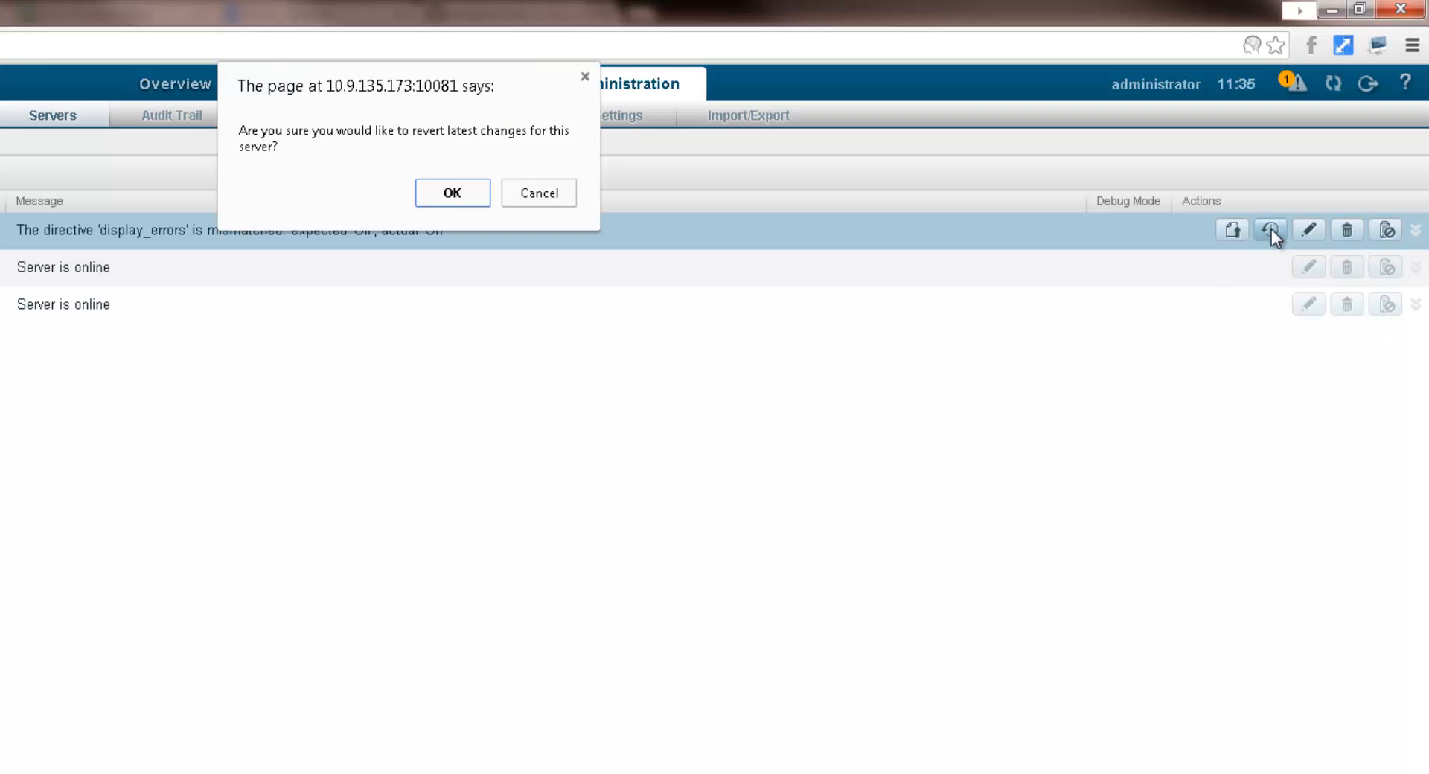
pyautogui.click(451, 192)
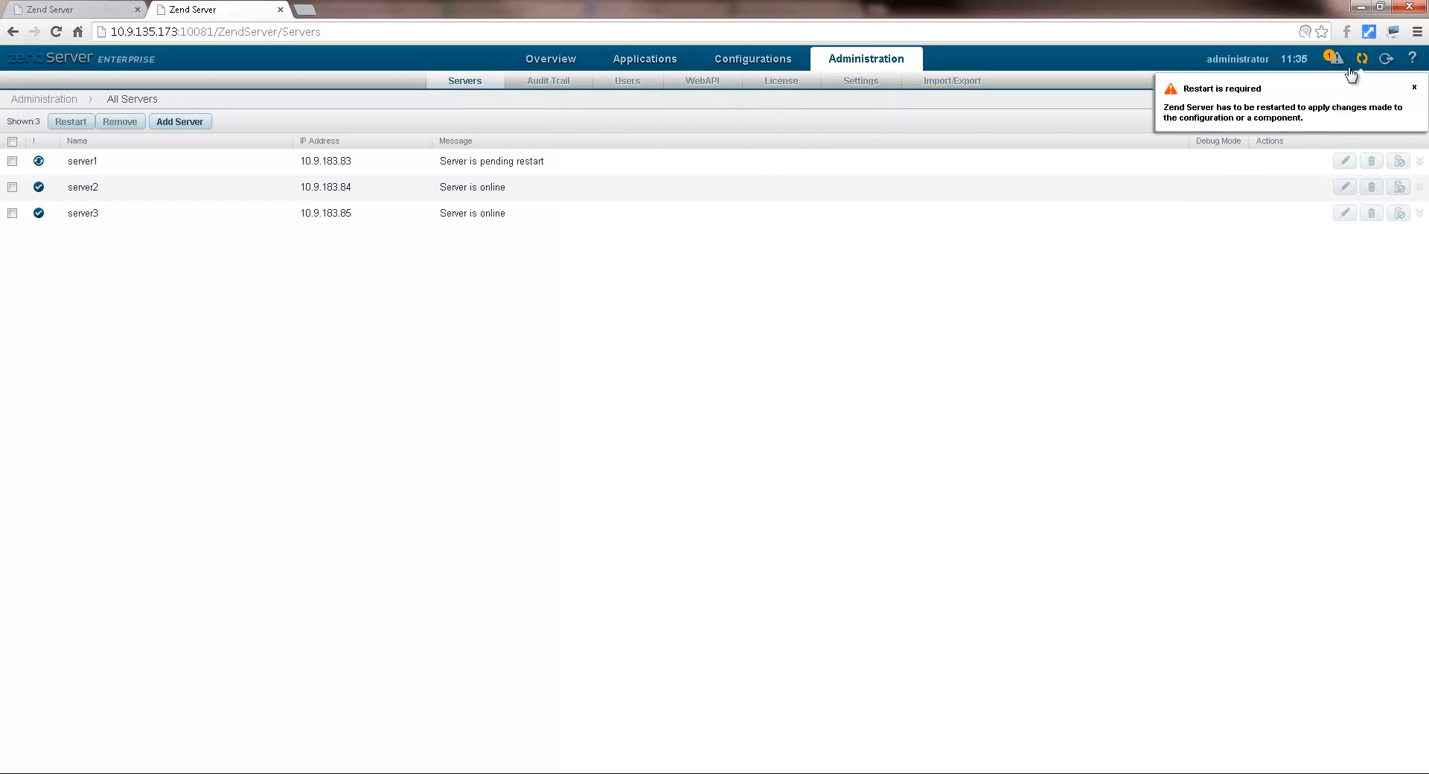
pyautogui.click(70, 121)
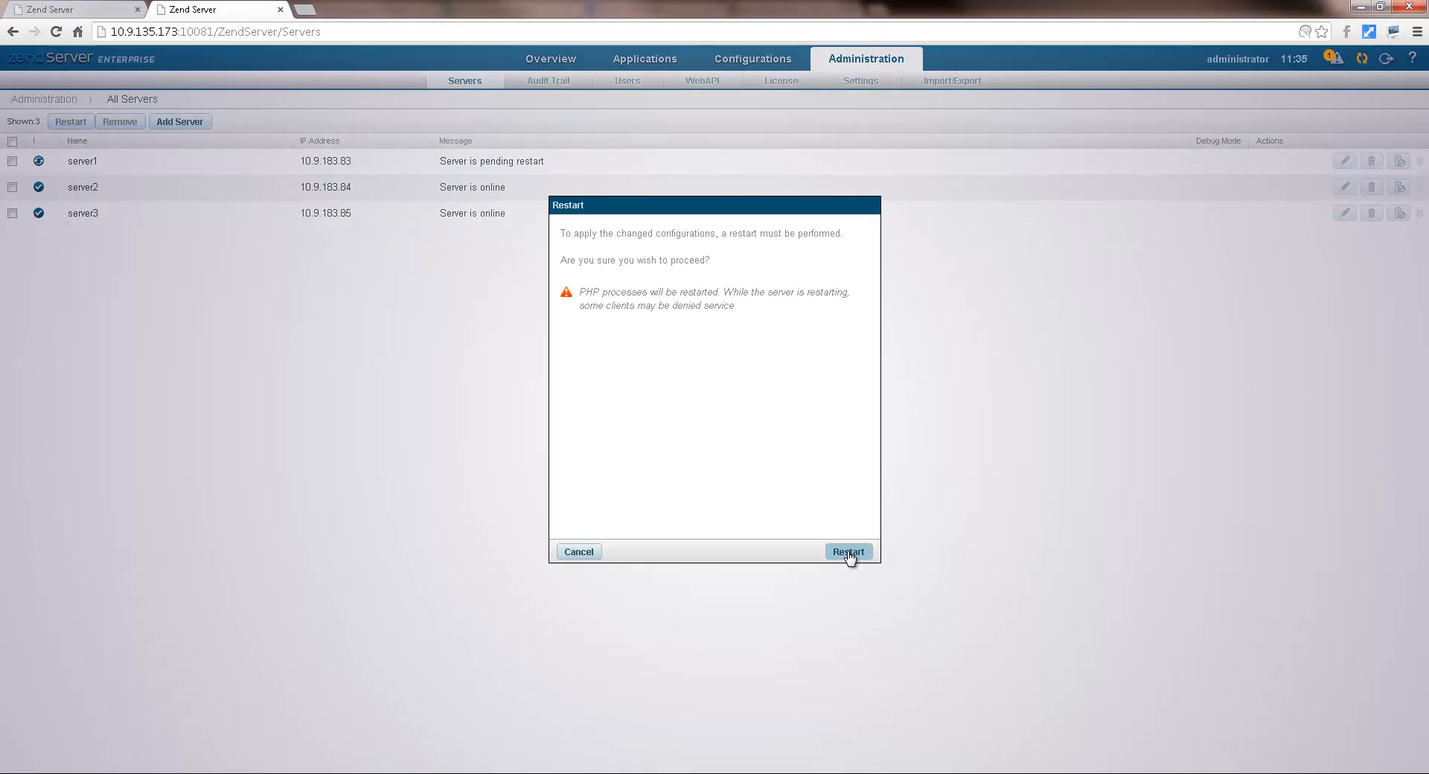
pyautogui.click(848, 552)
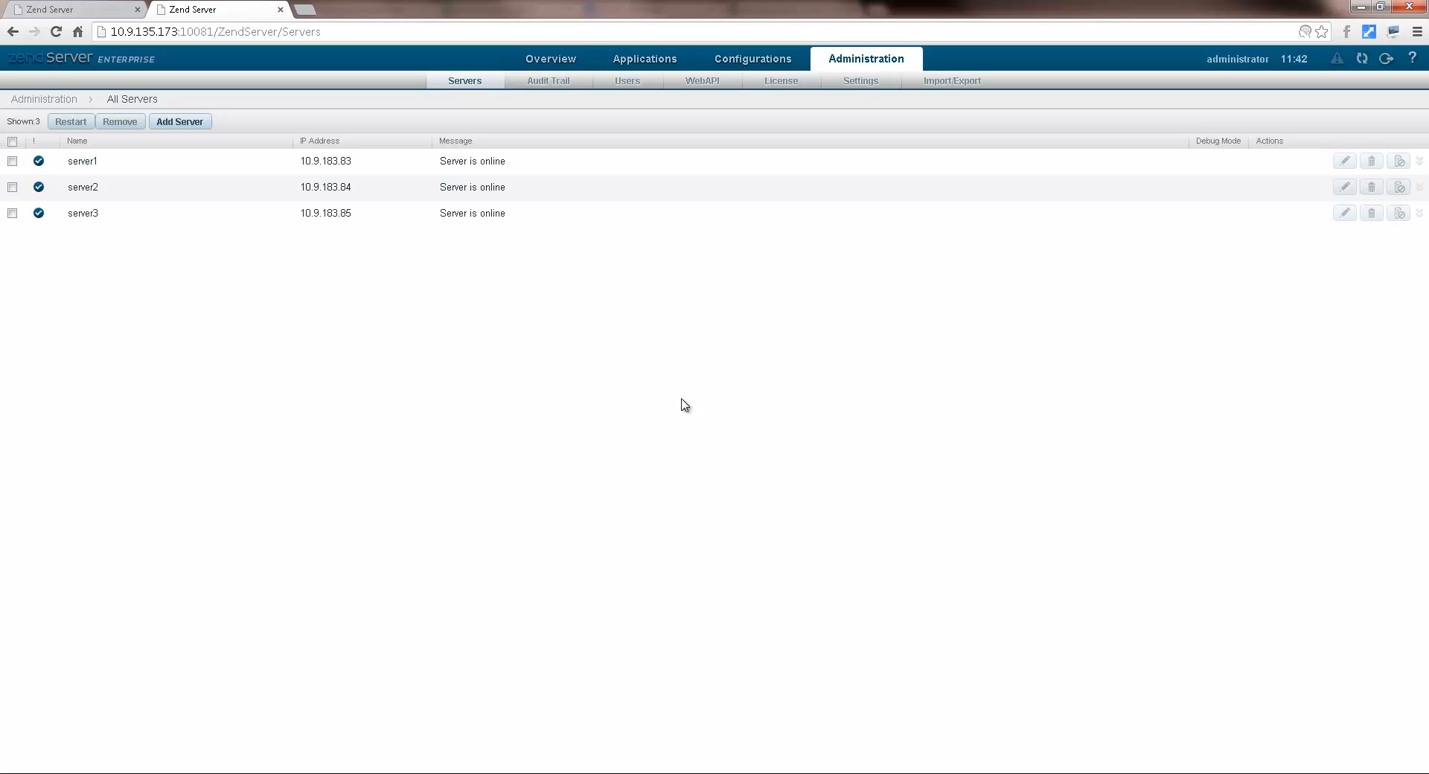
# Disable server2, dismiss the confirmation, then enable server2 again.
pyautogui.click(13, 187)
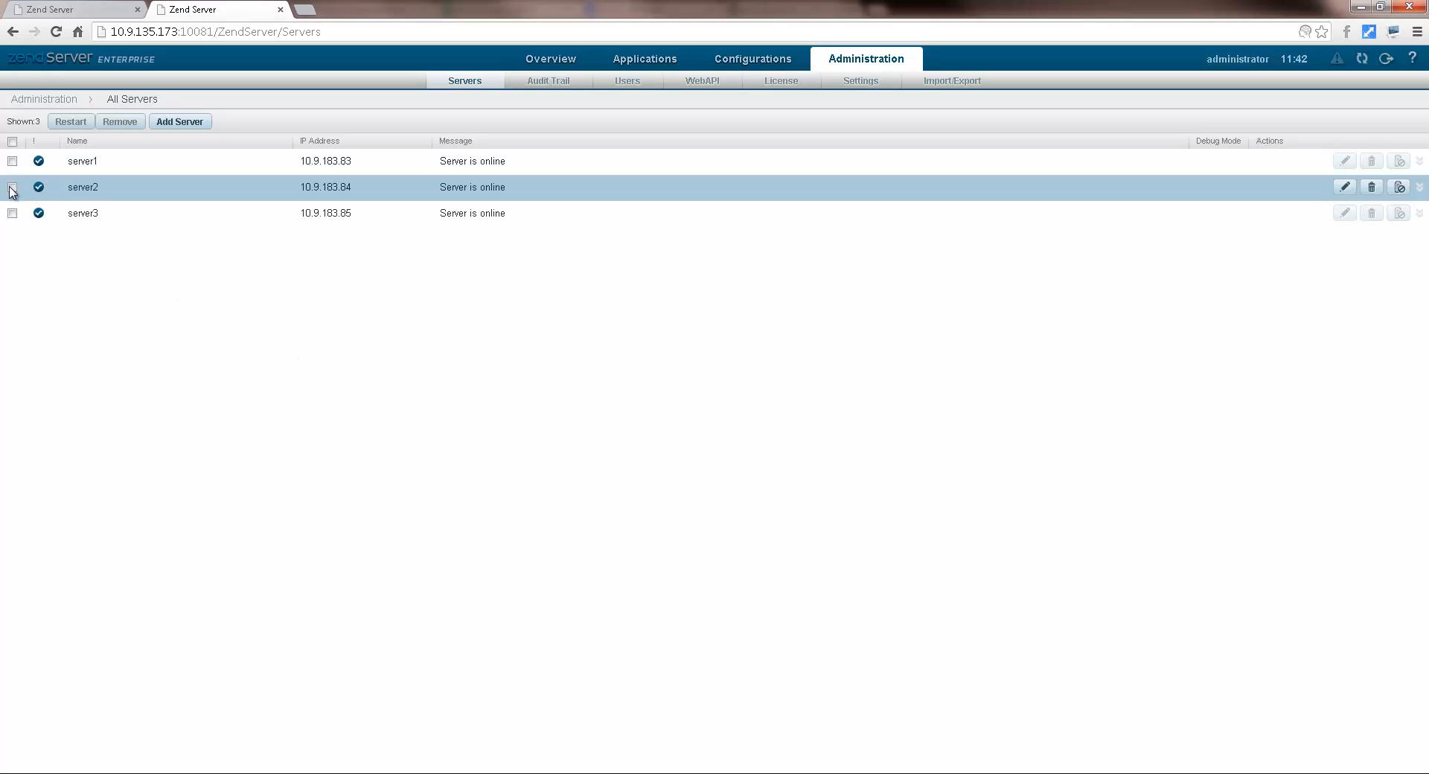
pyautogui.click(13, 187)
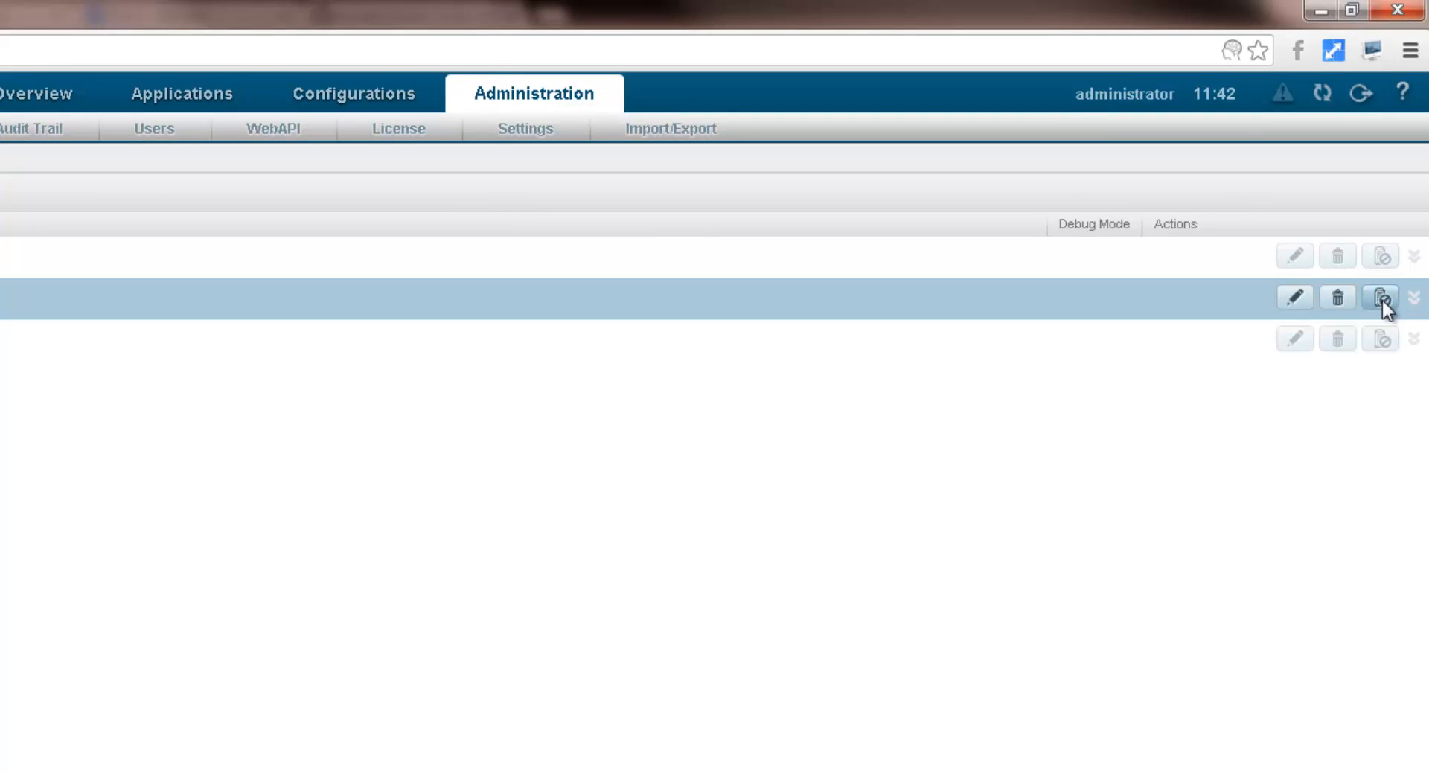
pyautogui.click(1381, 297)
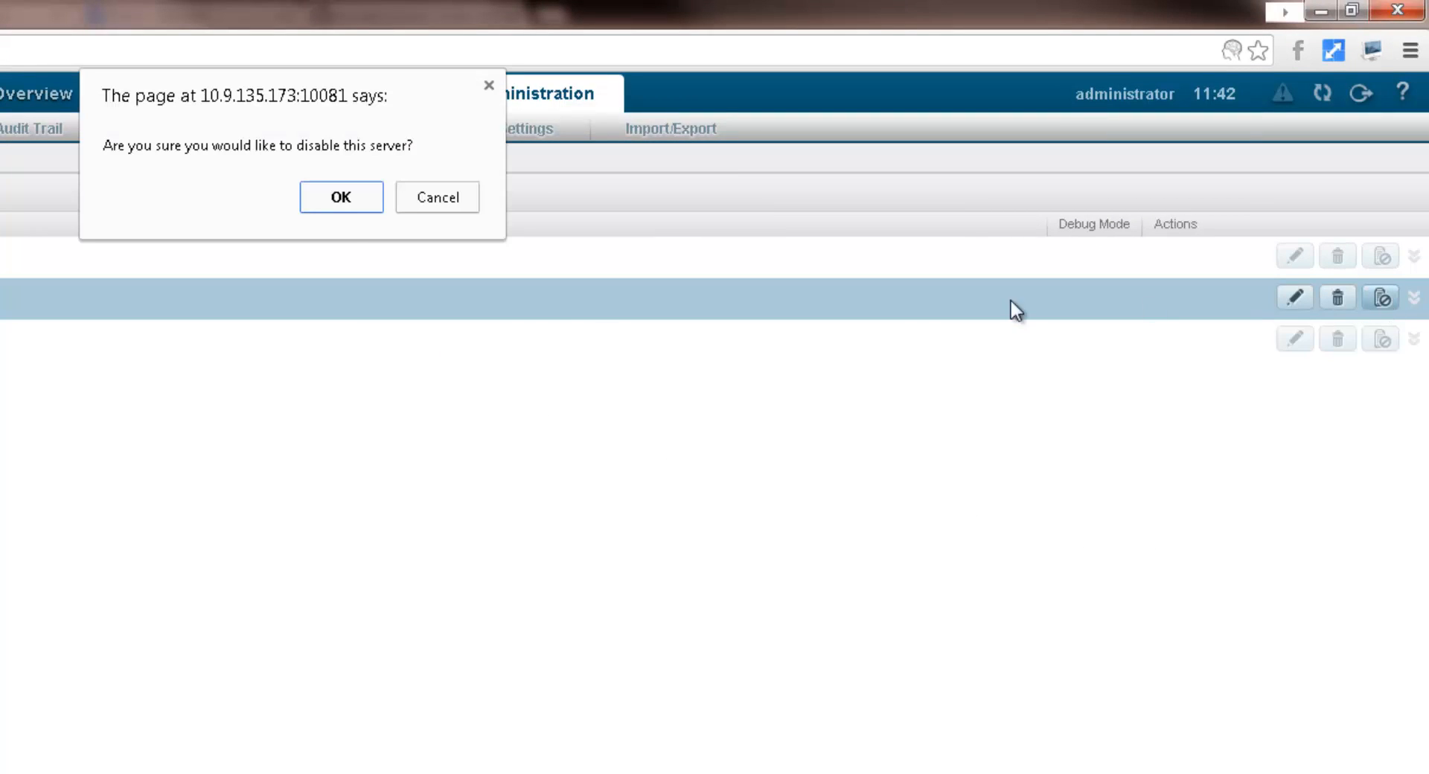
pyautogui.click(341, 197)
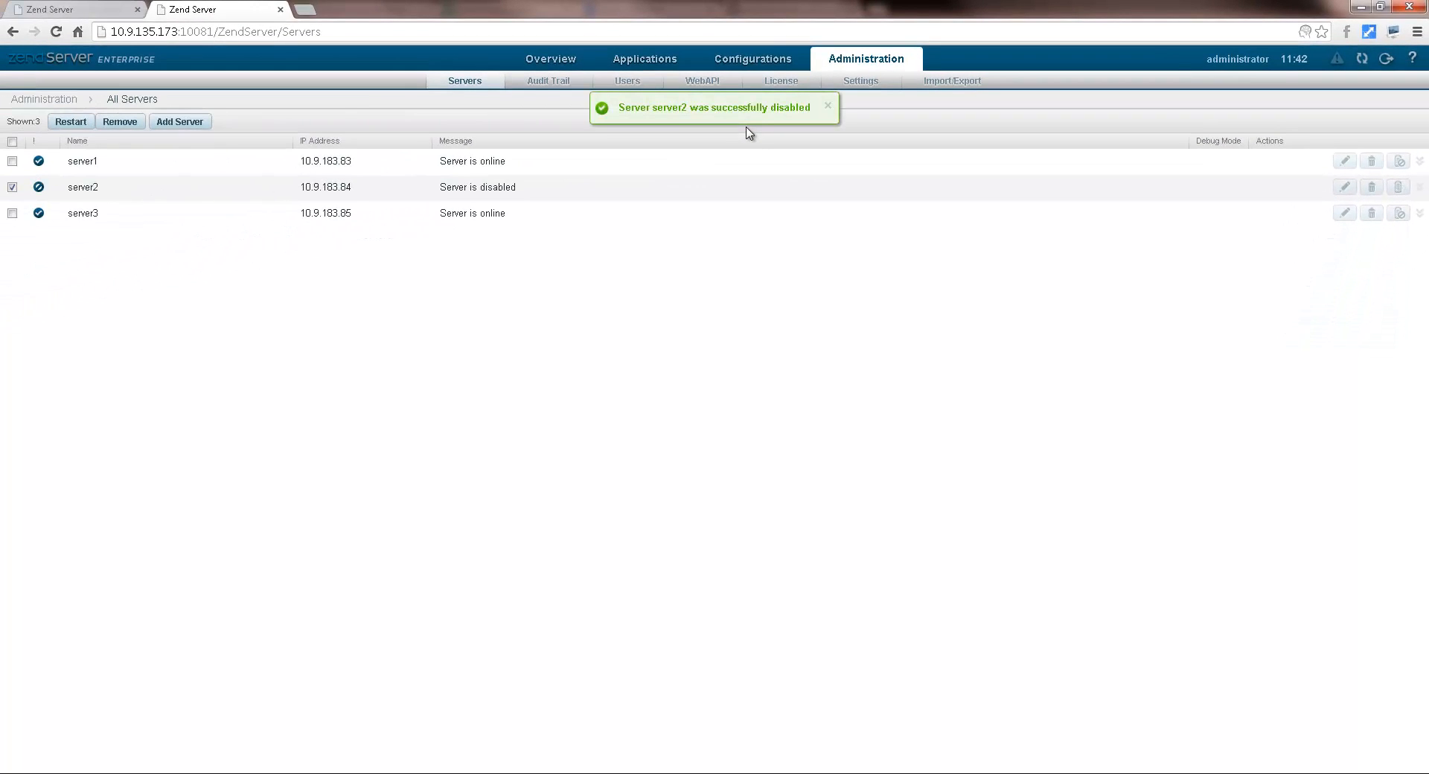
pyautogui.click(825, 106)
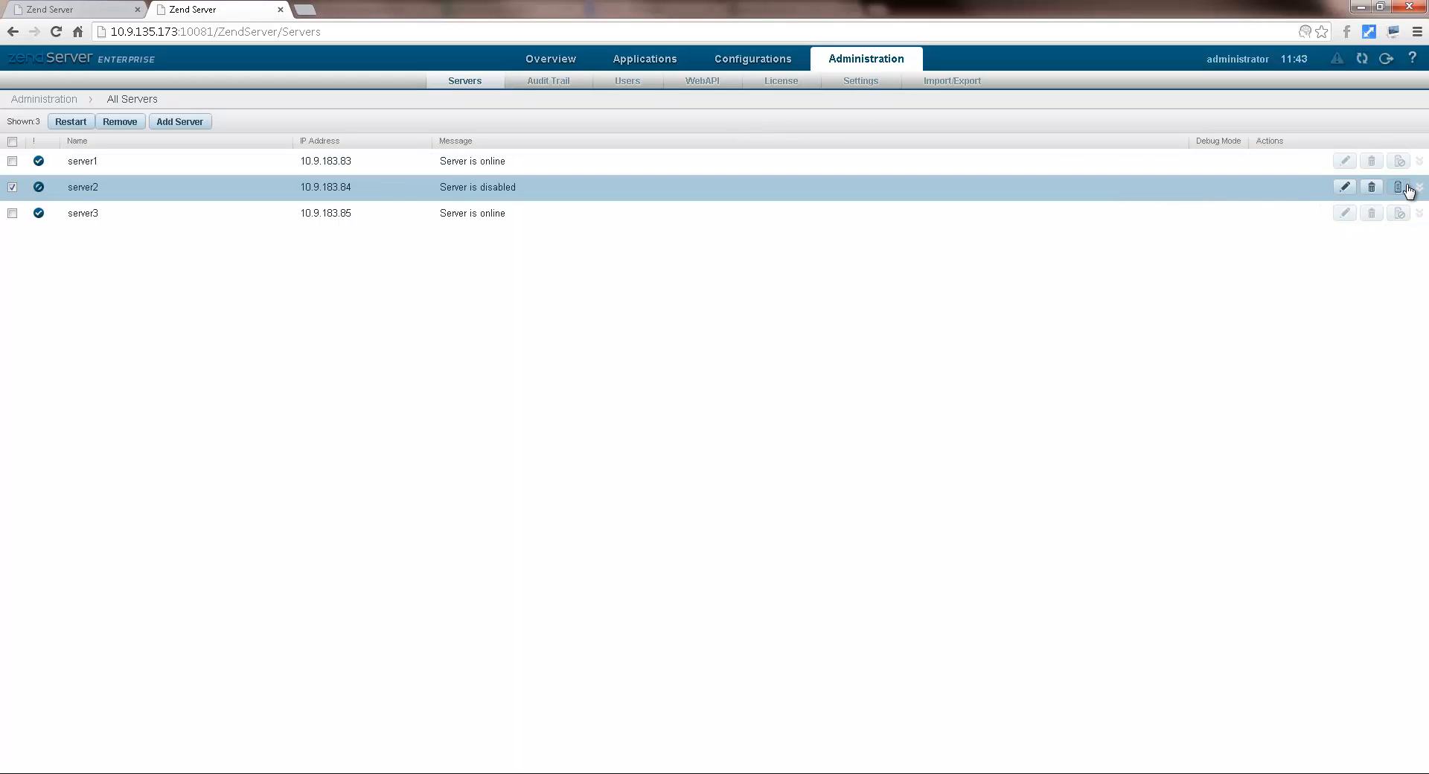
pyautogui.click(1401, 187)
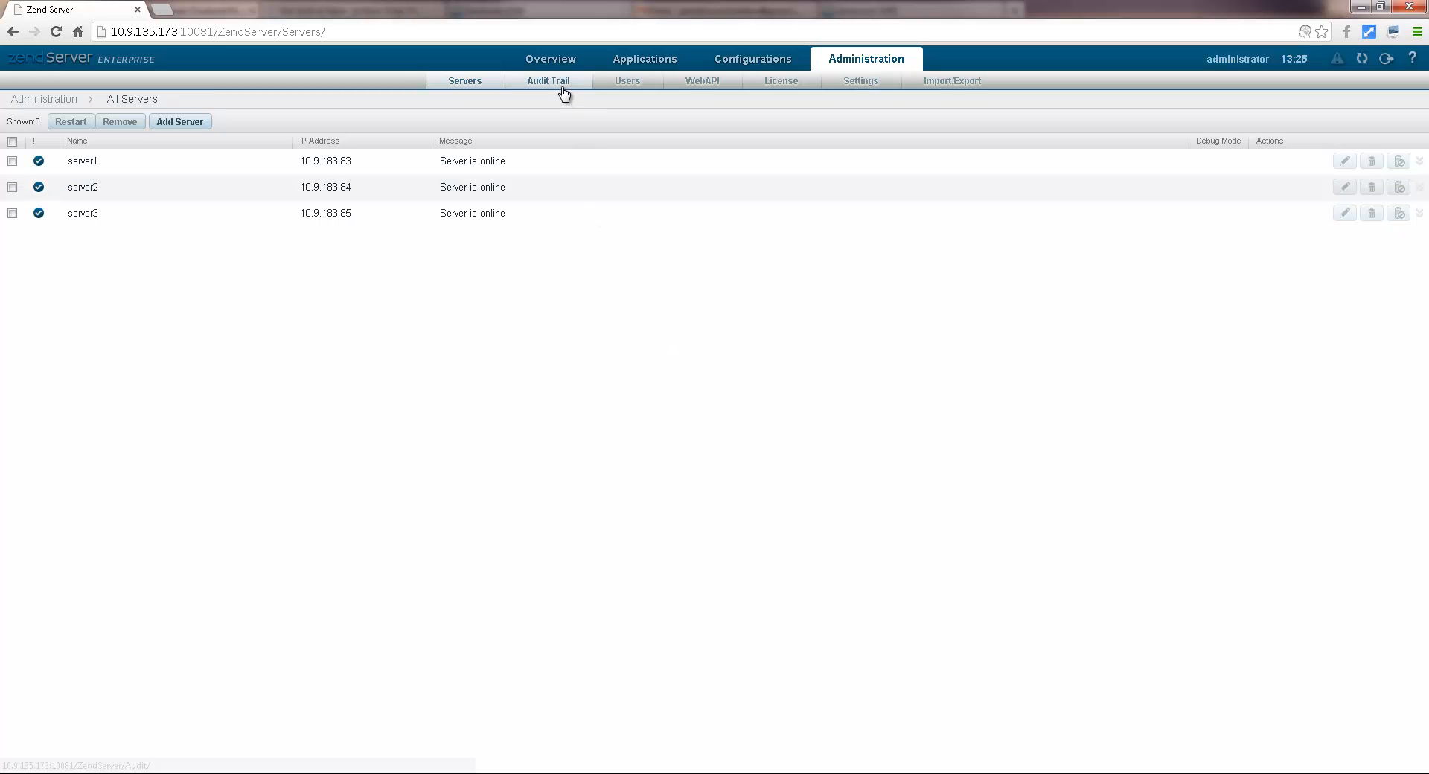
# Open the Audit Trail tab under Administration.
pyautogui.click(548, 80)
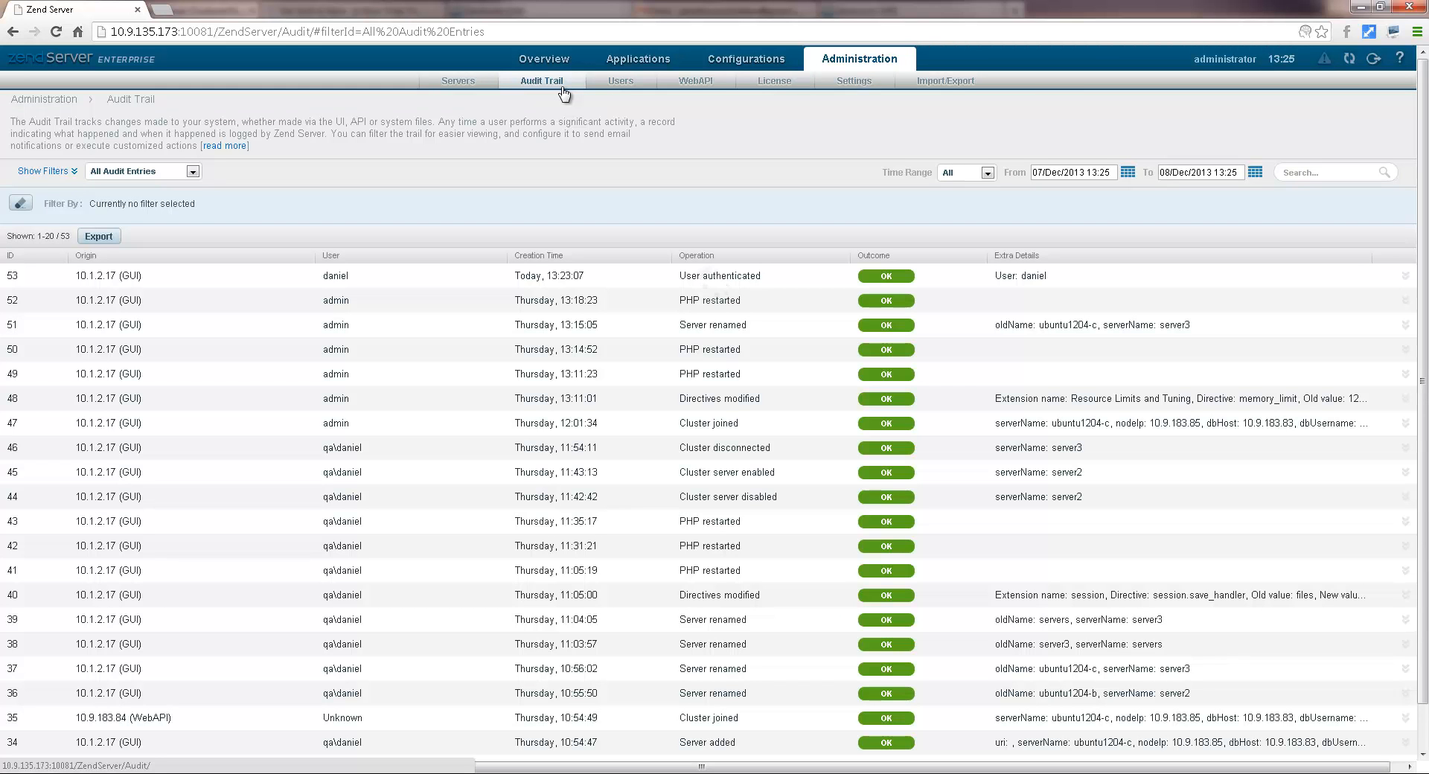